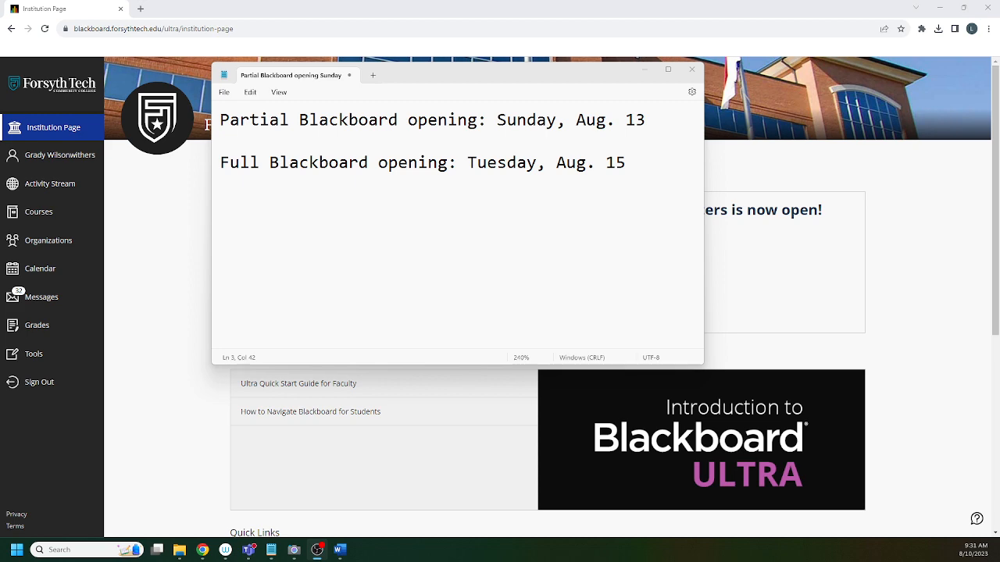
pyautogui.moveTo(660, 64)
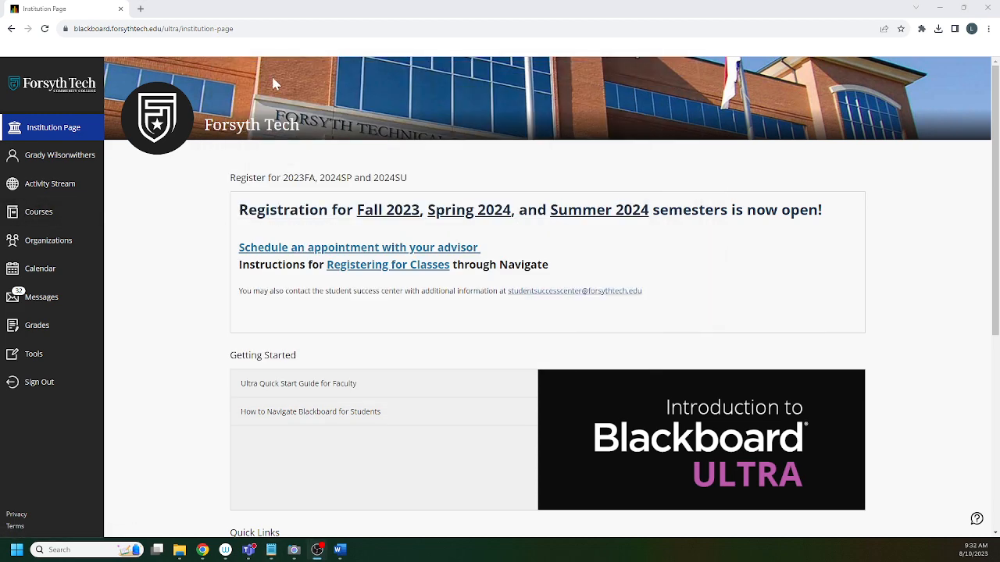
# - Go to the Courses list from the Blackboard left navigation
pyautogui.click(41, 213)
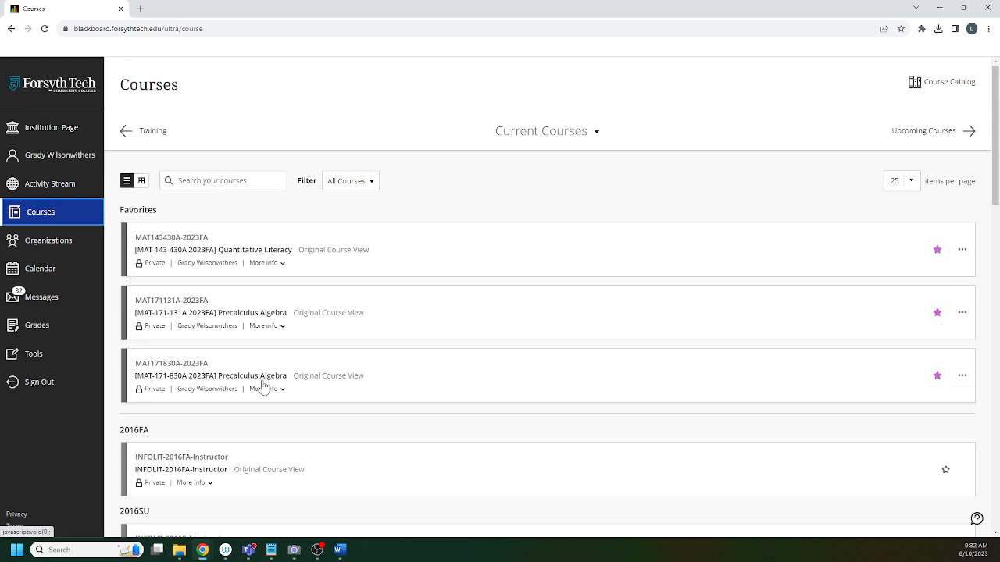
# - Enter the MAT 171 Precalculus Algebra course and toggle the course menu closed and open
pyautogui.click(211, 375)
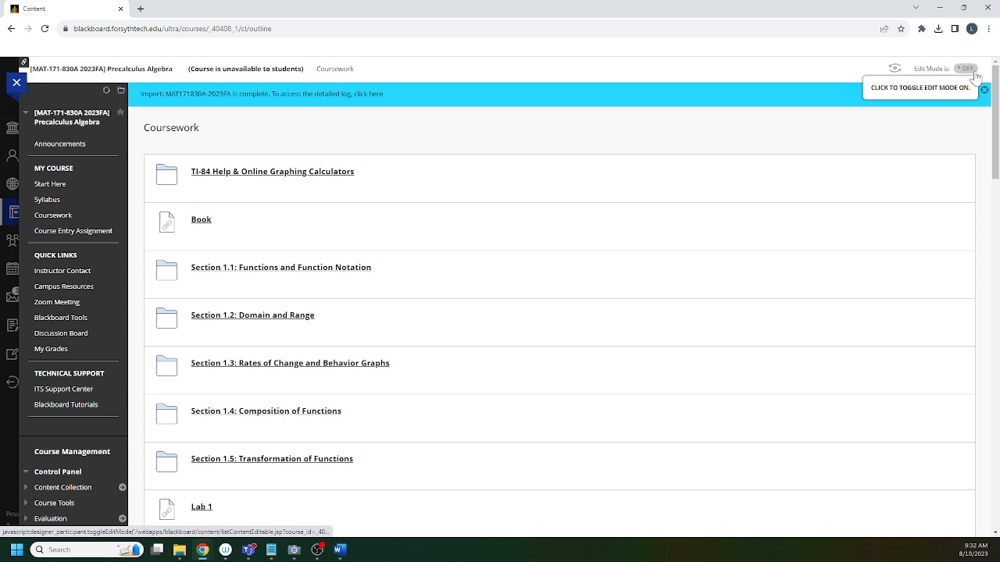
pyautogui.moveTo(139, 325)
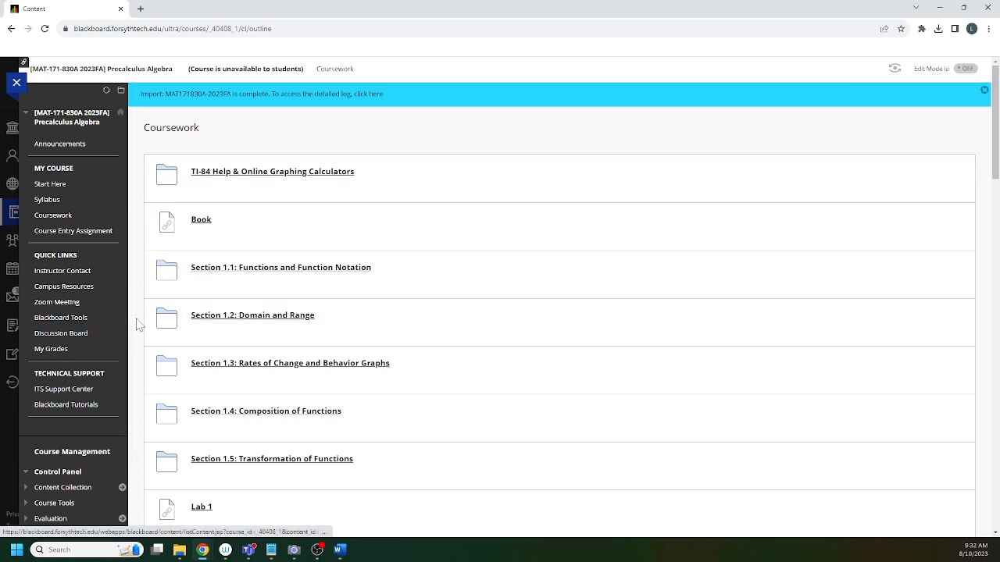
pyautogui.click(16, 83)
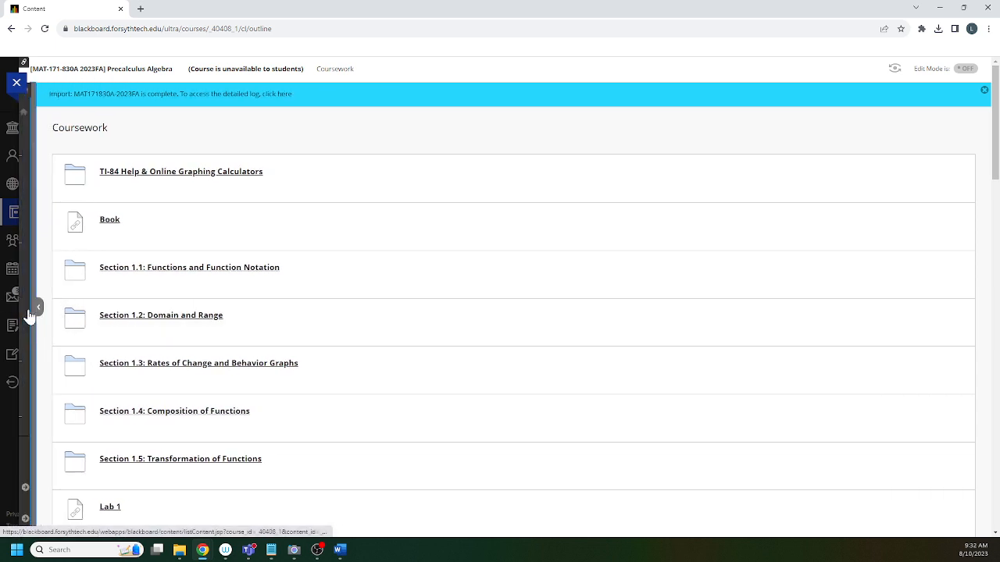
pyautogui.click(37, 306)
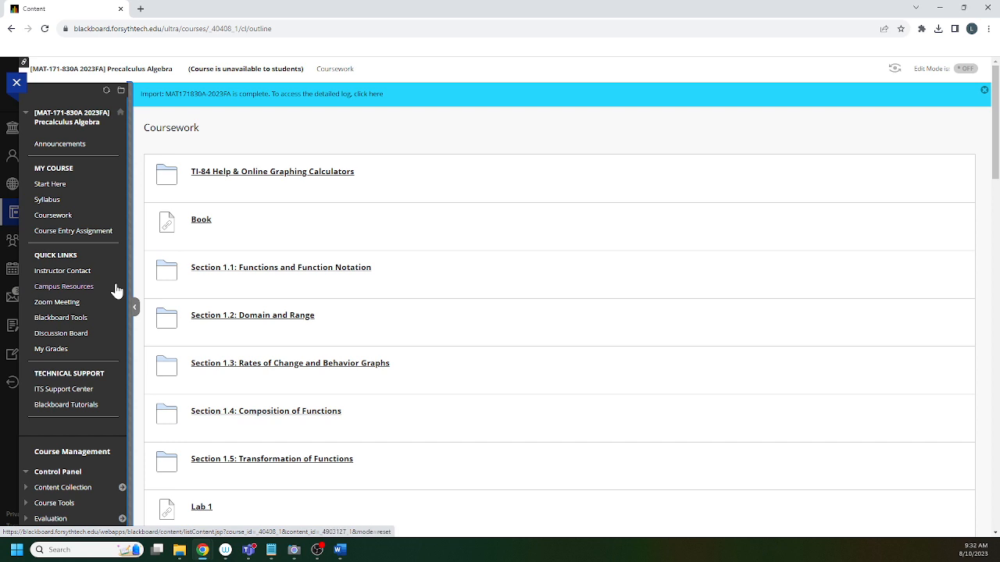
# - Visit Announcements, Start Here, Syllabus, Coursework, then the Course Entry Assignment page
pyautogui.click(59, 144)
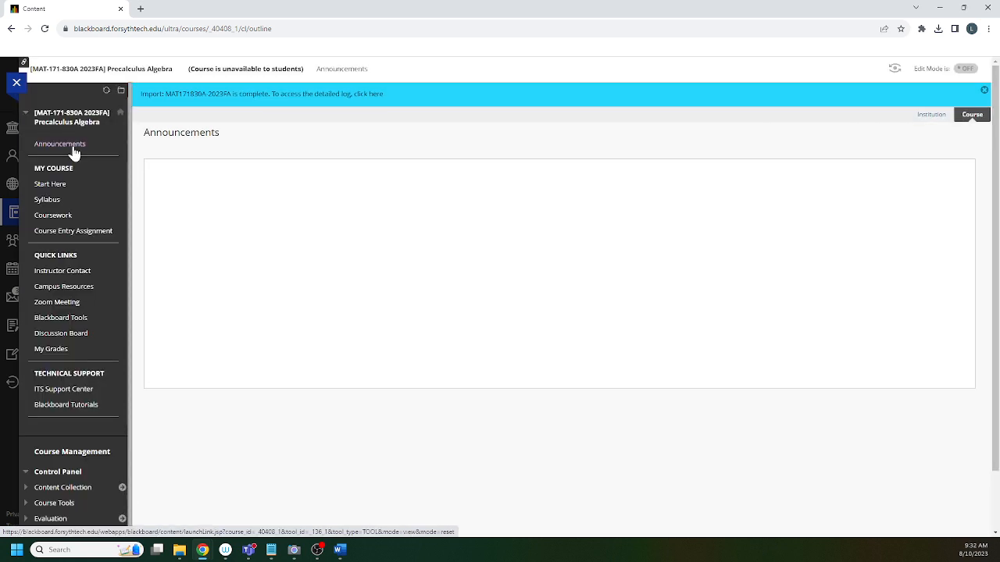
pyautogui.moveTo(75, 186)
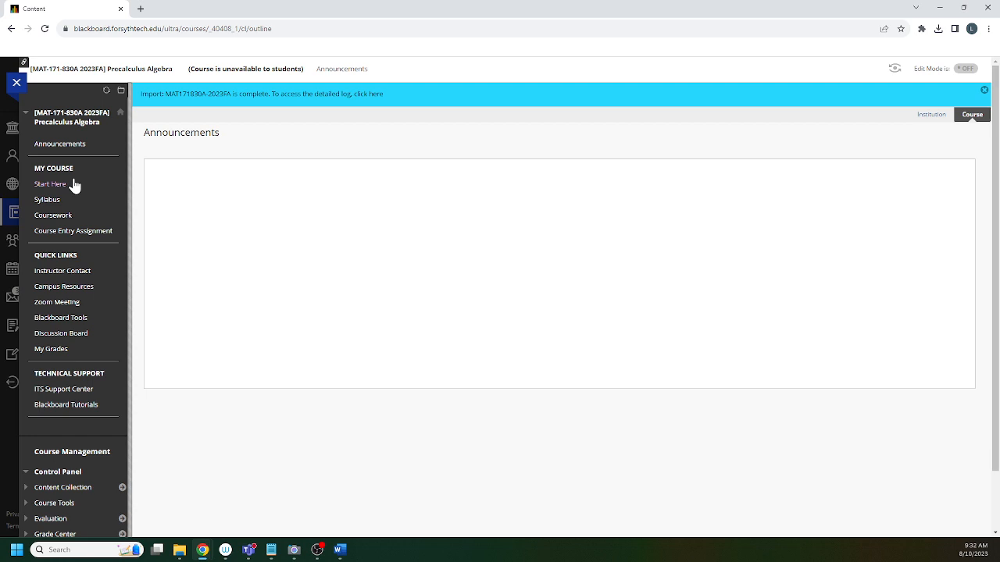
pyautogui.click(50, 184)
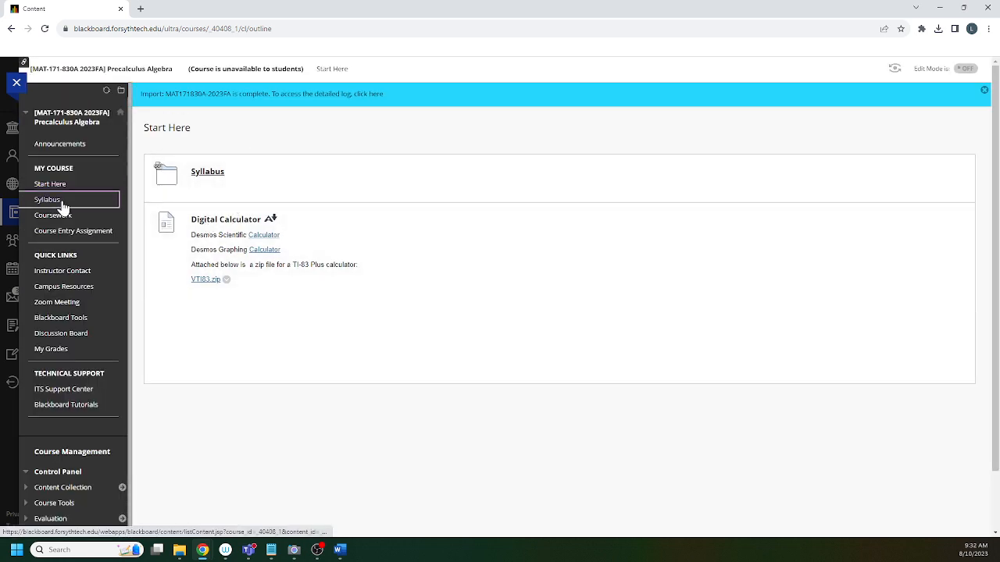
pyautogui.click(47, 200)
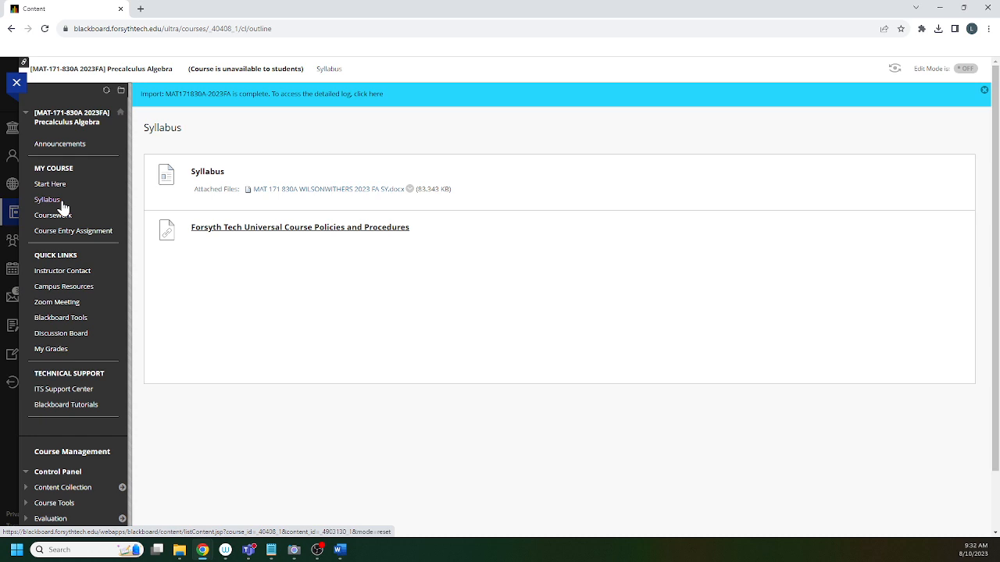
pyautogui.click(53, 215)
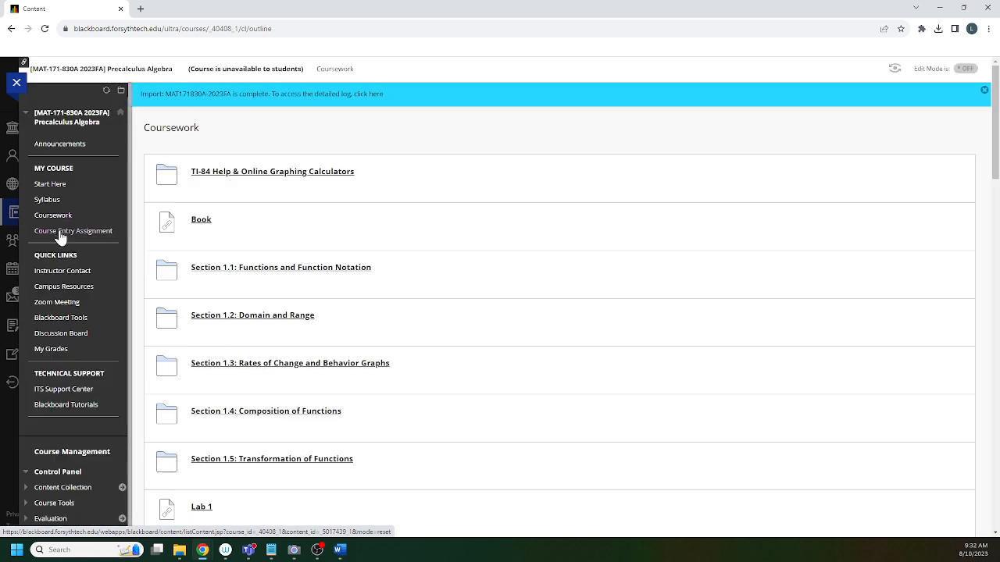
pyautogui.click(72, 231)
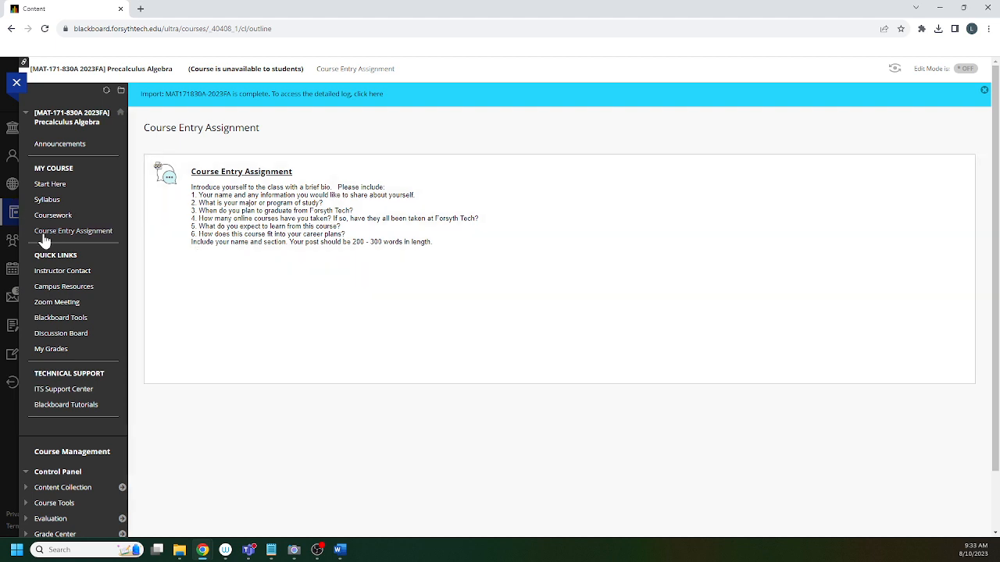
# - View Instructor Contact and Campus Resources, then go to the Discussion Board
pyautogui.click(63, 271)
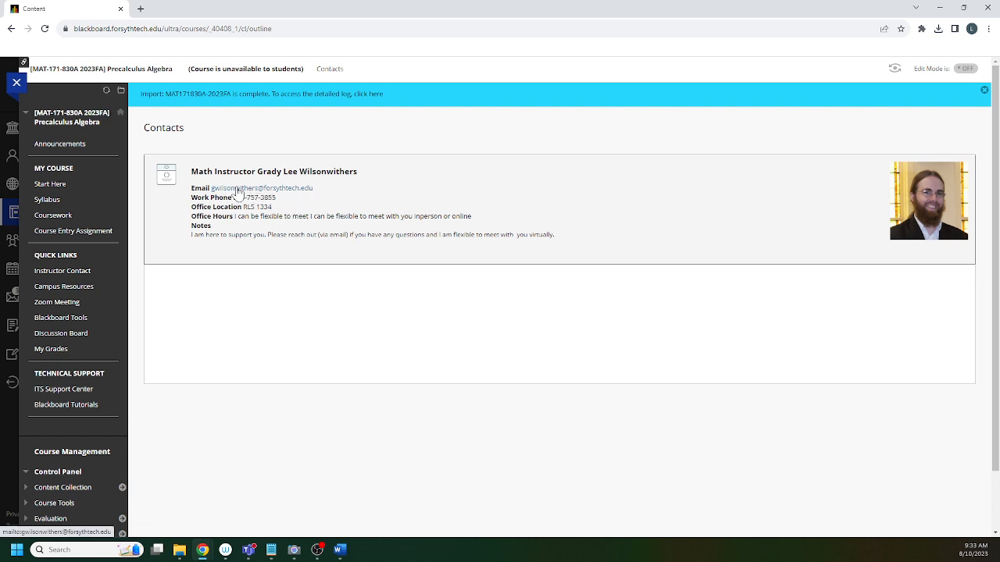
pyautogui.moveTo(250, 200)
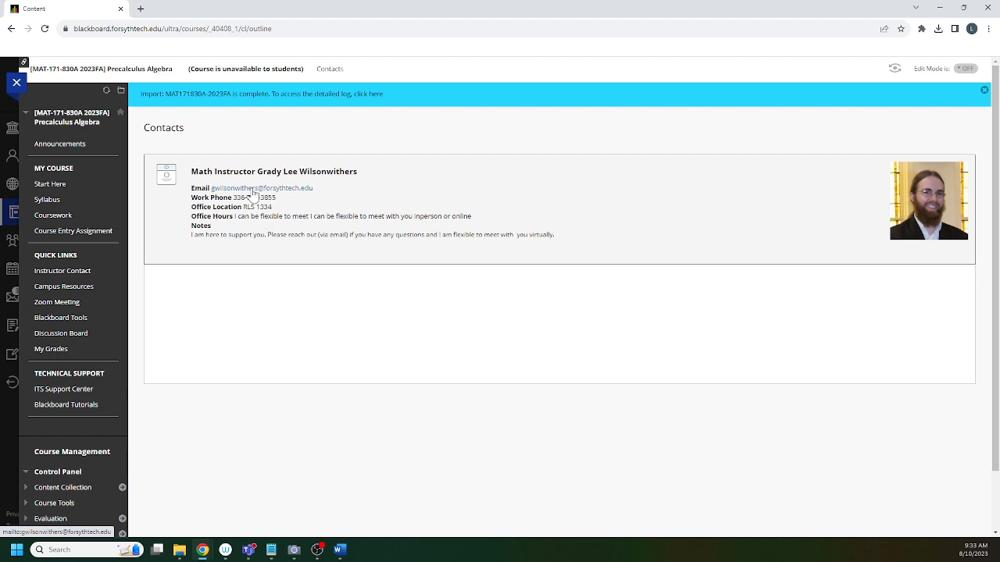
pyautogui.doubleClick(266, 197)
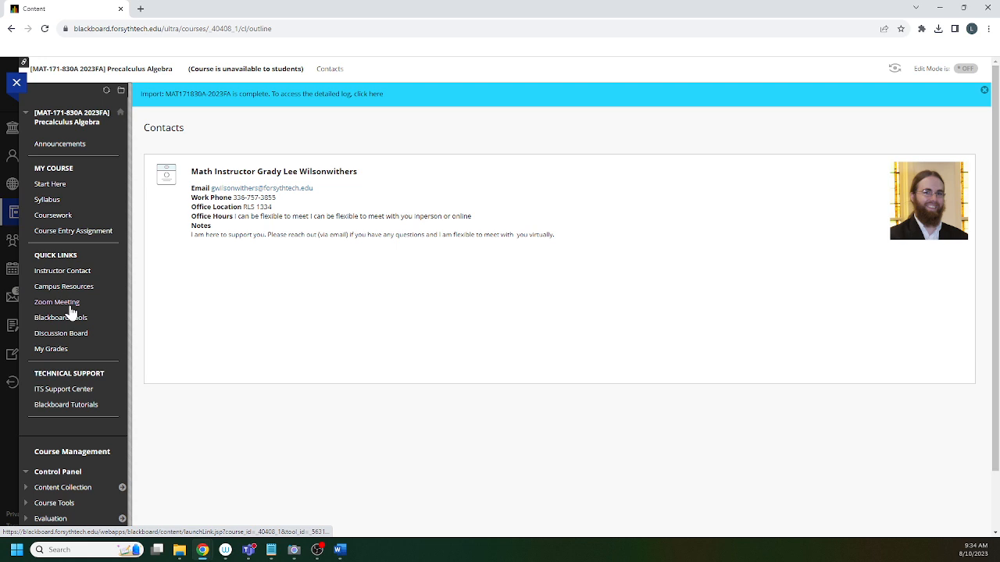
pyautogui.moveTo(61, 306)
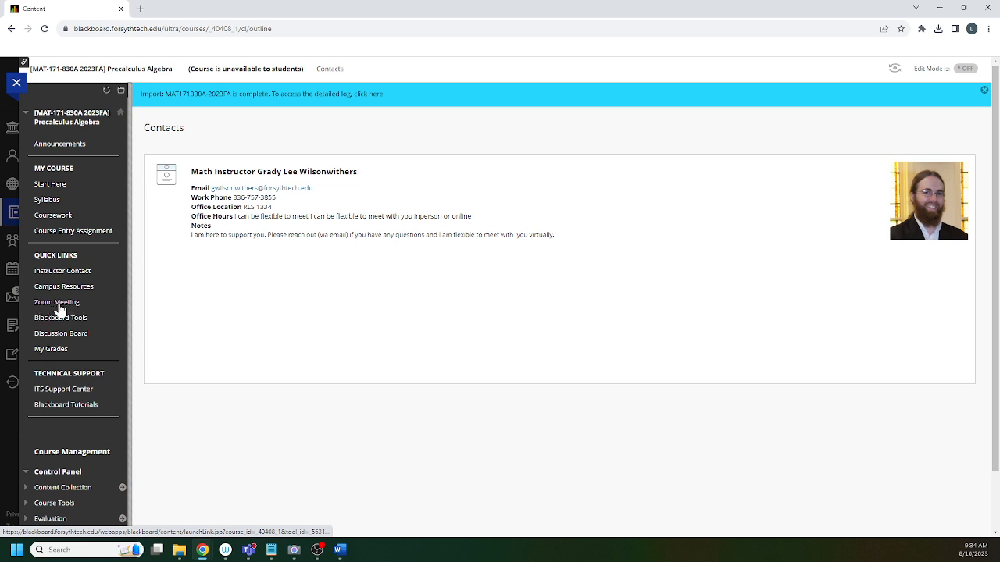
pyautogui.click(62, 285)
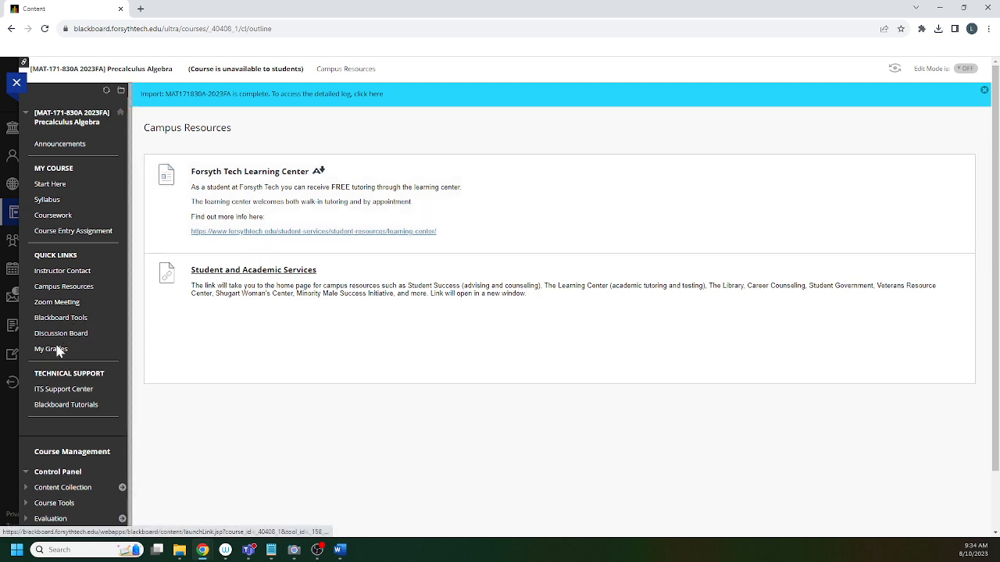
pyautogui.click(59, 335)
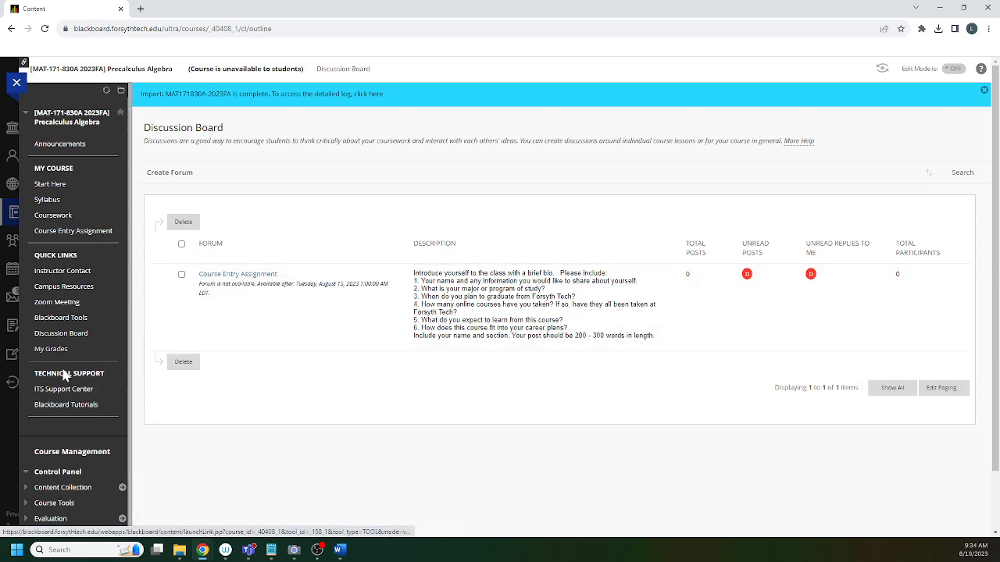
# - Browse My Grades down through its upcoming sections, labs and tests
pyautogui.click(50, 348)
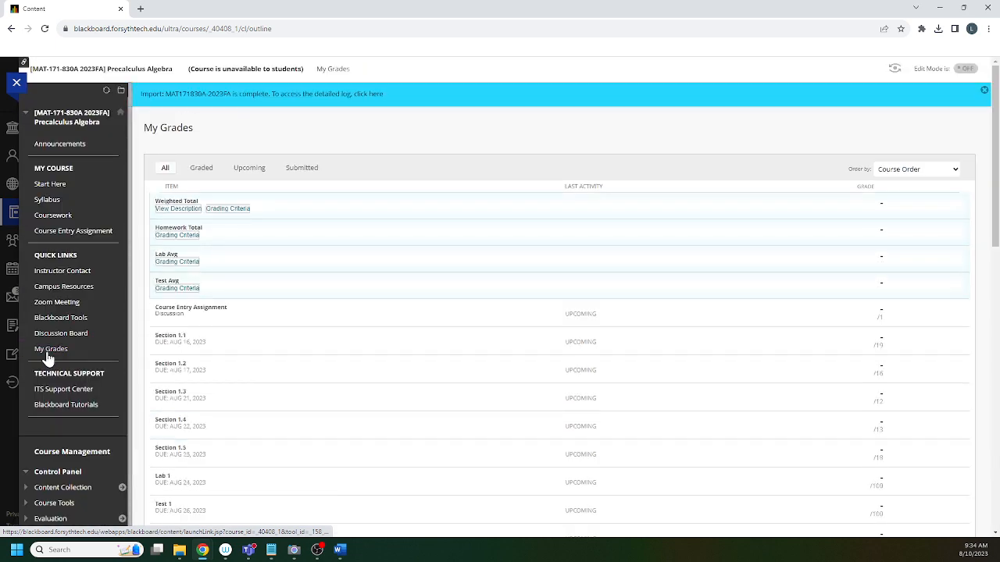
pyautogui.moveTo(50, 350)
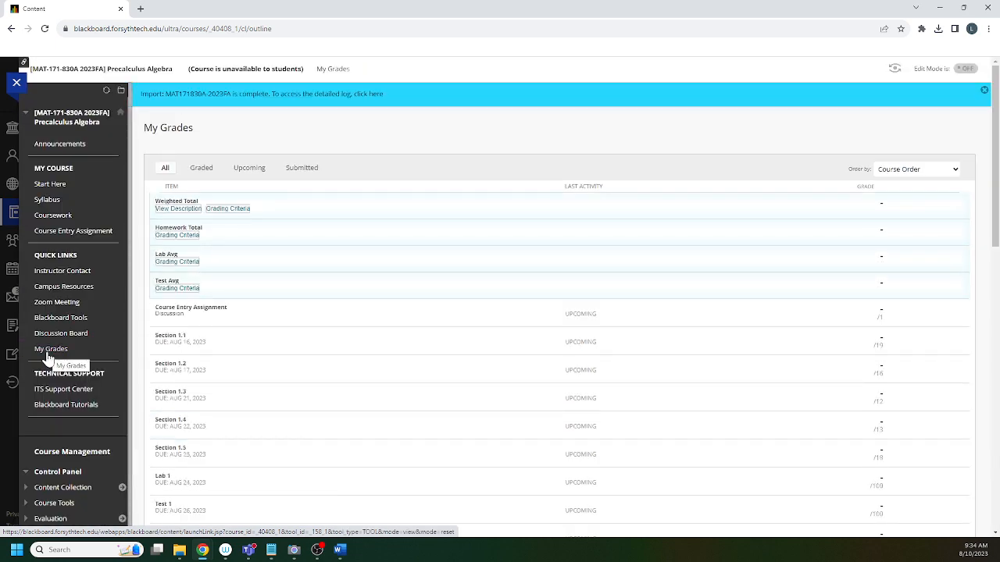
pyautogui.scroll(-3)
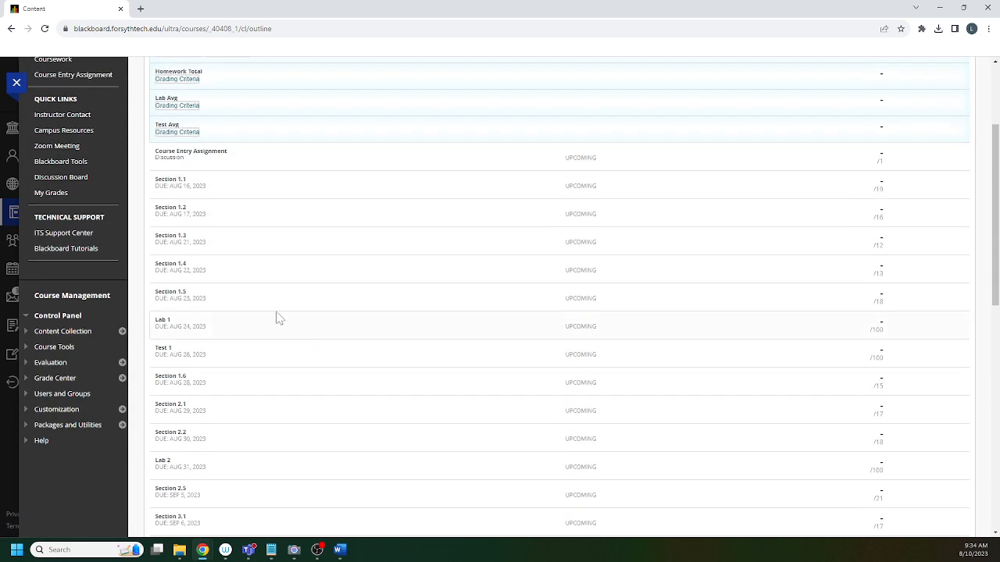
pyautogui.moveTo(204, 294)
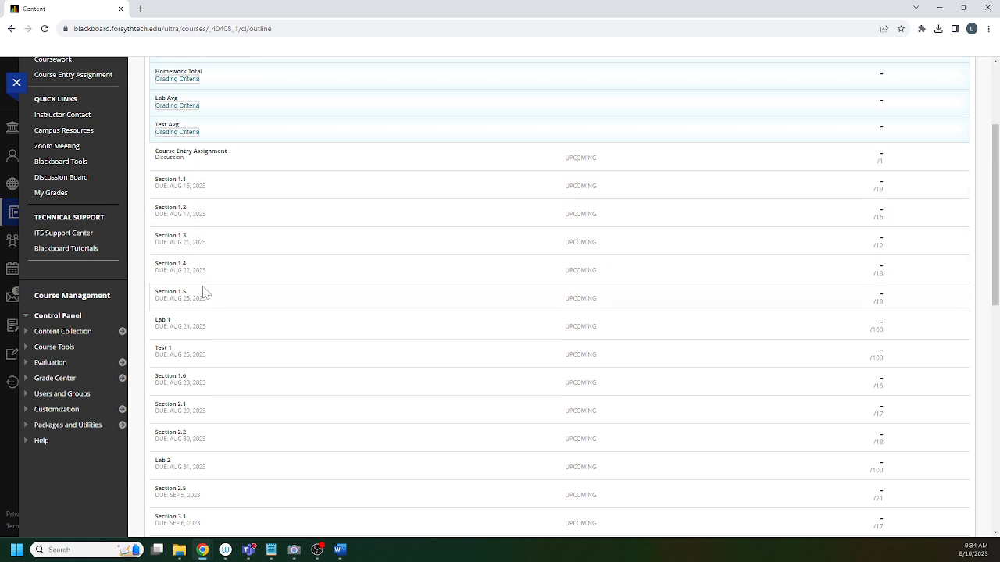
pyautogui.moveTo(191, 187)
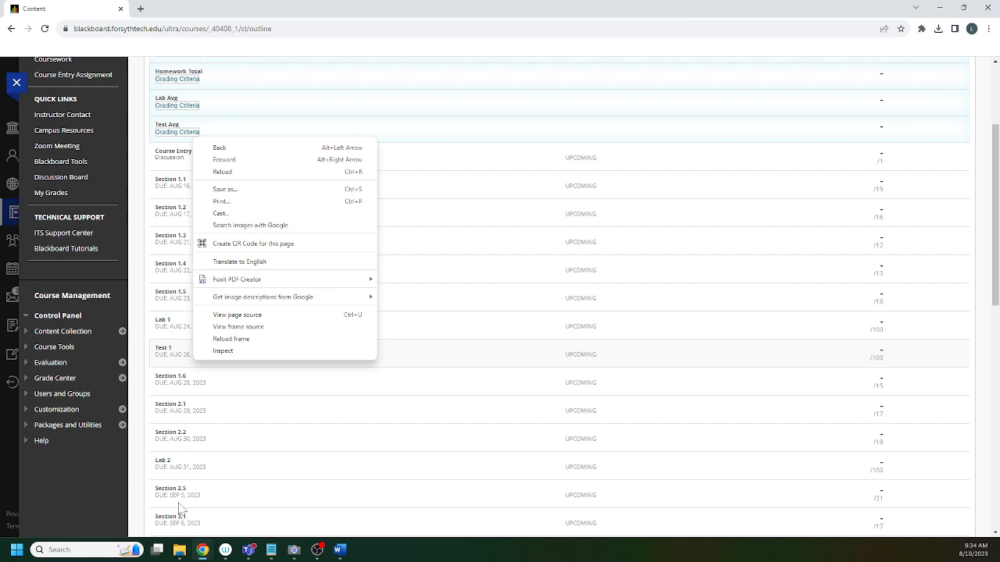
pyautogui.click(209, 270)
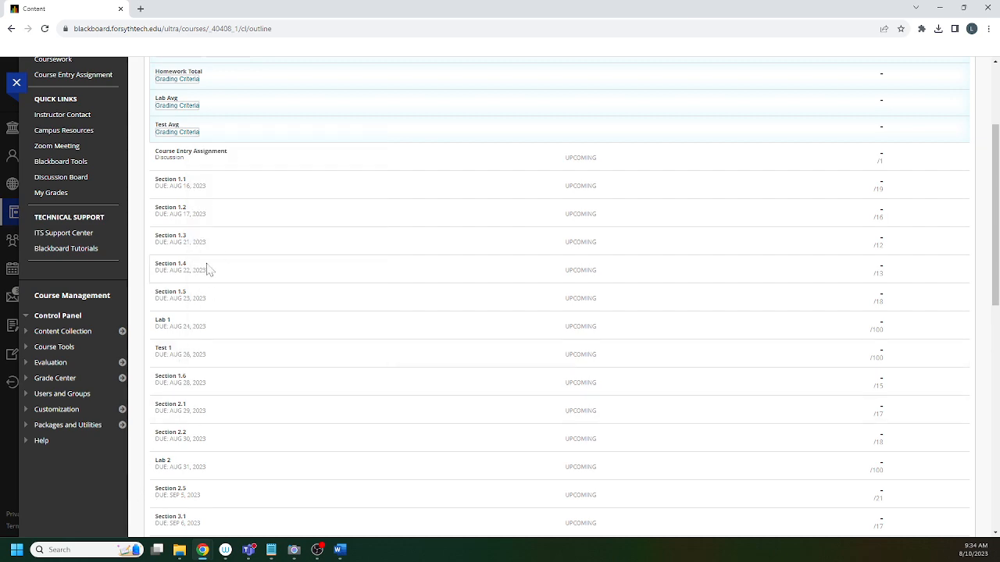
pyautogui.scroll(-3)
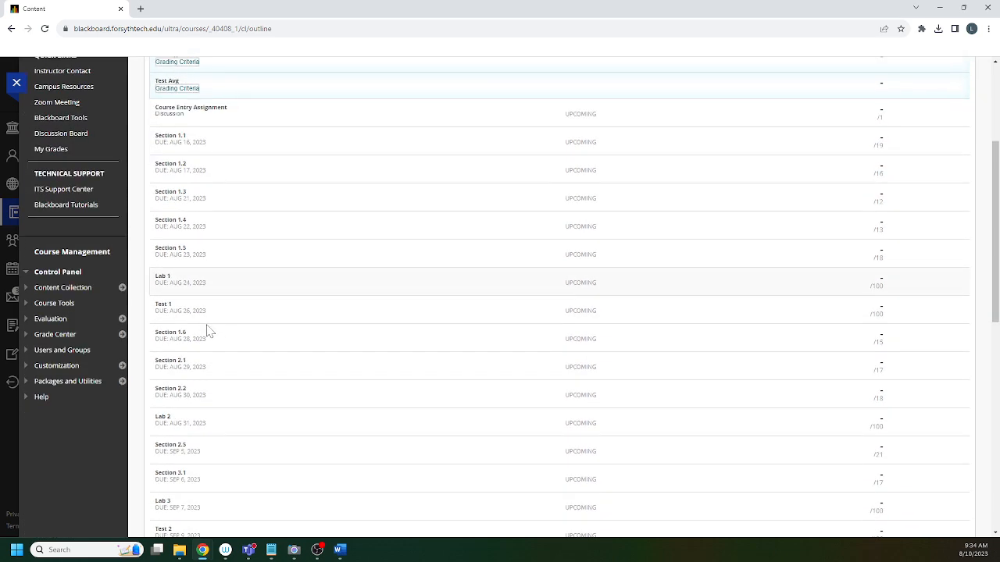
pyautogui.scroll(-3)
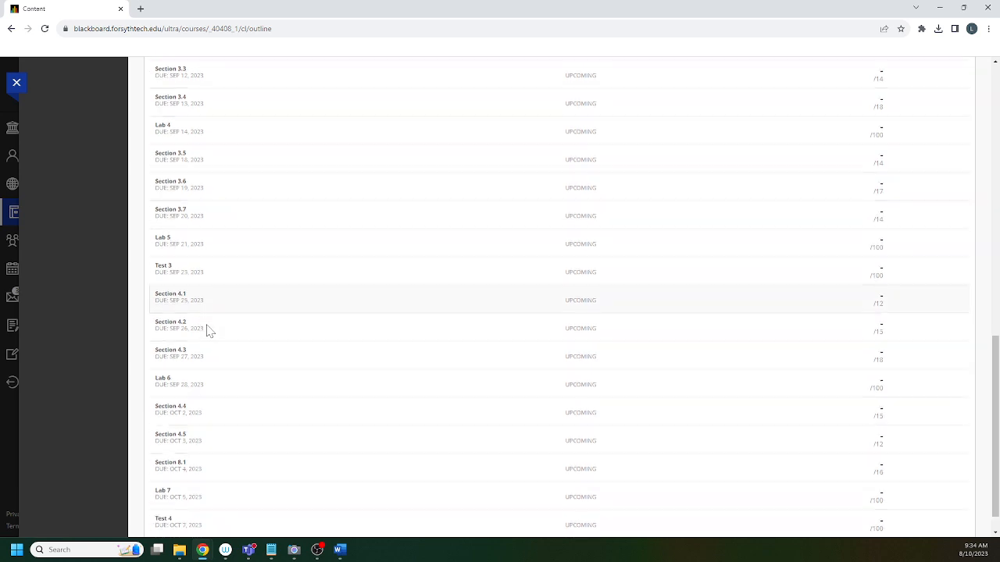
pyautogui.scroll(-3)
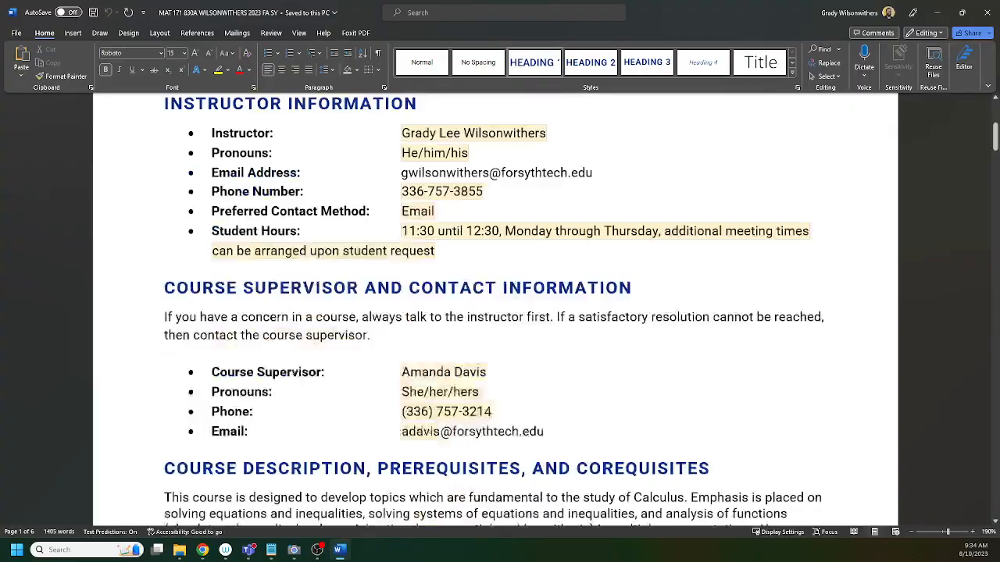
# - Page the Word syllabus down through the course guidelines and participation sections
pyautogui.scroll(-3)
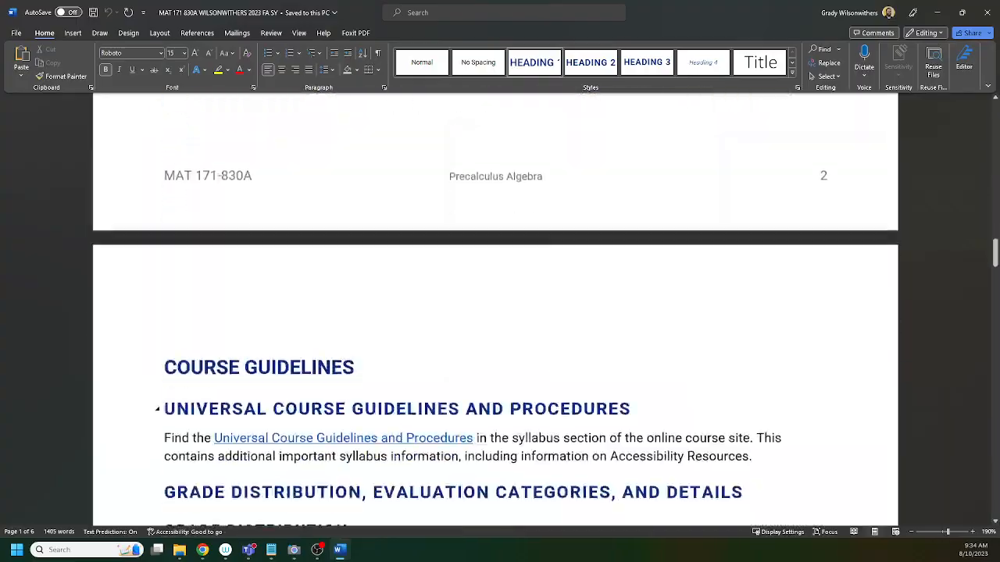
pyautogui.scroll(-3)
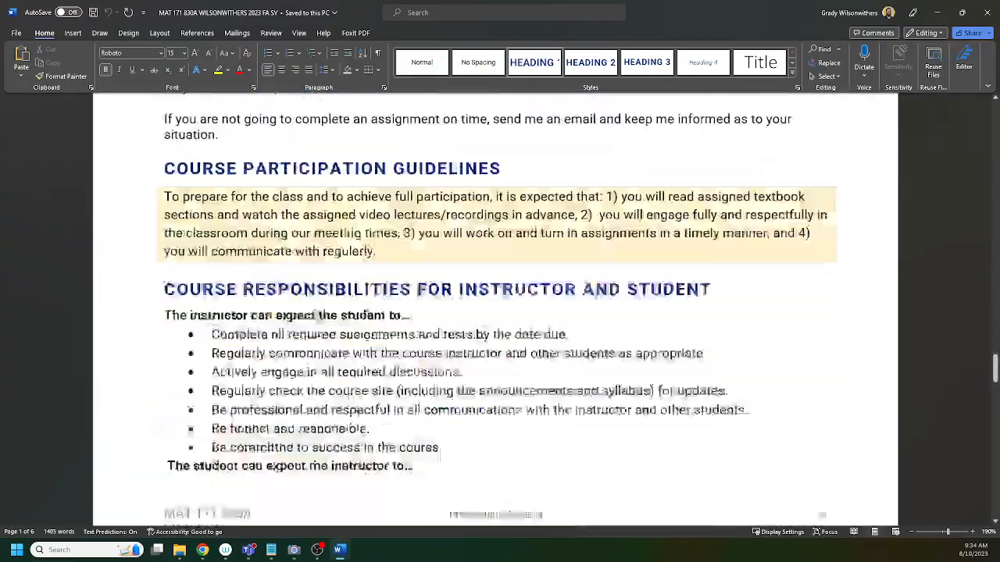
pyautogui.scroll(-3)
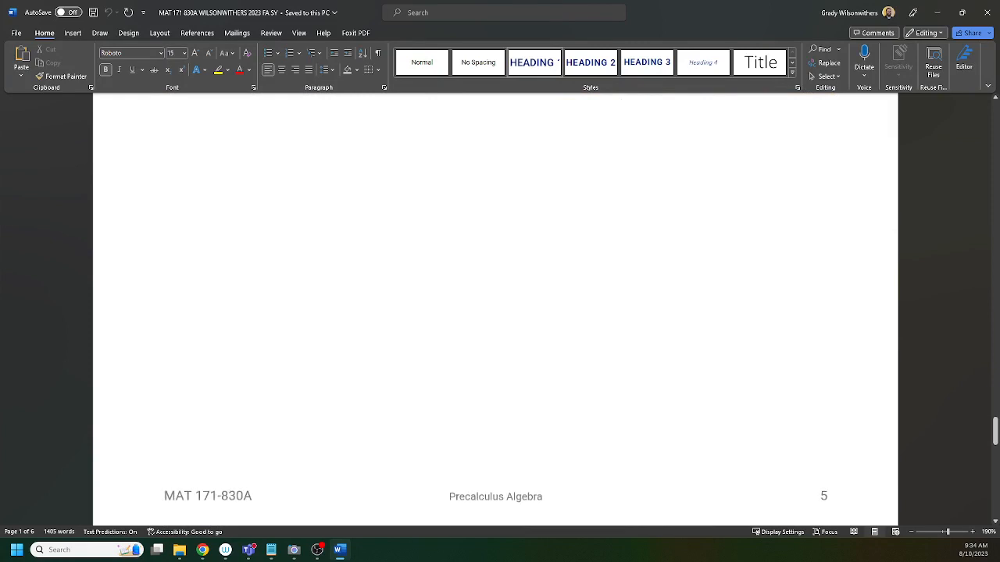
pyautogui.scroll(-3)
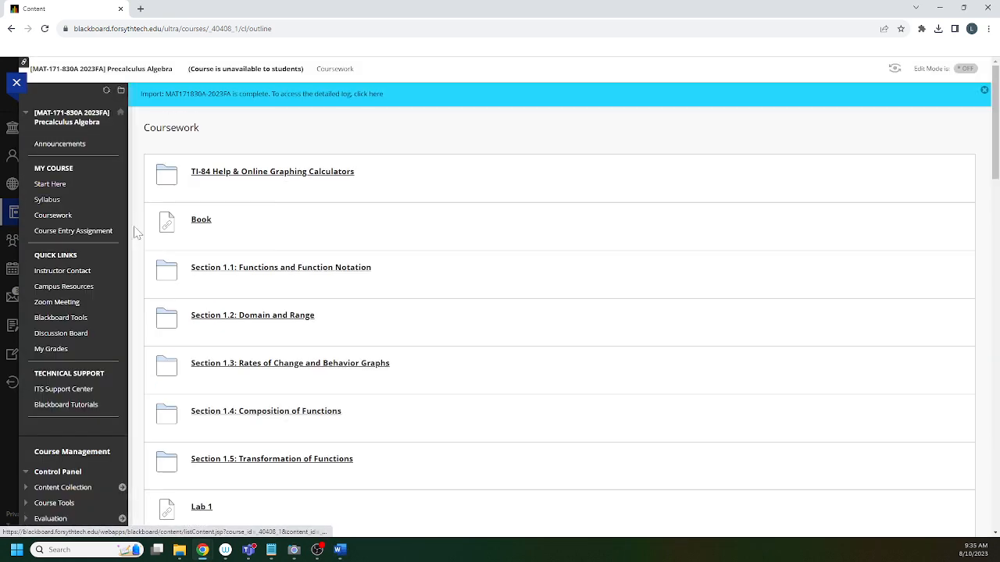
# - Look into the Section 1.2 Domain and Range folder, then browse My Grades
pyautogui.click(253, 316)
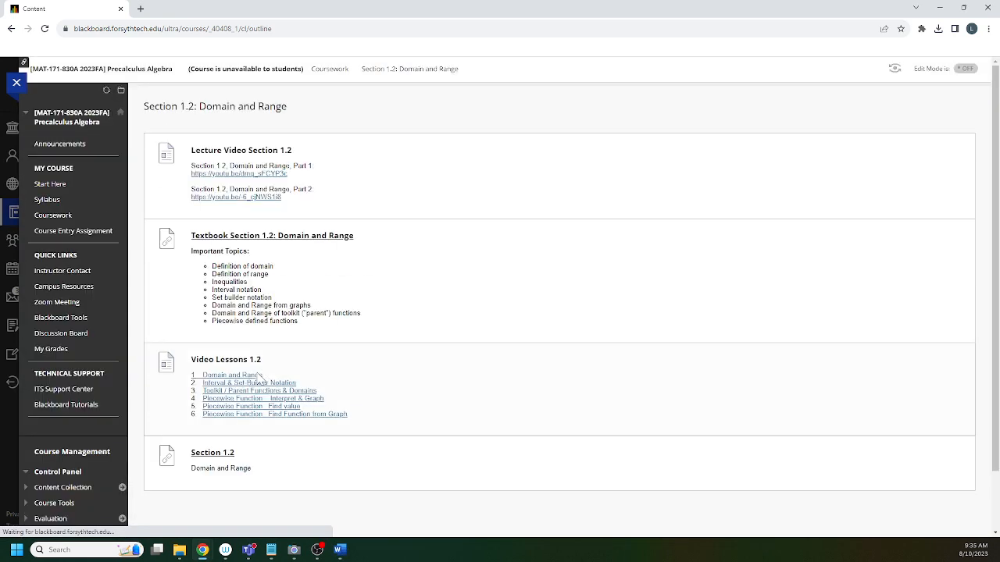
pyautogui.click(212, 453)
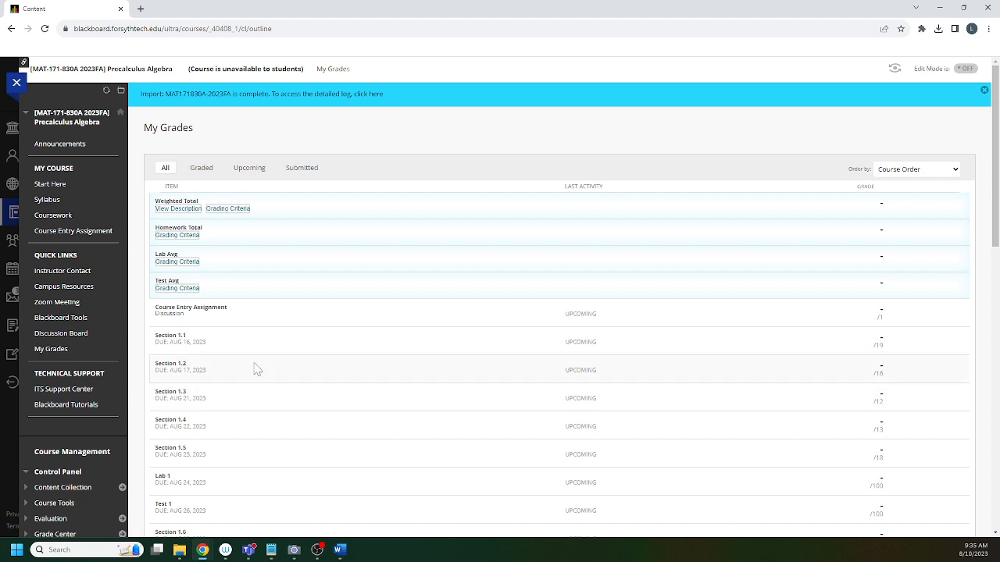
pyautogui.scroll(-3)
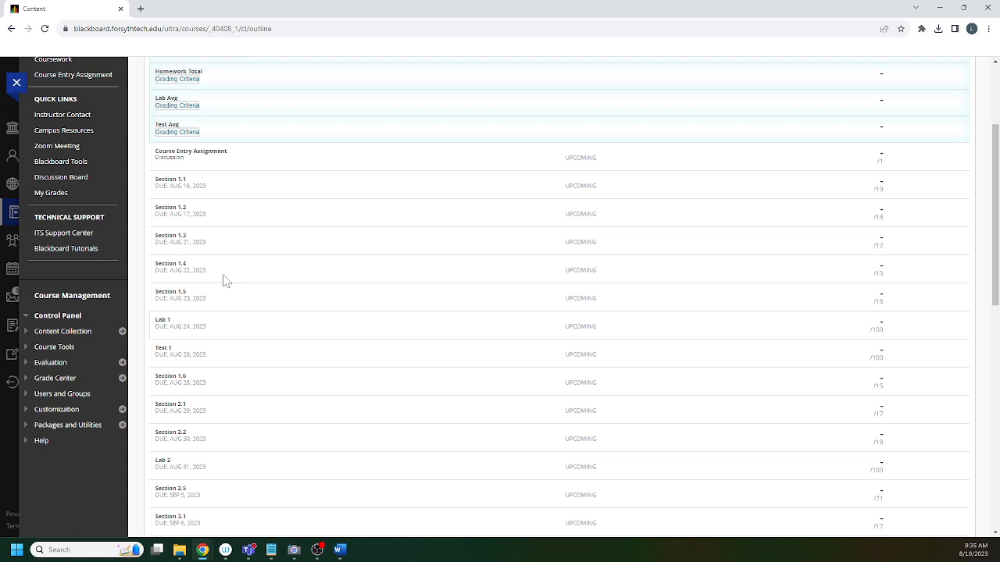
pyautogui.moveTo(202, 369)
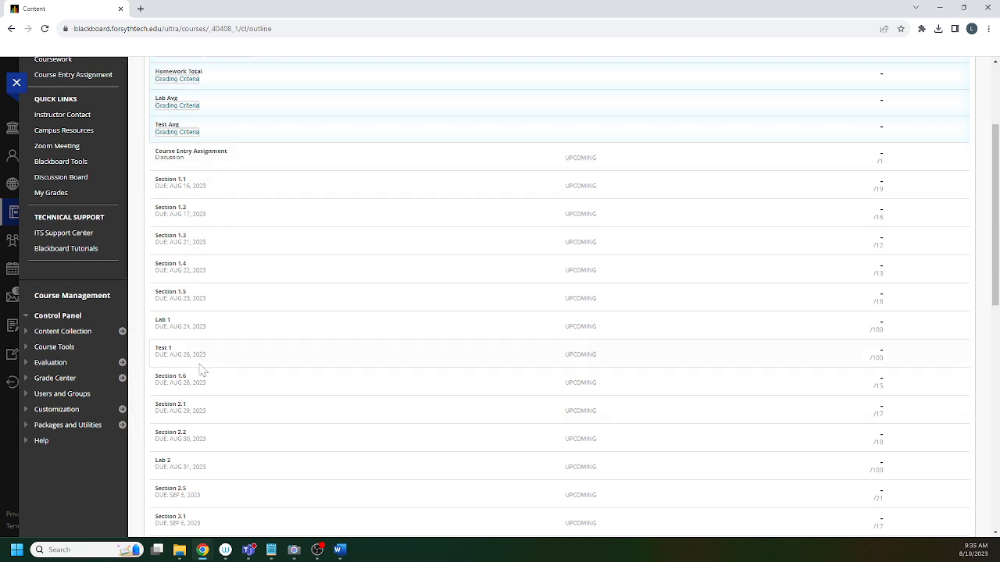
pyautogui.moveTo(213, 421)
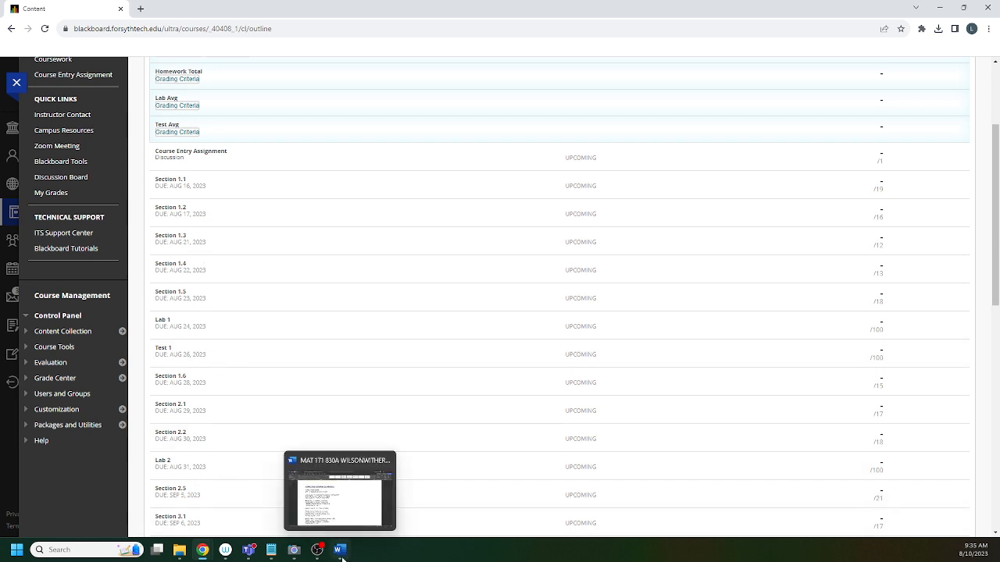
pyautogui.moveTo(338, 550)
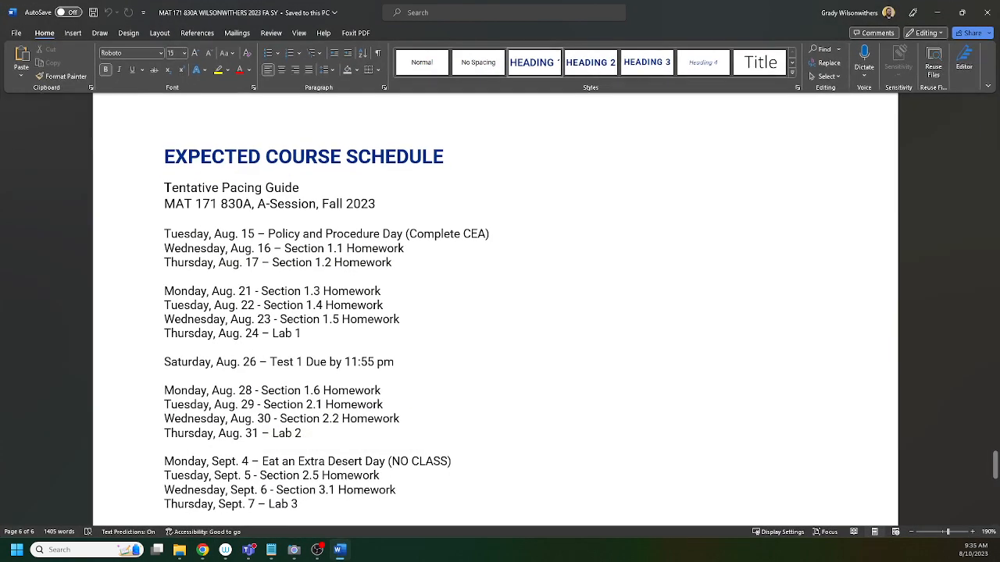
# - Read the syllabus from the course description through competencies and required resources
pyautogui.scroll(-3)
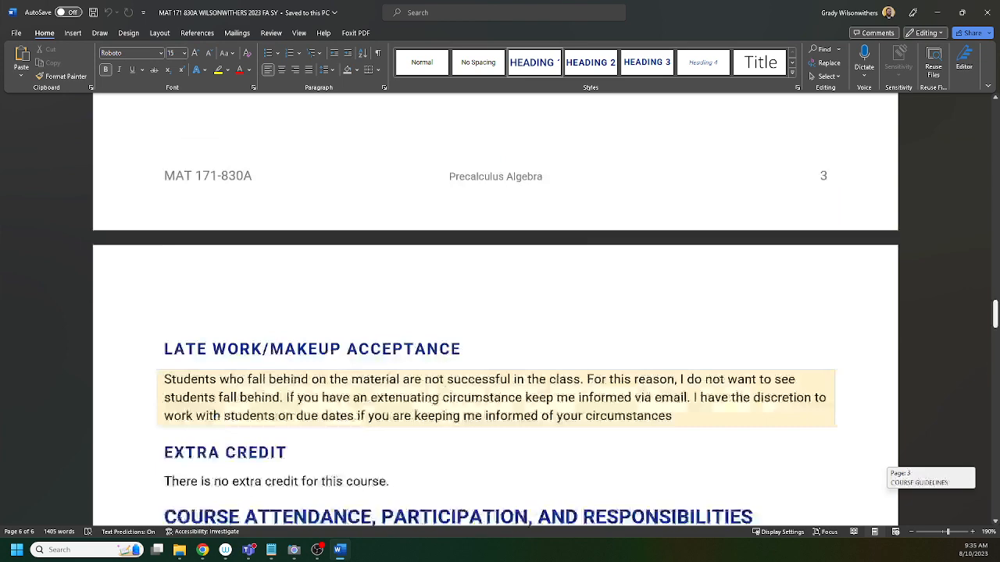
pyautogui.scroll(3)
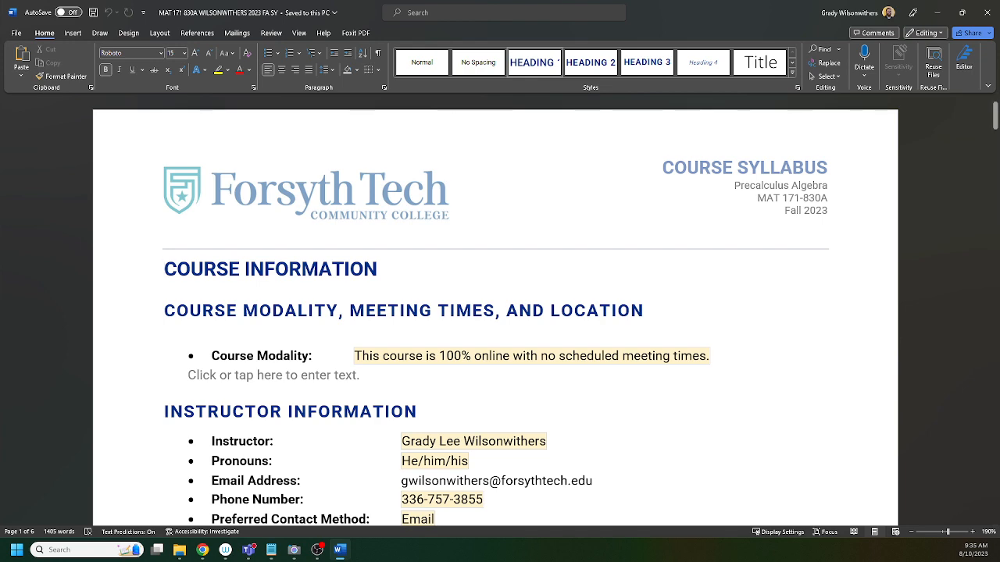
pyautogui.scroll(-3)
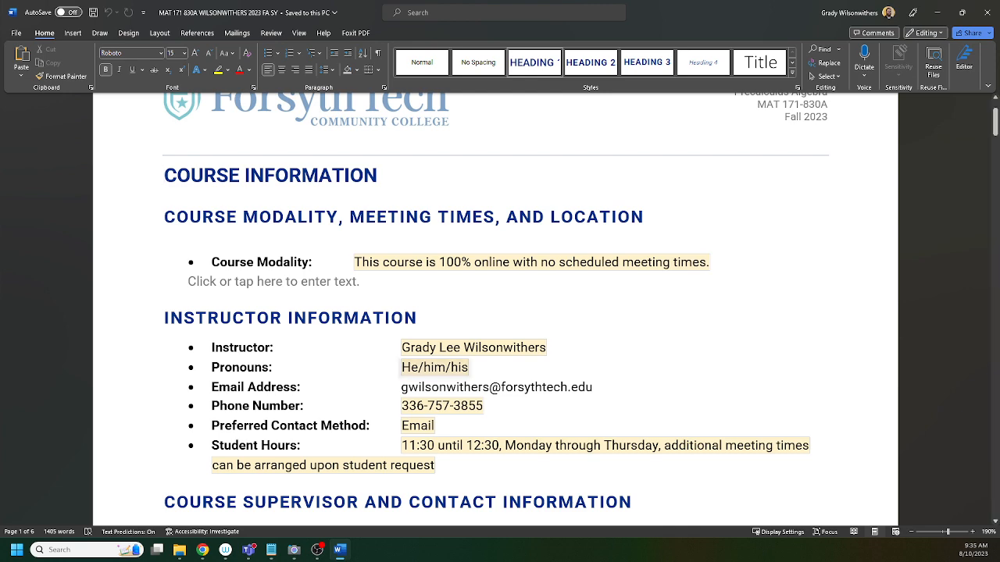
pyautogui.scroll(-3)
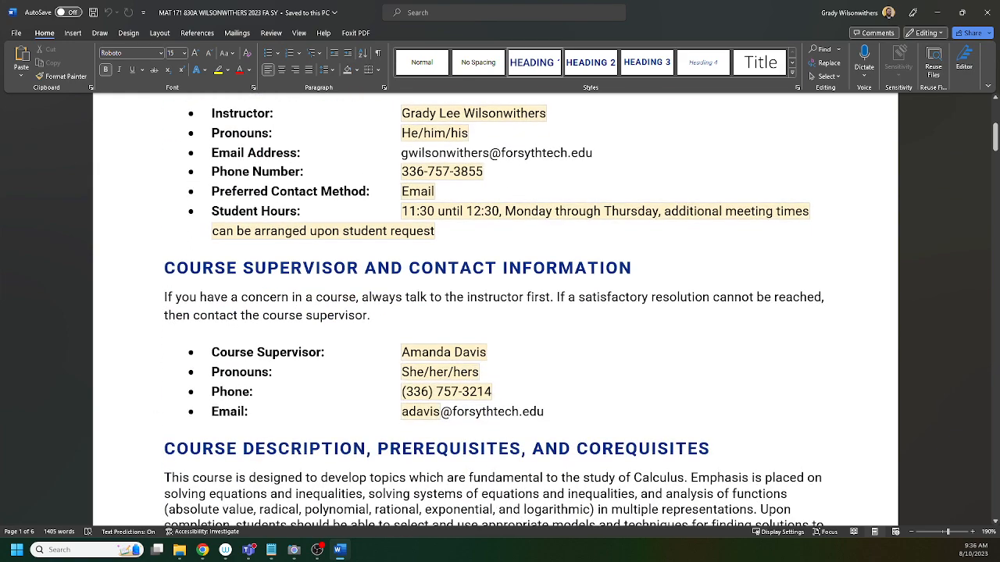
pyautogui.scroll(-3)
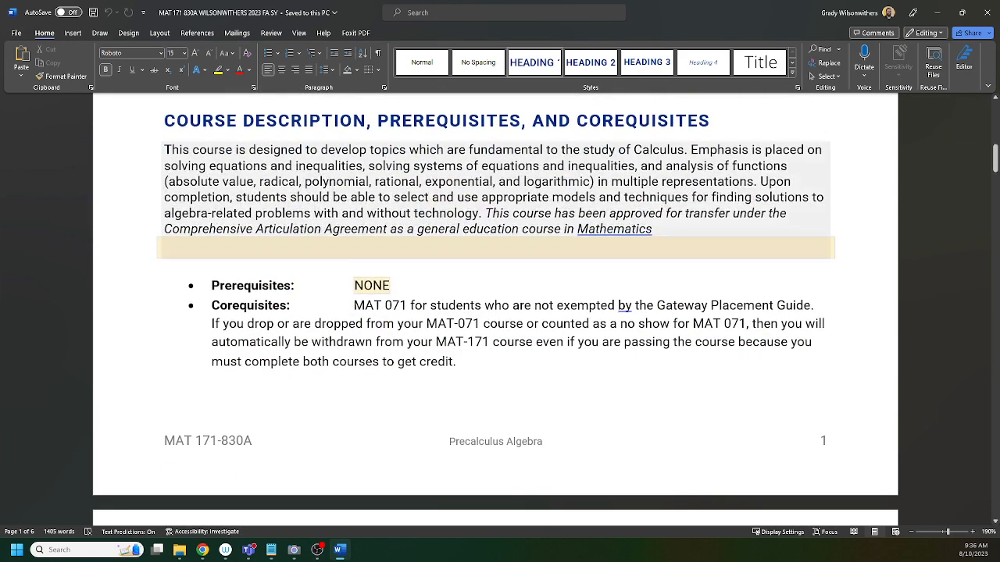
pyautogui.scroll(-3)
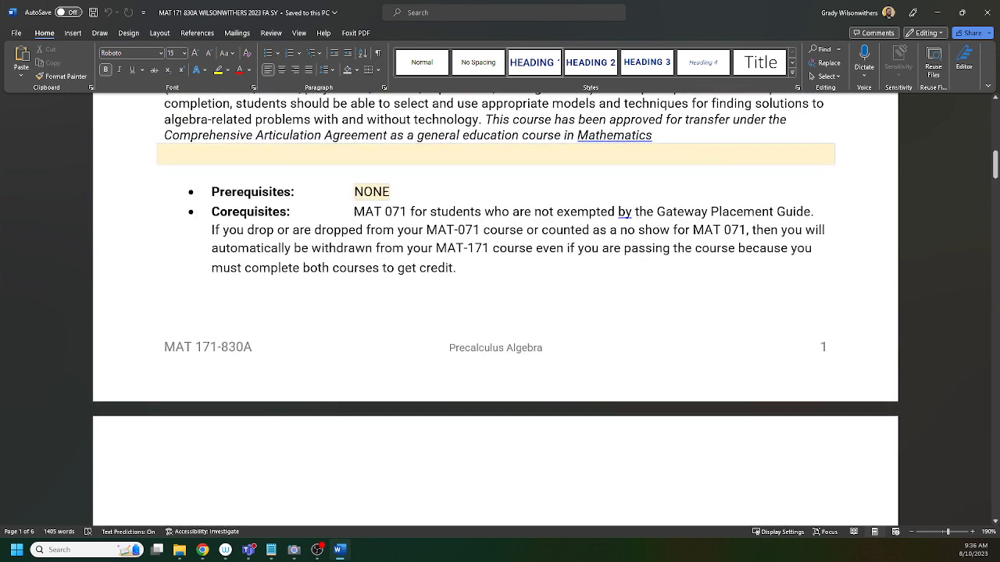
# - Continue to Important Dates and highlight the last day to withdraw
pyautogui.scroll(-3)
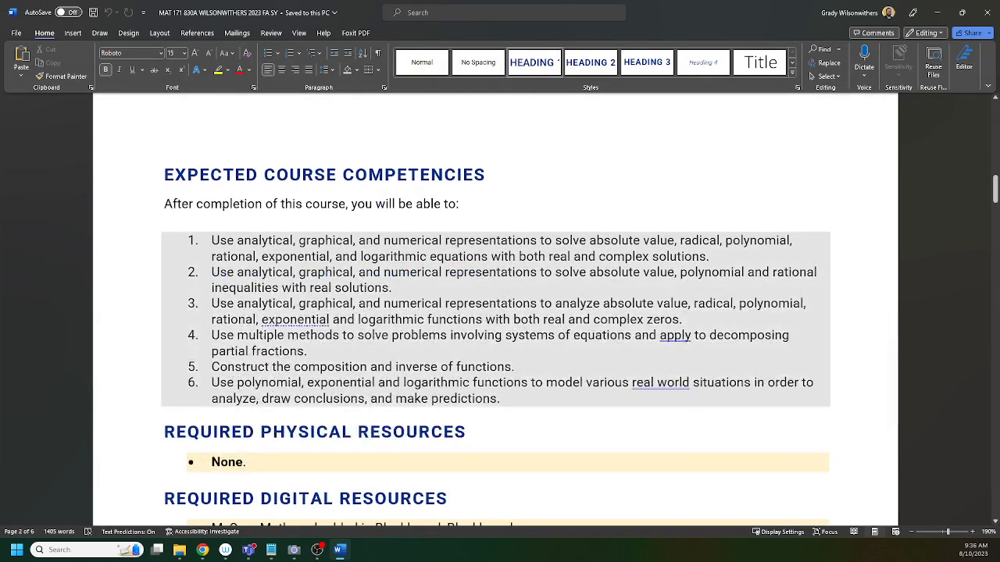
pyautogui.scroll(-3)
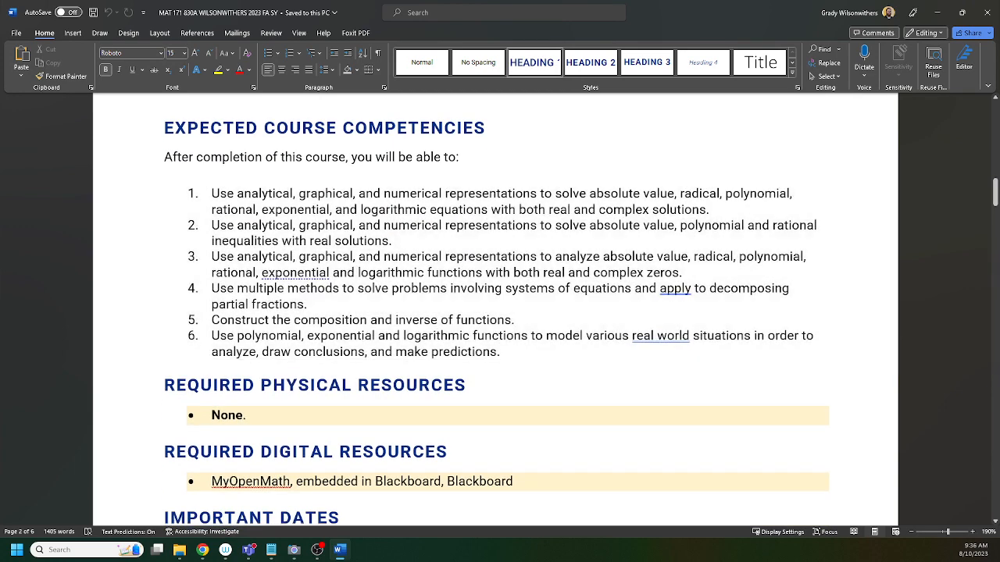
pyautogui.scroll(-3)
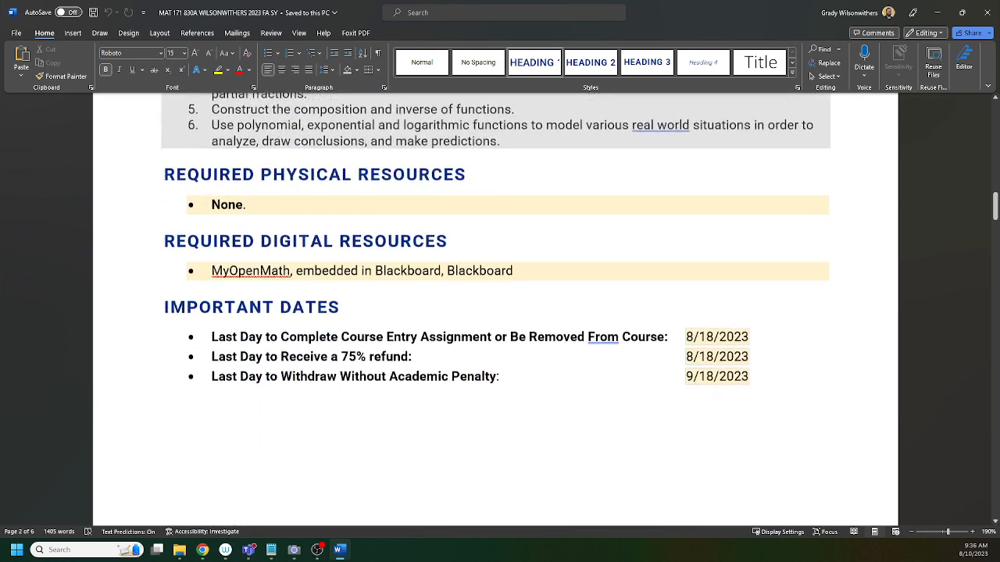
pyautogui.scroll(-3)
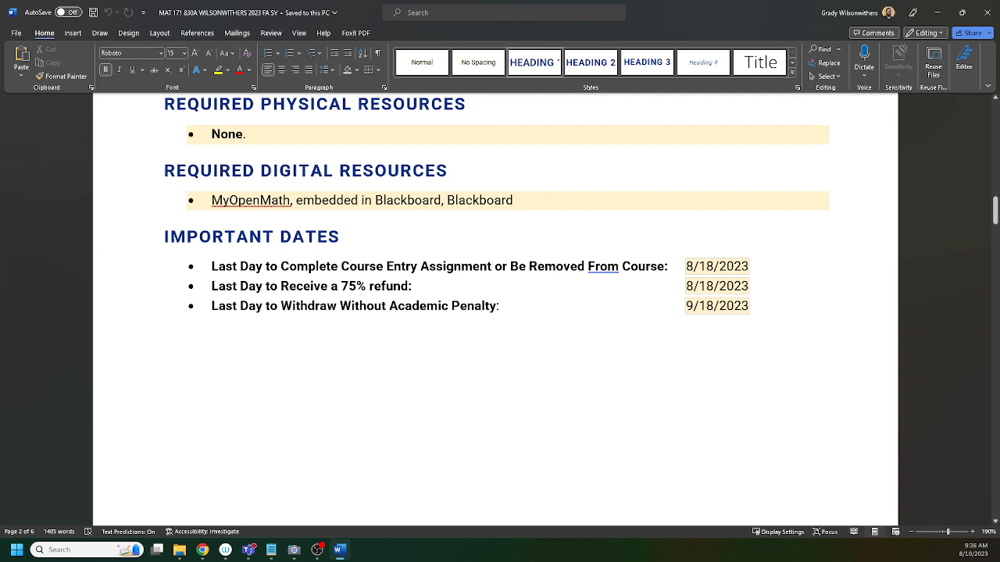
pyautogui.click(716, 305)
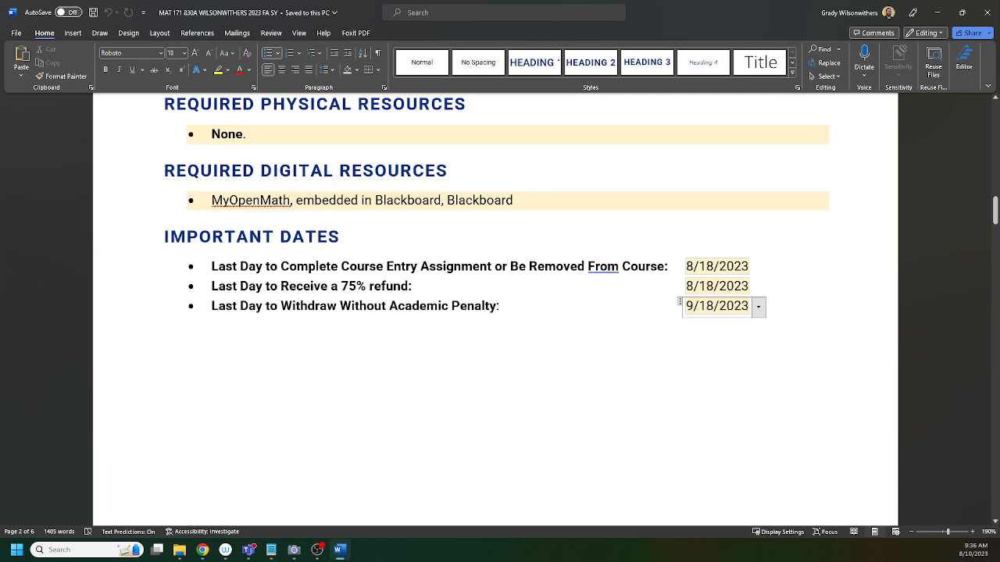
pyautogui.scroll(-3)
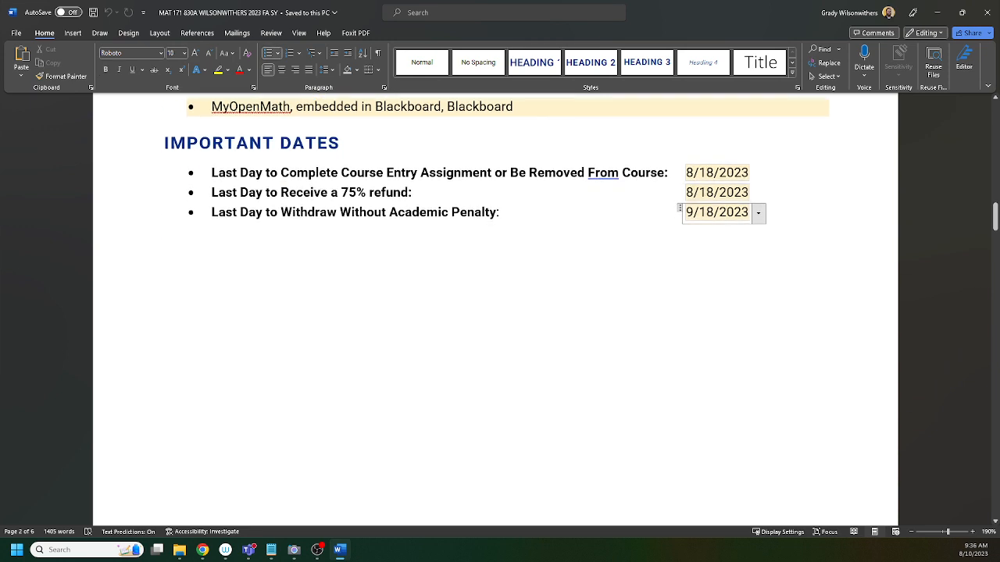
# - Read past the grade distribution table and grading categories to the communication guidelines
pyautogui.scroll(-3)
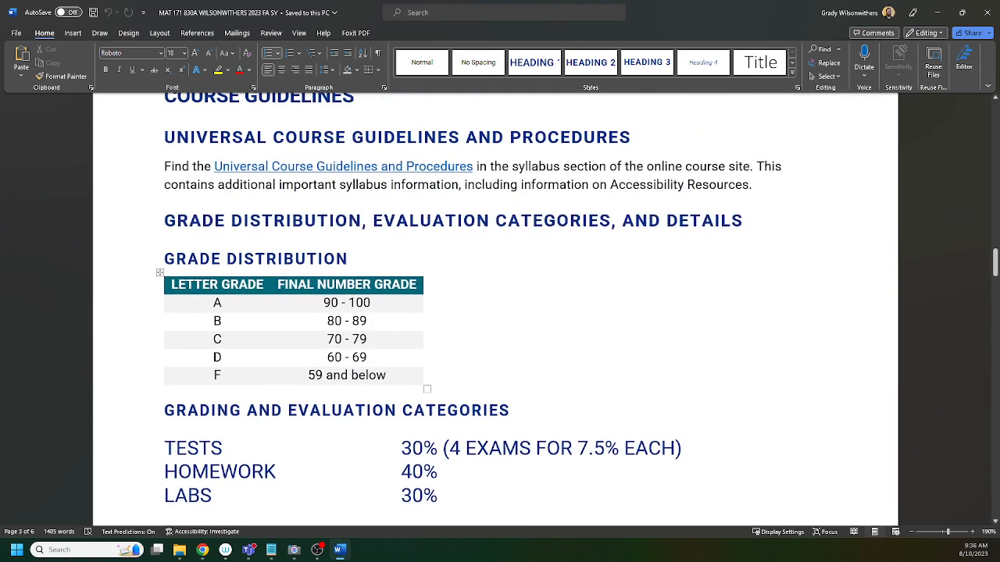
pyautogui.scroll(-3)
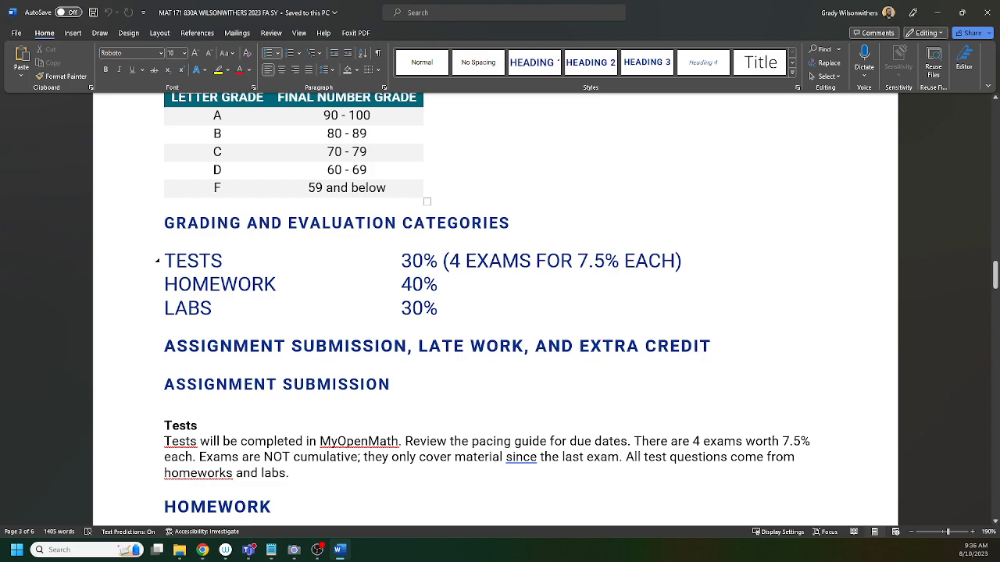
pyautogui.scroll(-3)
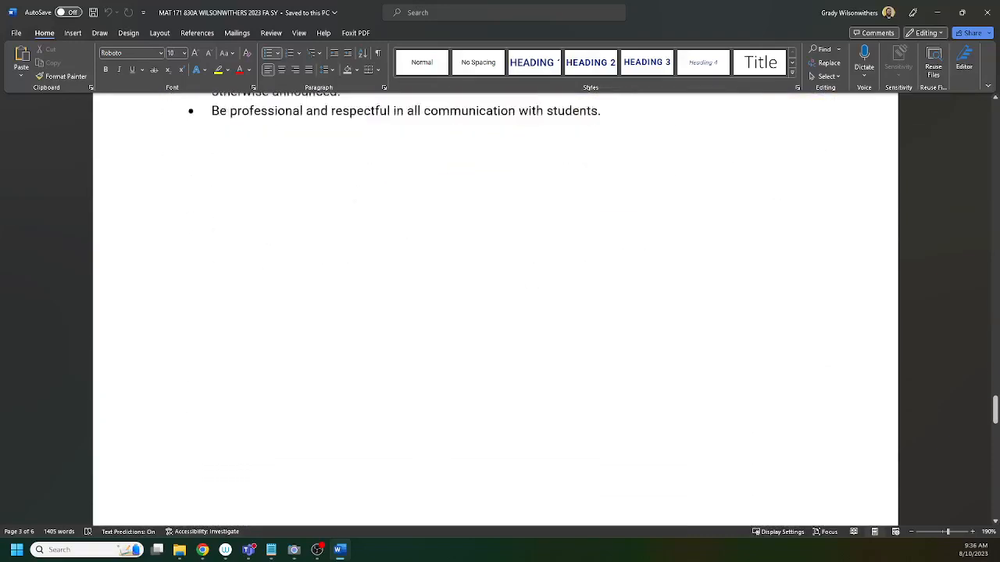
# - Review the Expected Course Schedule, highlighting the Test 1 line, down to Test 4 due Oct. 7
pyautogui.scroll(-3)
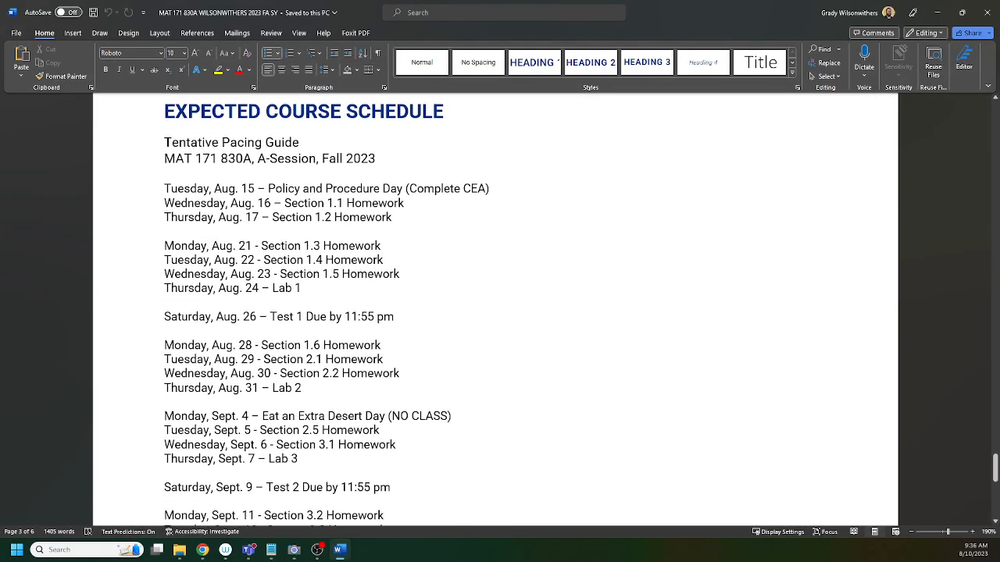
pyautogui.scroll(-3)
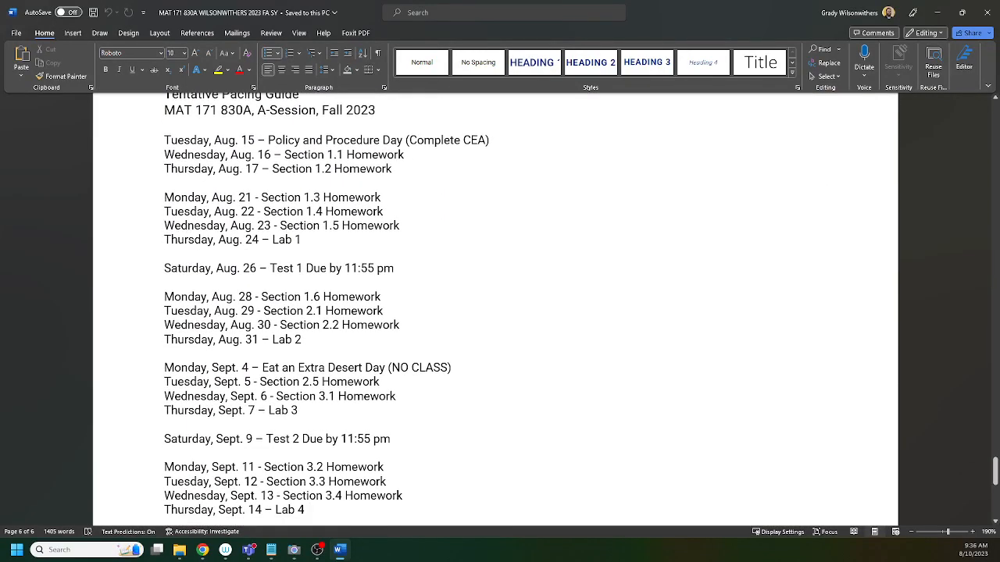
pyautogui.tripleClick(278, 269)
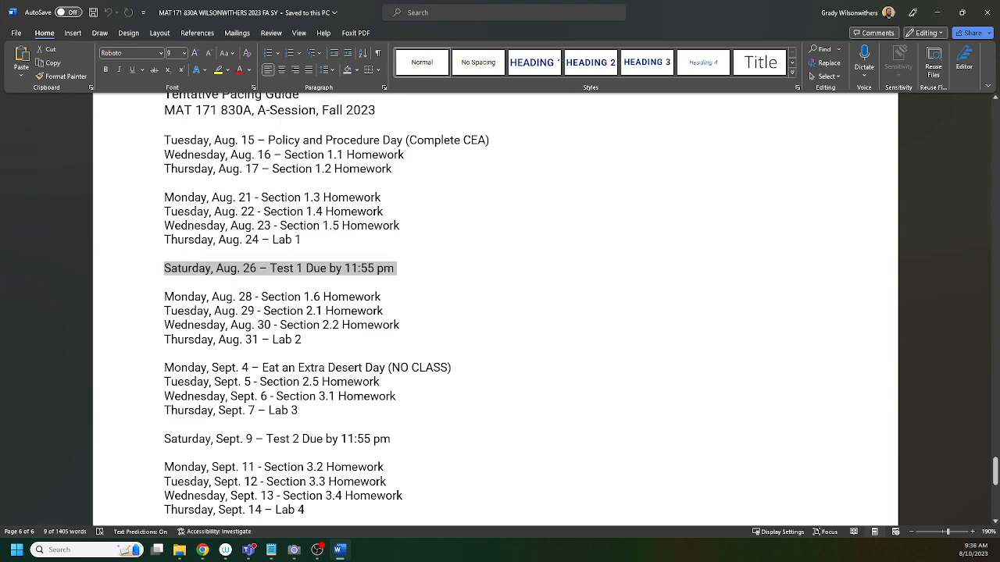
pyautogui.scroll(-3)
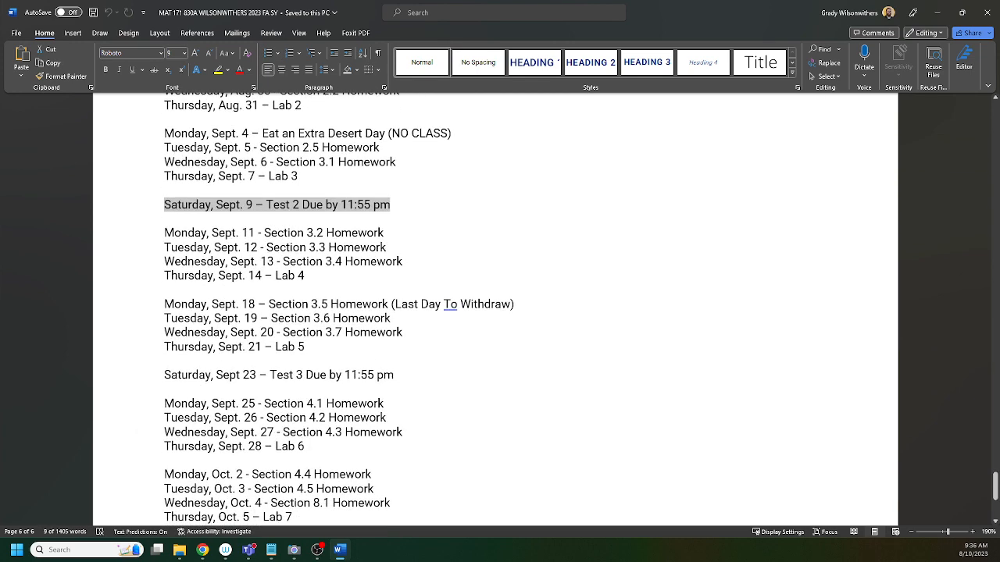
pyautogui.scroll(-3)
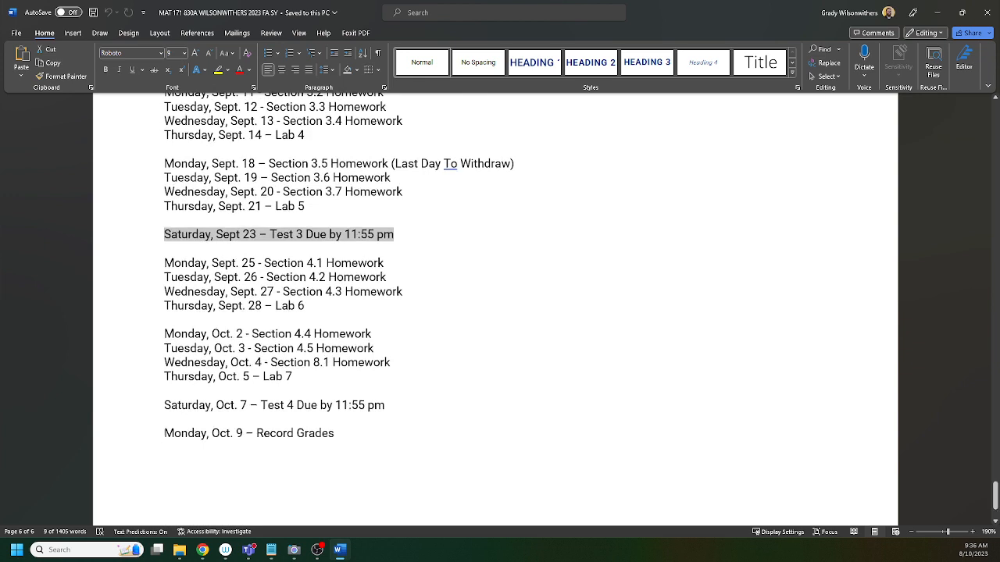
pyautogui.scroll(-3)
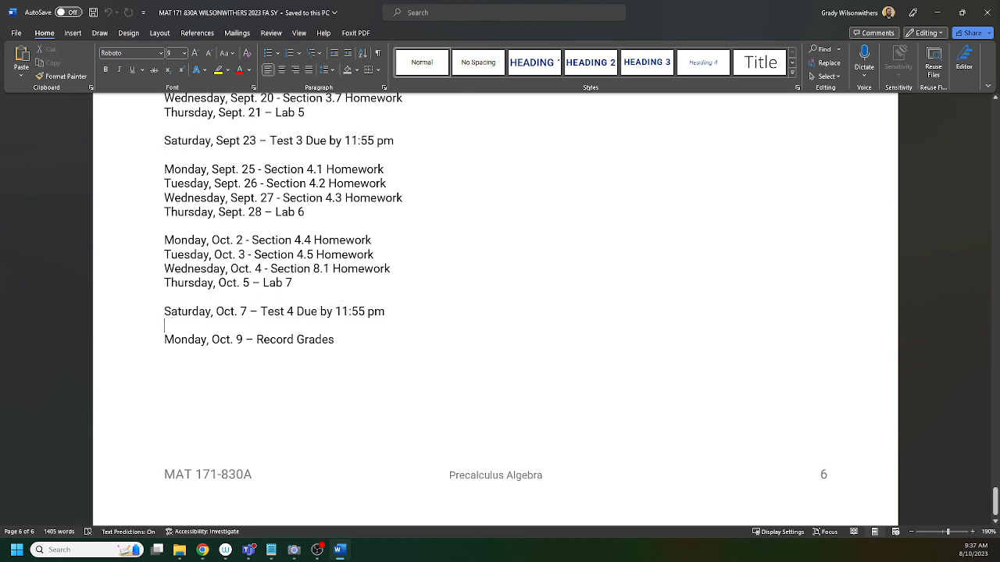
pyautogui.moveTo(341, 550)
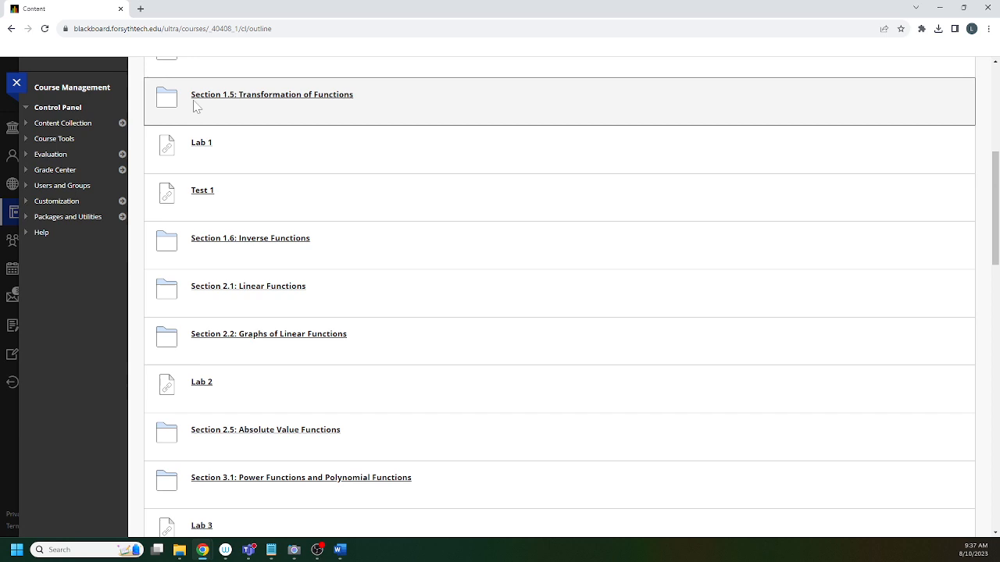
# - View Test 1's details: 100 points, its due date and the 2-hour time limit
pyautogui.click(203, 190)
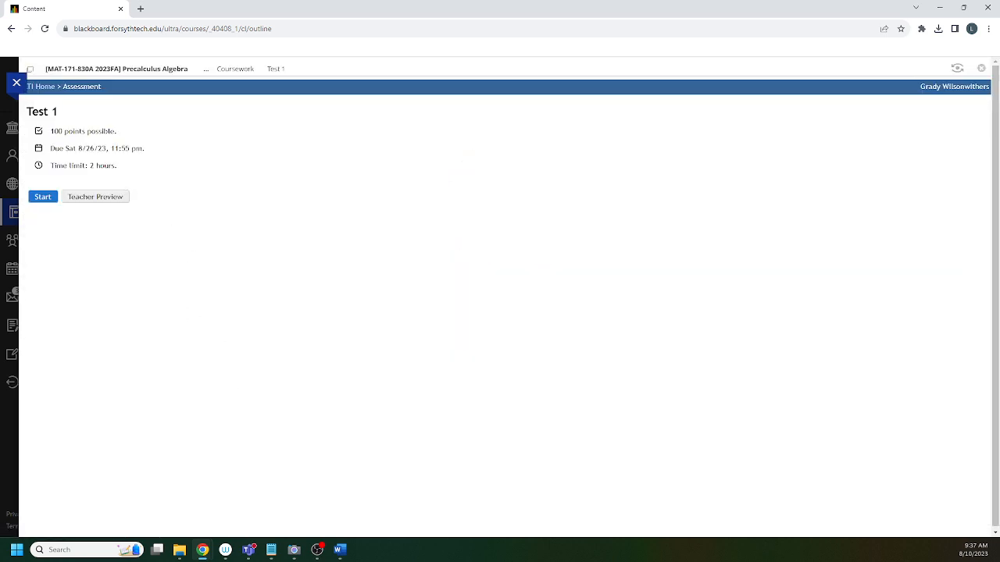
pyautogui.doubleClick(100, 166)
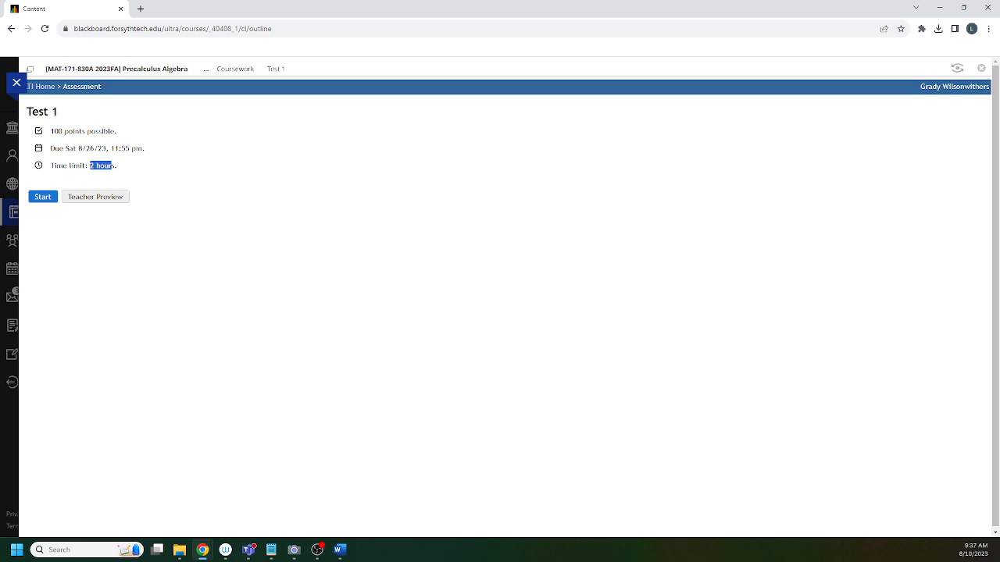
pyautogui.click(44, 181)
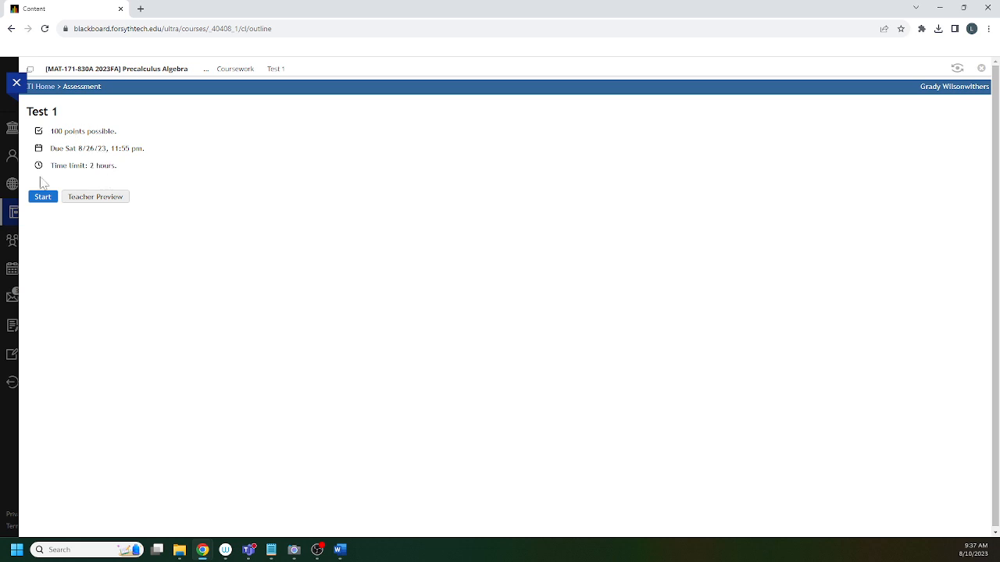
pyautogui.moveTo(910, 131)
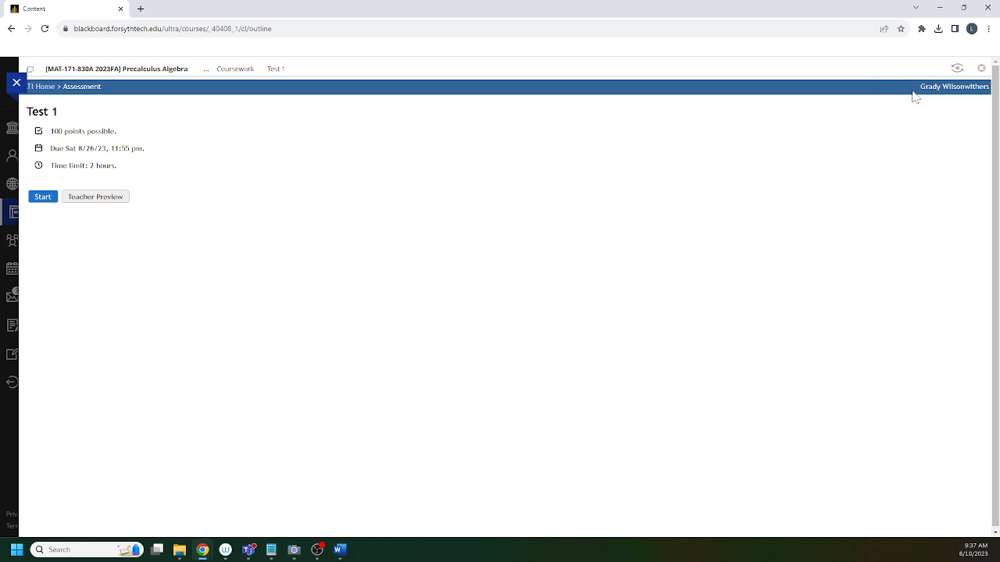
pyautogui.moveTo(141, 189)
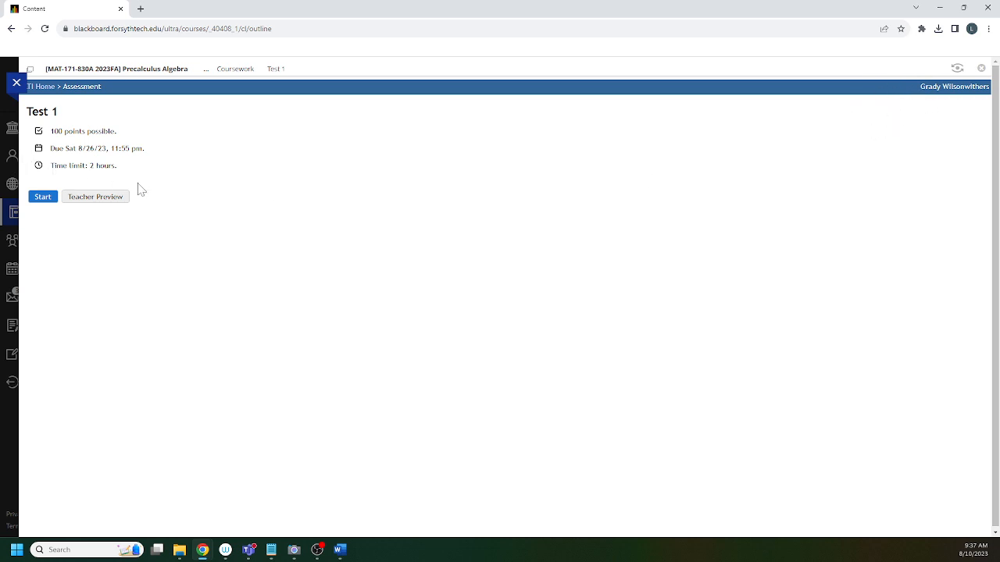
pyautogui.moveTo(128, 259)
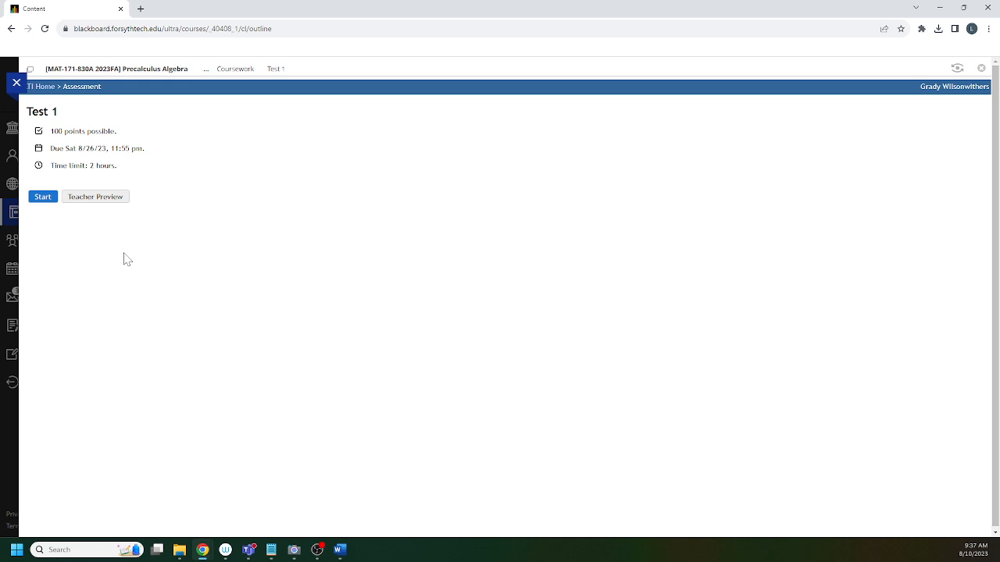
pyautogui.moveTo(235, 68)
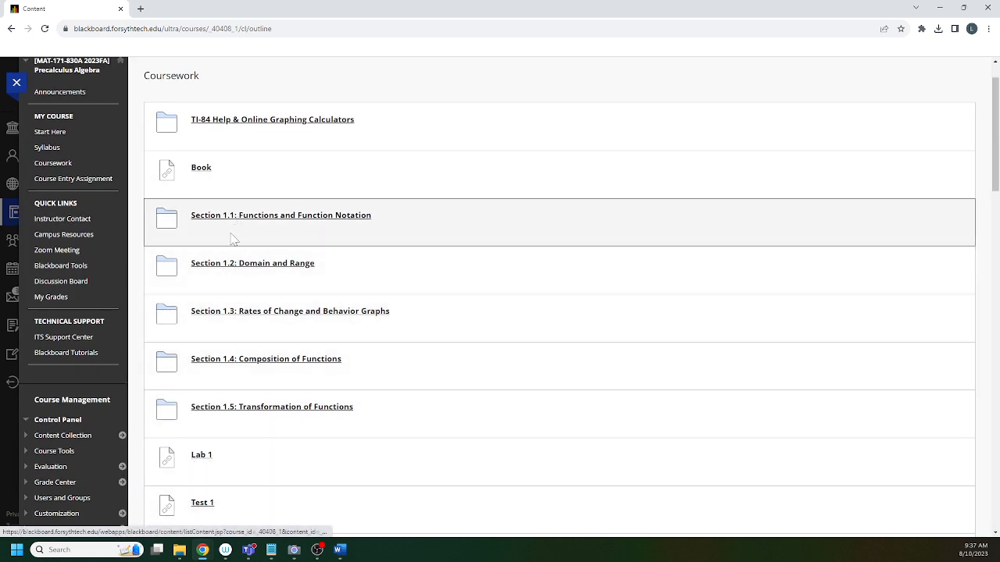
pyautogui.moveTo(229, 412)
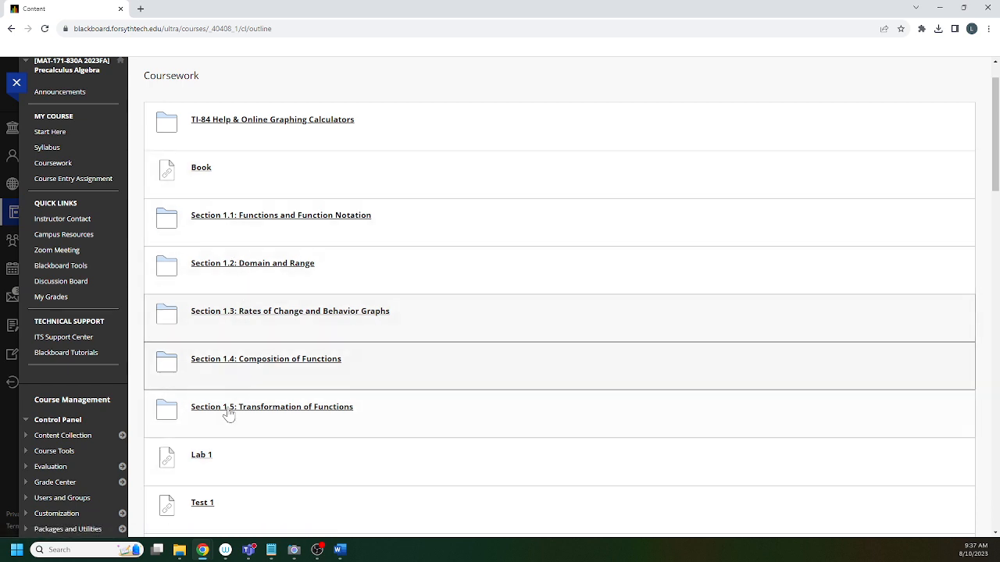
pyautogui.moveTo(260, 274)
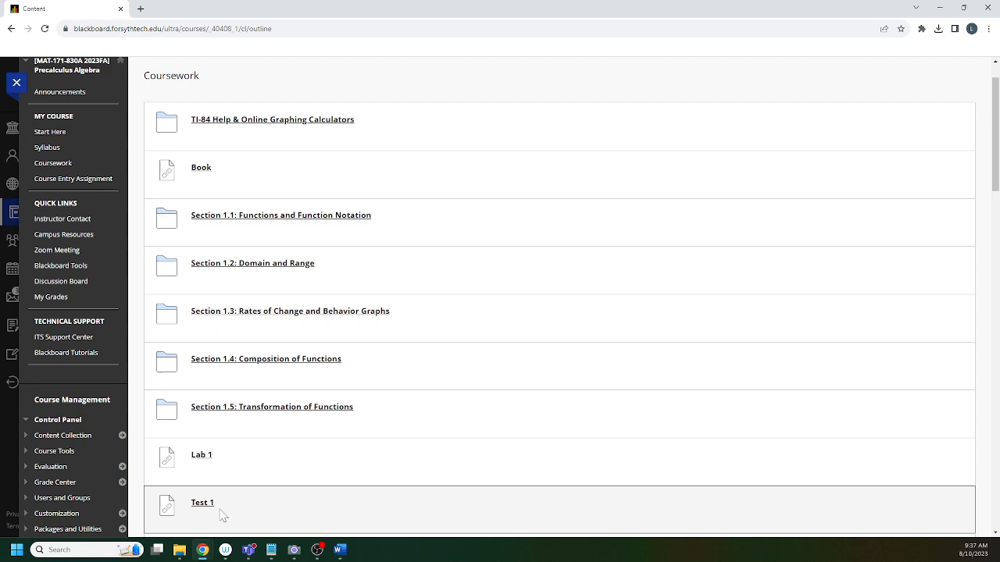
# - Scroll the Coursework list past the Section 4 folders down to Section 8.1, Lab 7 and Test 4
pyautogui.scroll(-3)
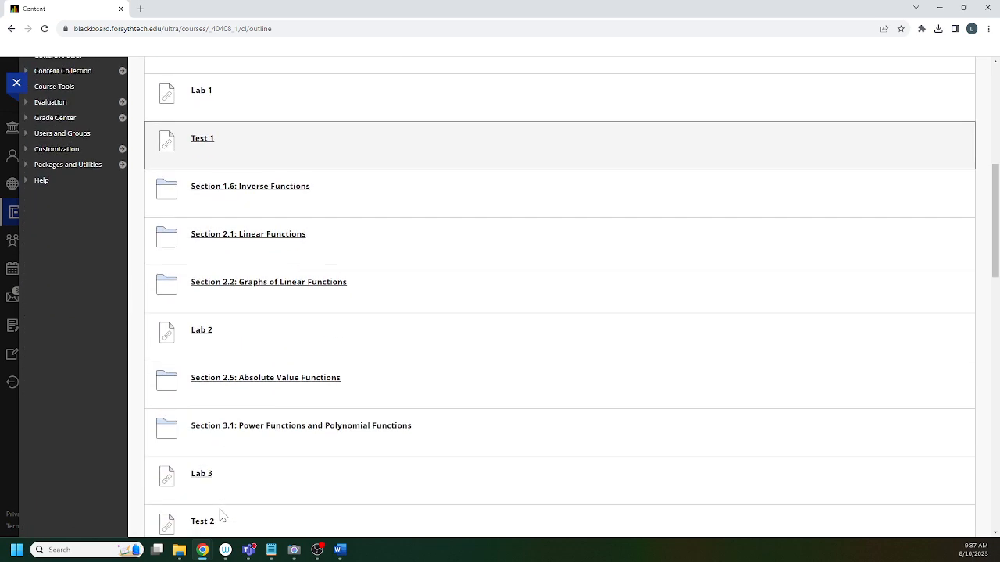
pyautogui.scroll(-3)
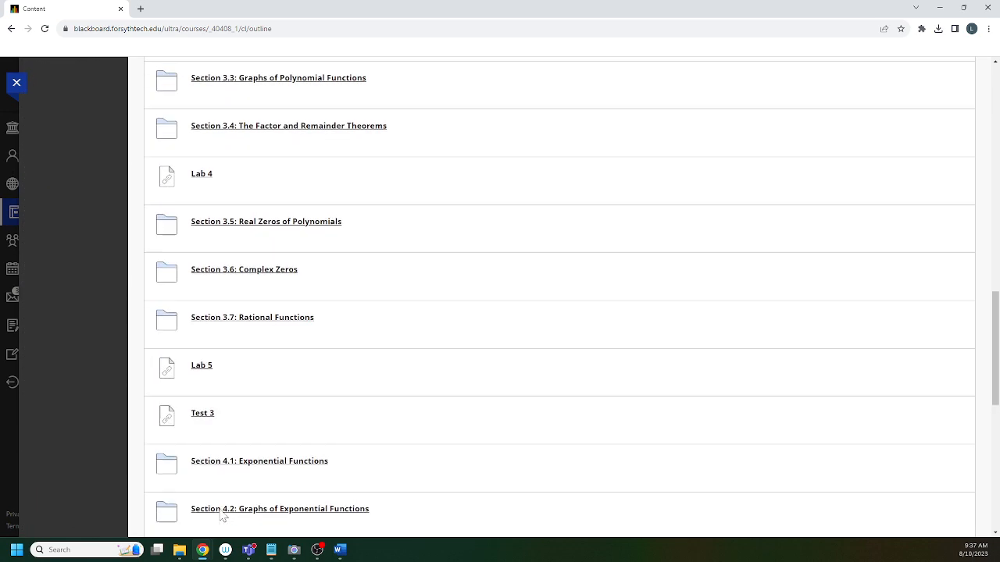
pyautogui.scroll(-3)
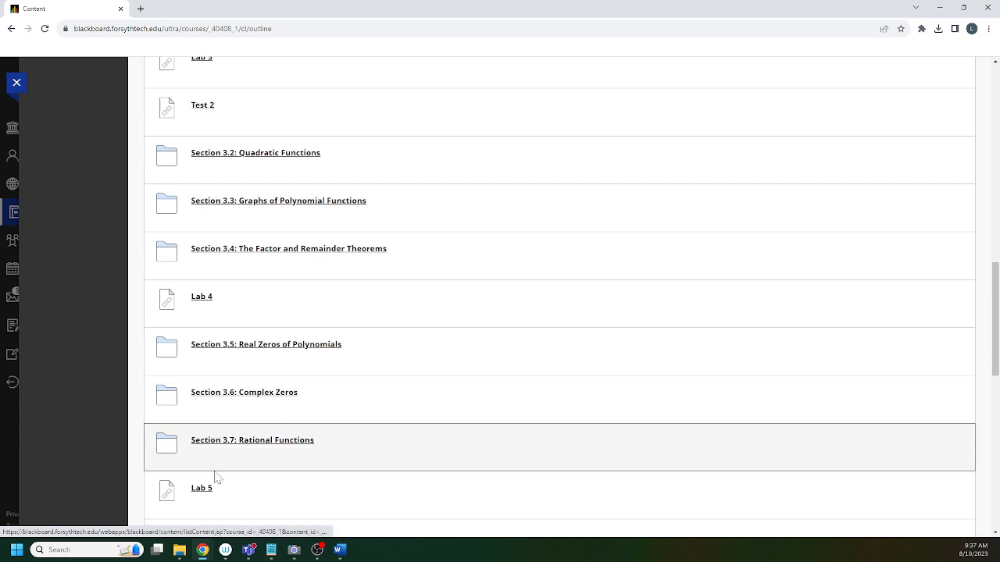
pyautogui.scroll(-3)
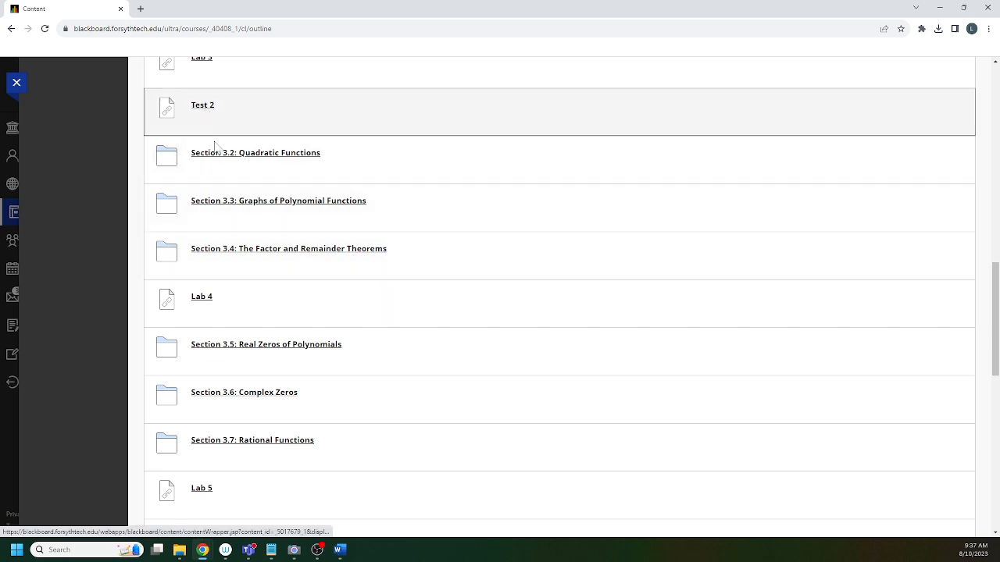
pyautogui.scroll(-3)
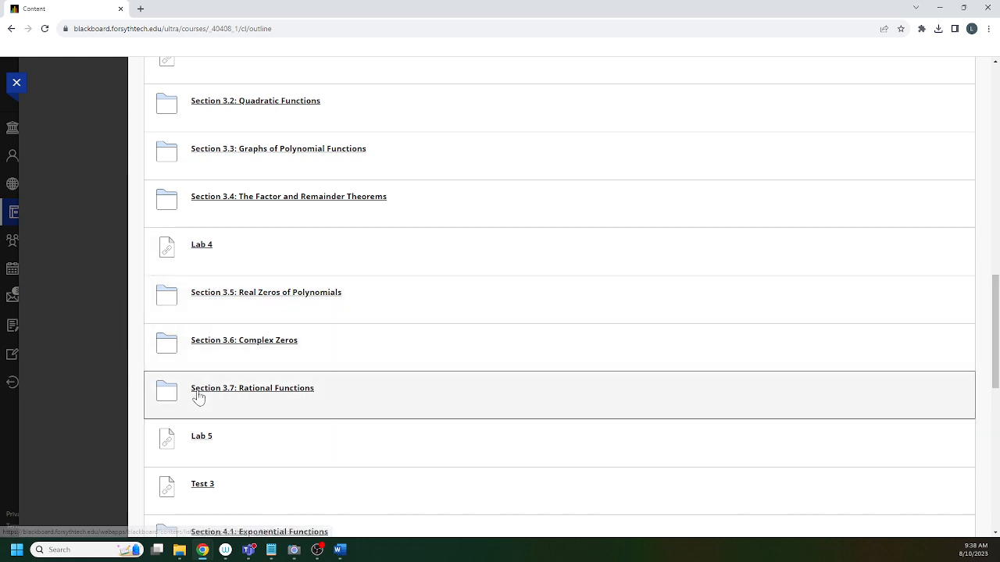
pyautogui.moveTo(211, 444)
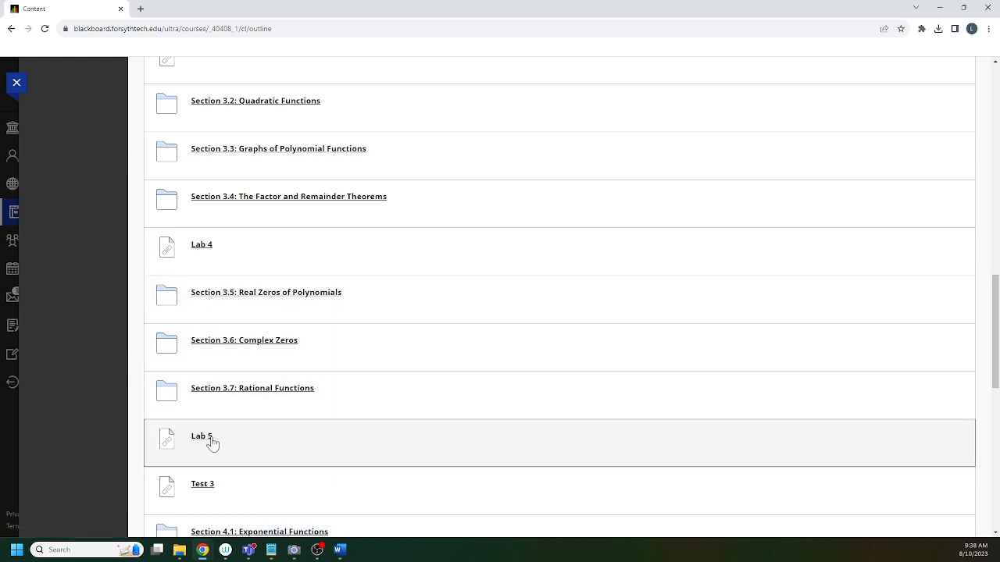
pyautogui.moveTo(227, 462)
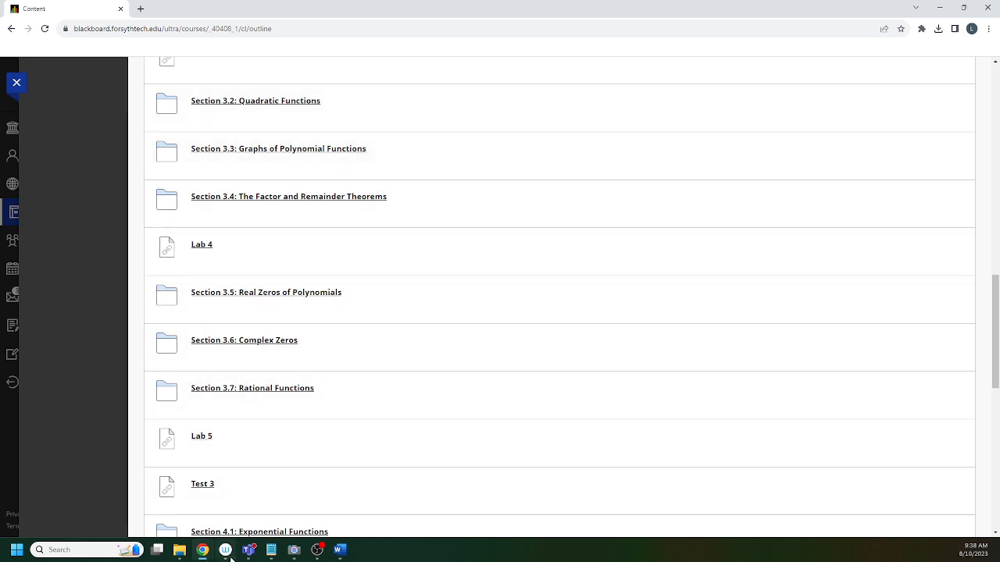
pyautogui.moveTo(219, 460)
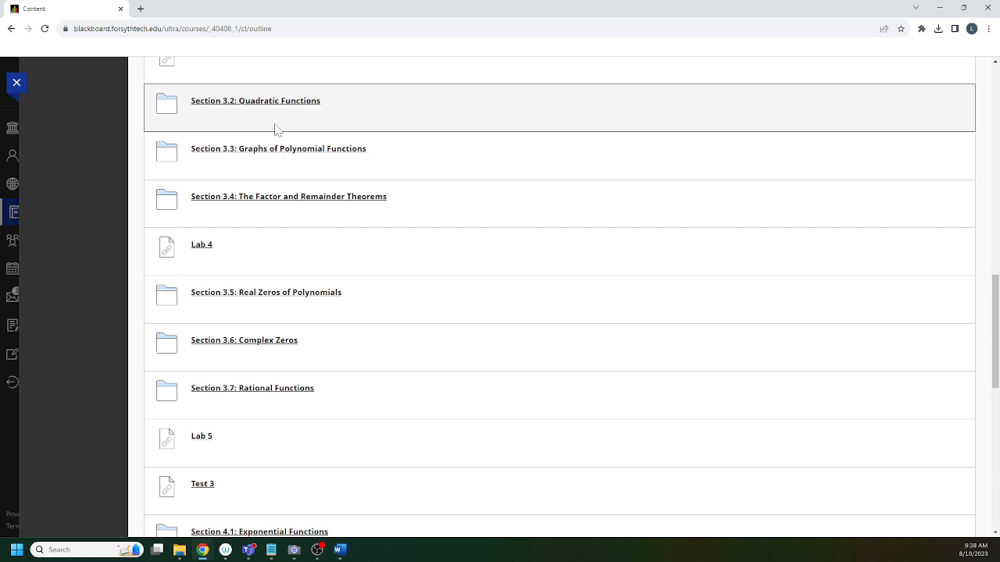
pyautogui.scroll(-3)
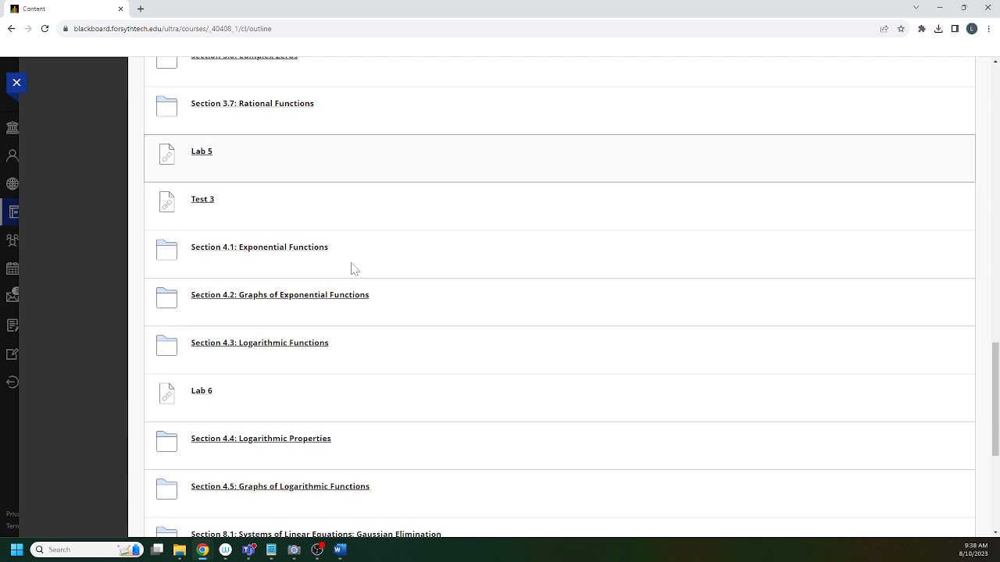
pyautogui.scroll(-3)
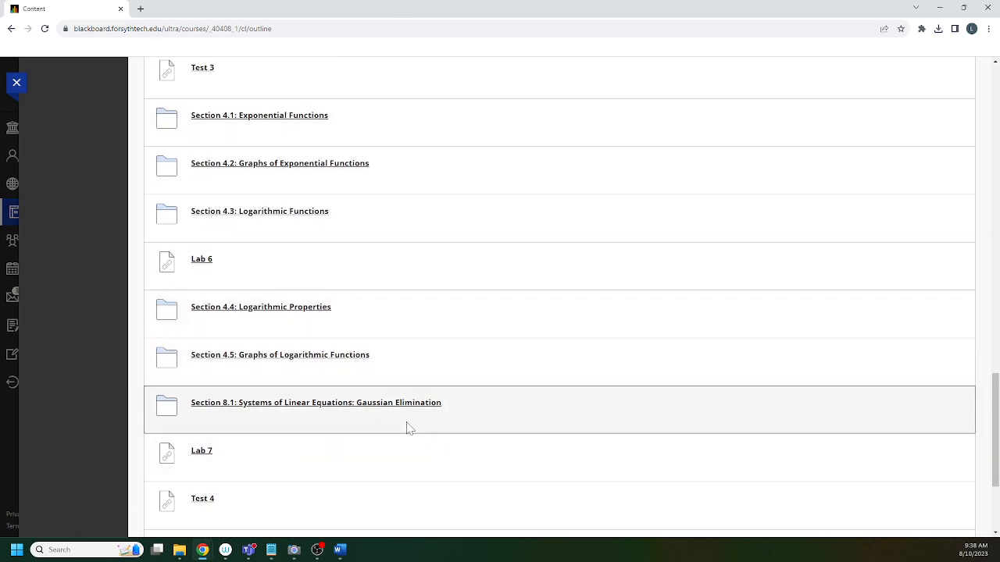
pyautogui.moveTo(226, 459)
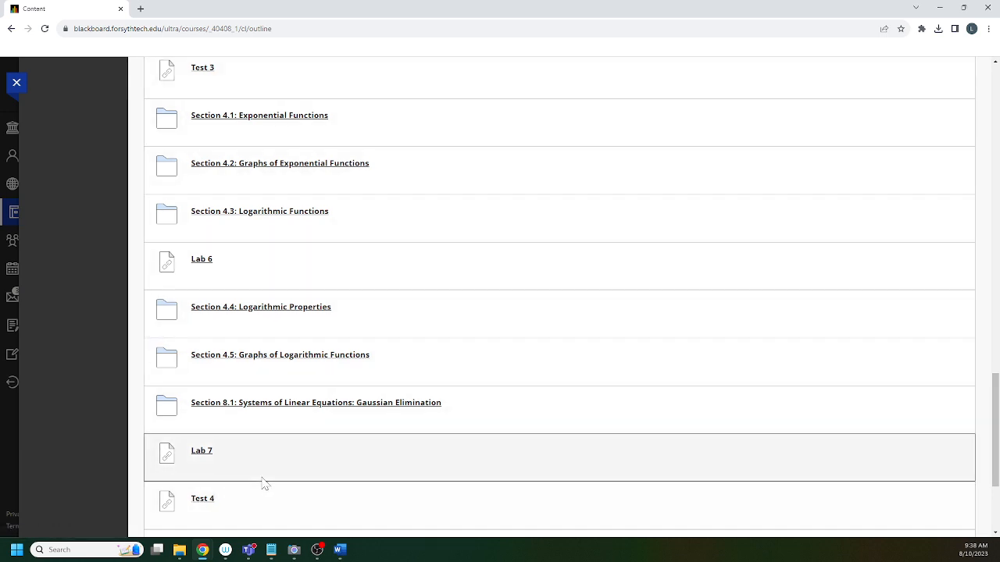
pyautogui.moveTo(263, 489)
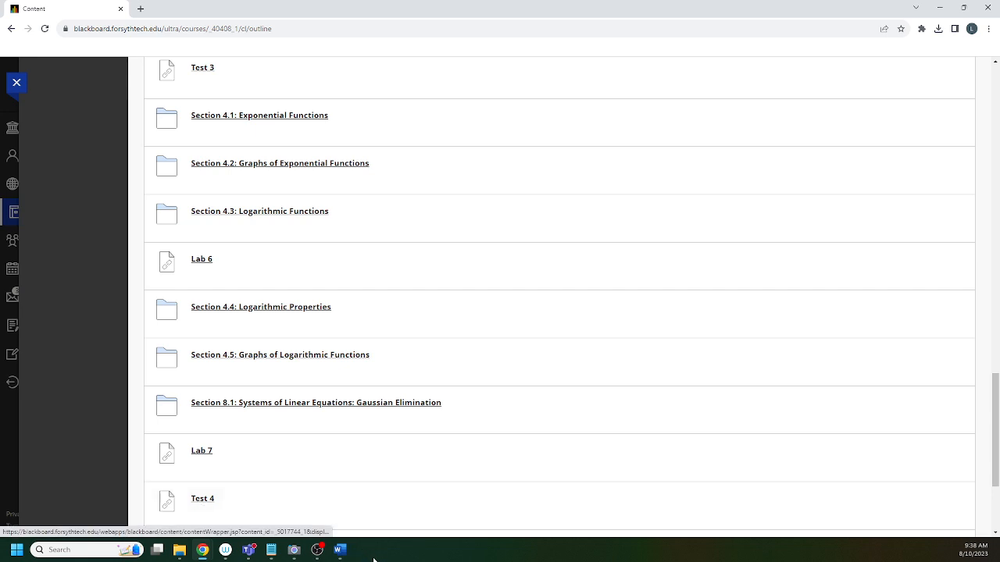
pyautogui.moveTo(339, 550)
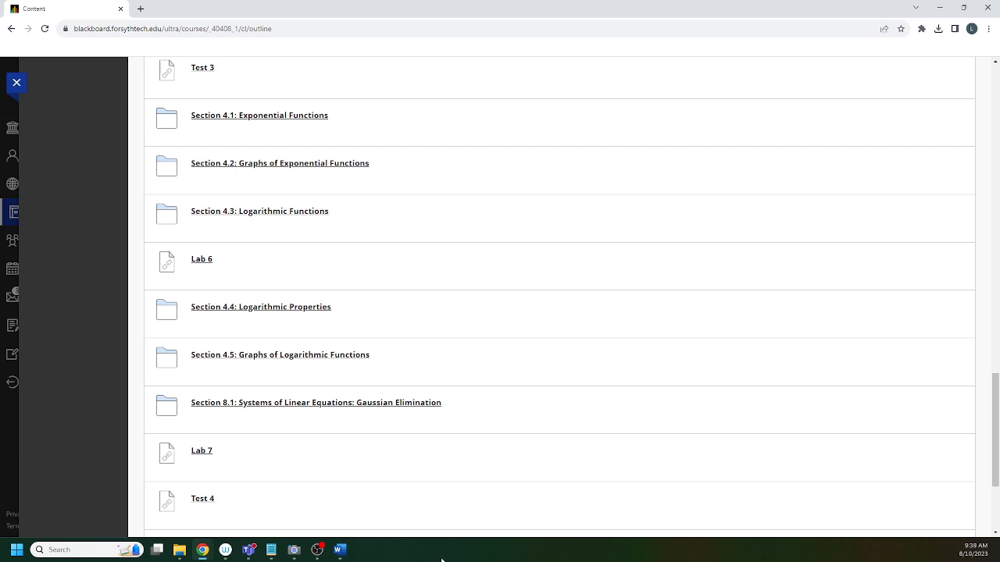
pyautogui.moveTo(225, 500)
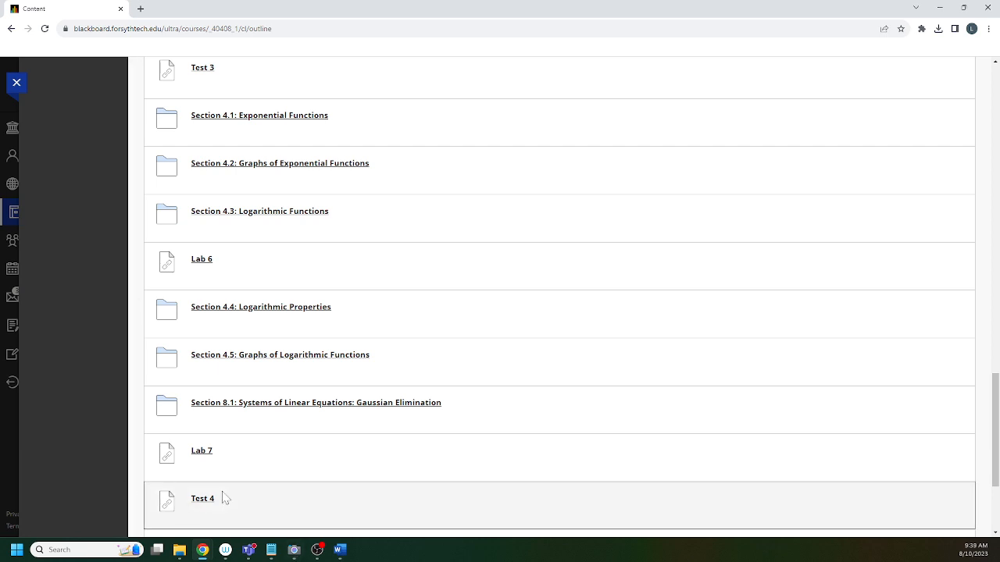
pyautogui.moveTo(340, 550)
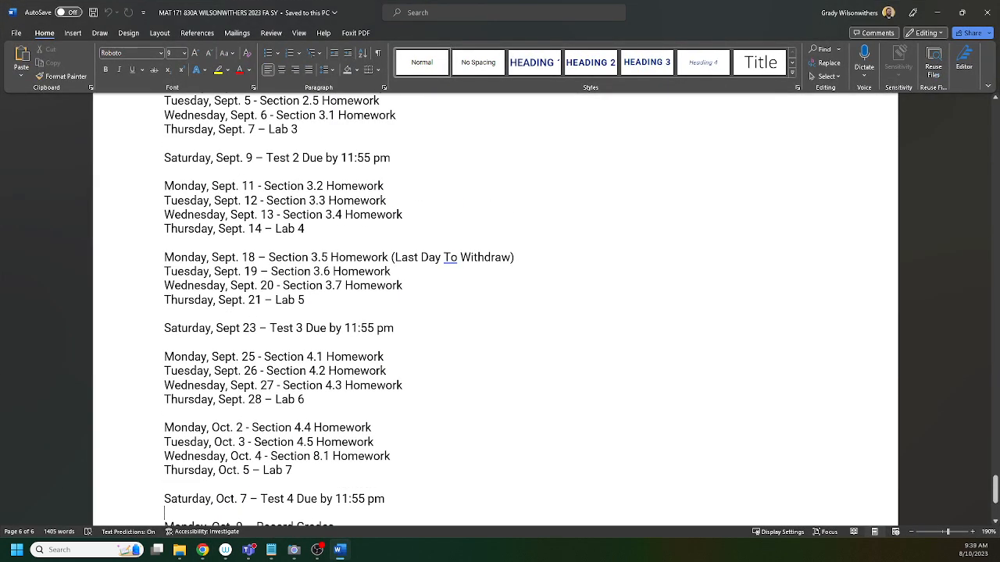
# - View the syllabus's Expected Course Schedule, then bring up Lab 4 (100 points possible) from Coursework
pyautogui.tripleClick(233, 400)
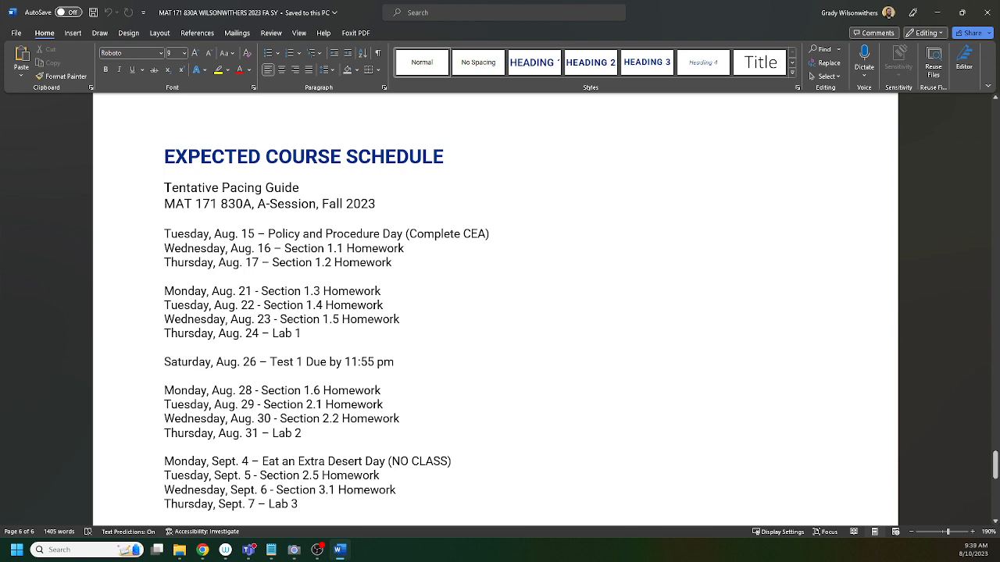
pyautogui.click(166, 519)
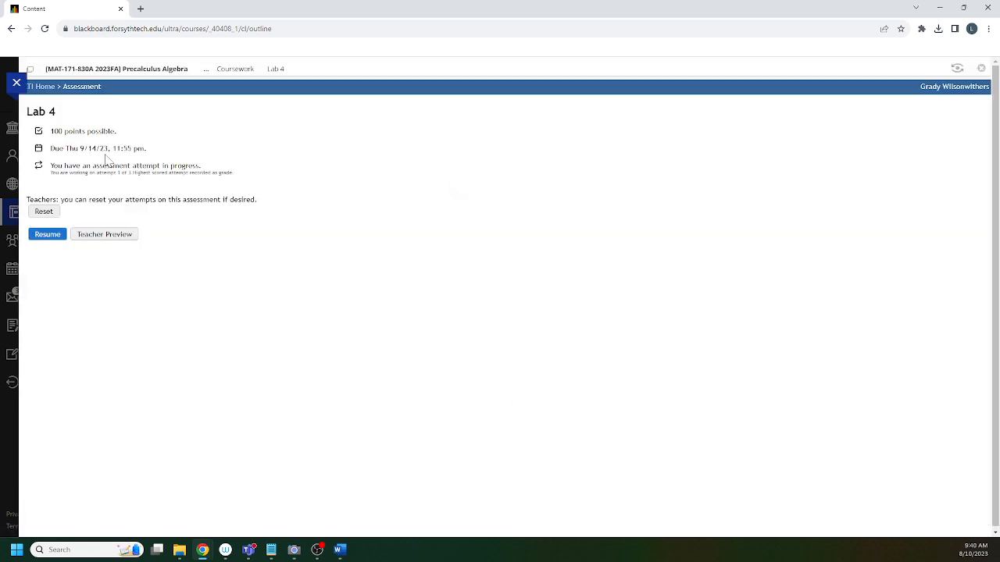
pyautogui.moveTo(153, 100)
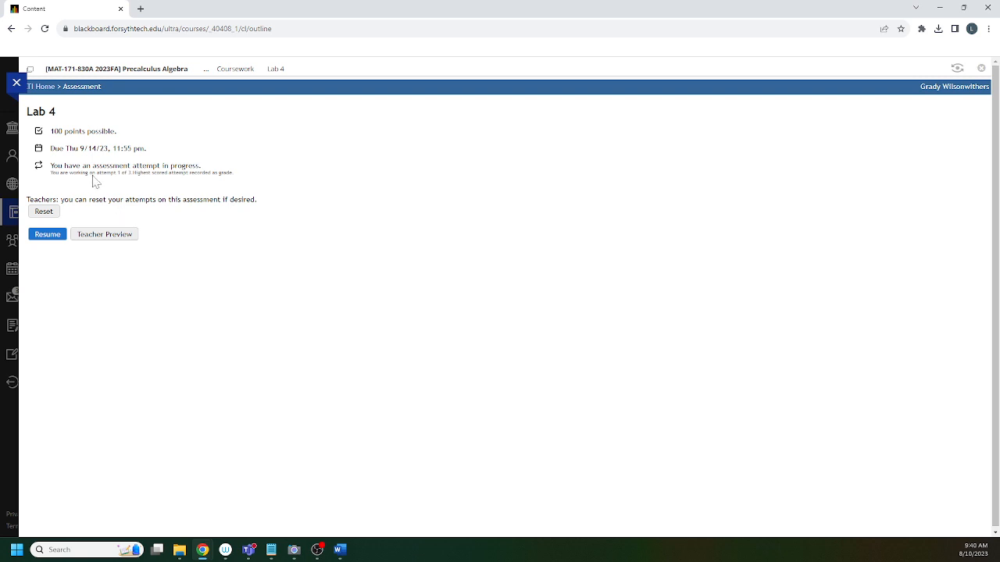
pyautogui.moveTo(56, 189)
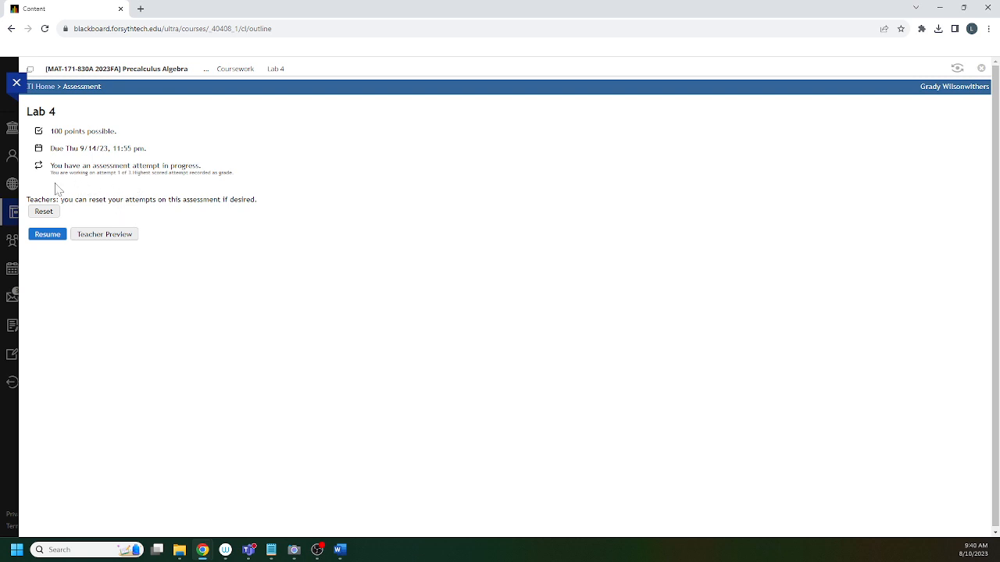
pyautogui.moveTo(154, 106)
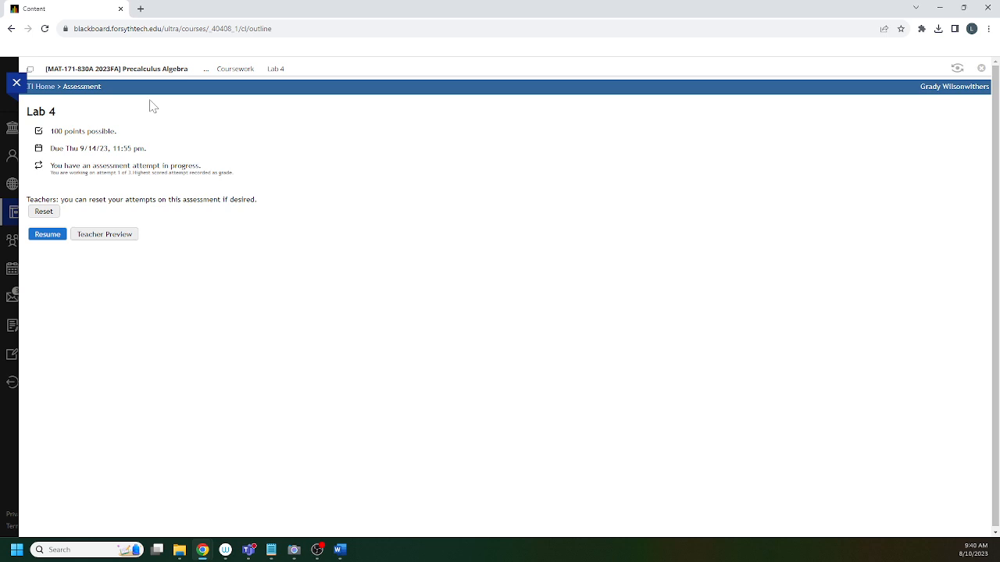
pyautogui.moveTo(193, 230)
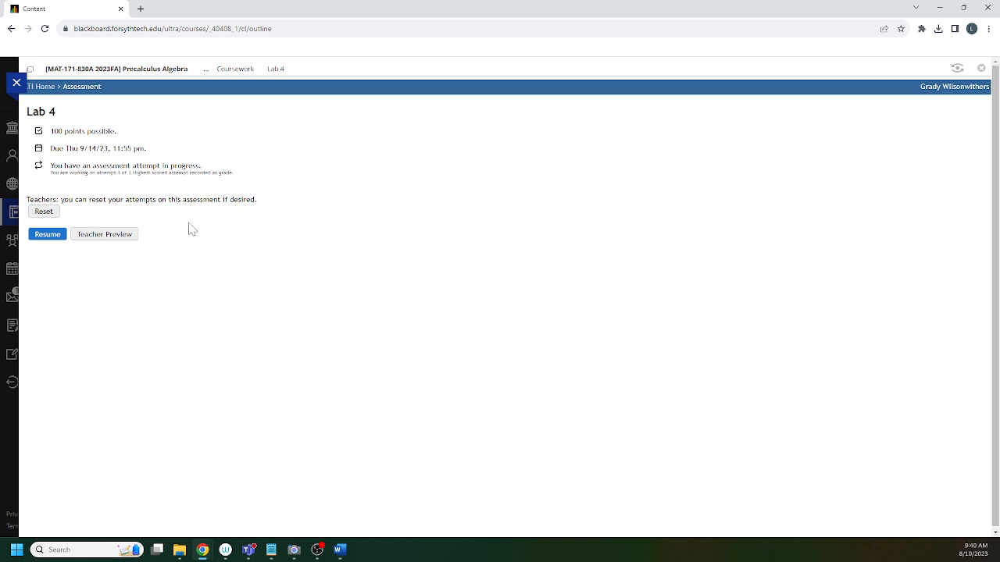
# - Clear the in-progress Lab 4 attempt, begin a fresh one and move through its answer boxes
pyautogui.click(44, 211)
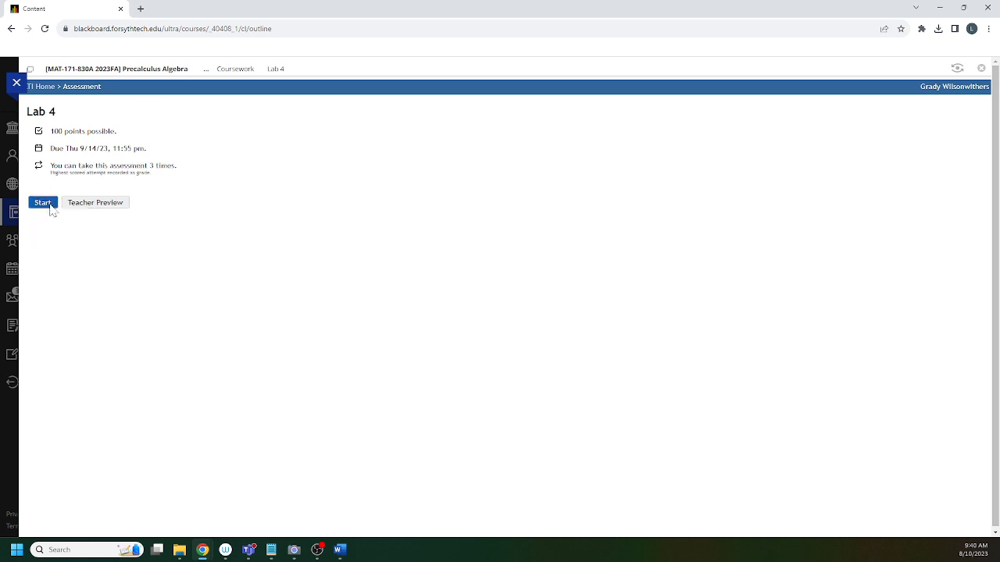
pyautogui.click(42, 203)
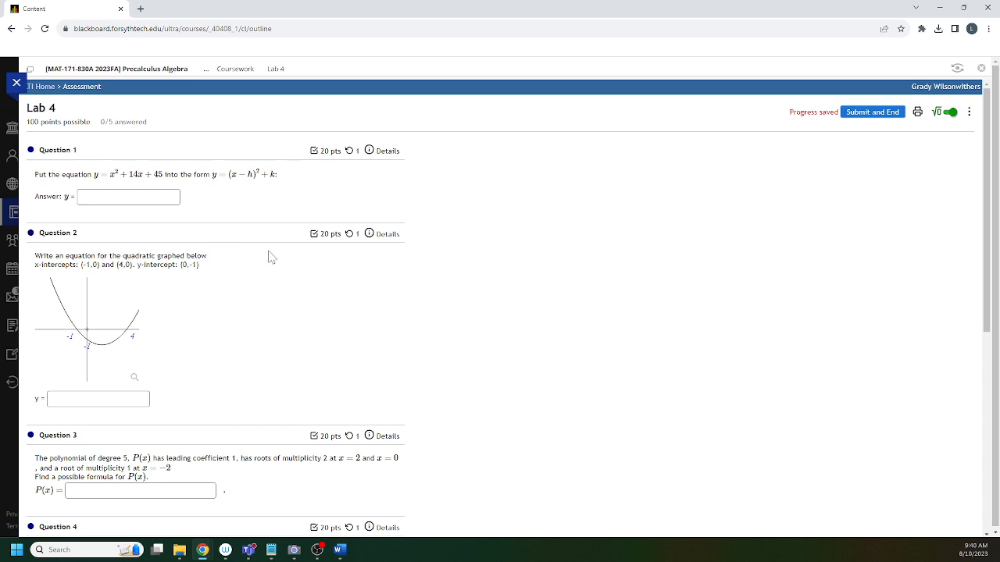
pyautogui.scroll(-3)
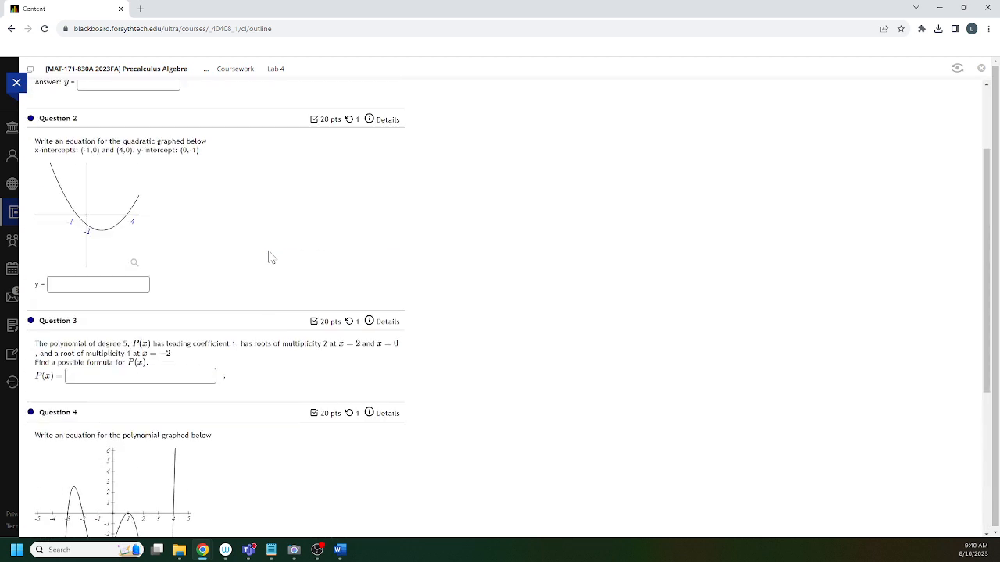
pyautogui.click(128, 197)
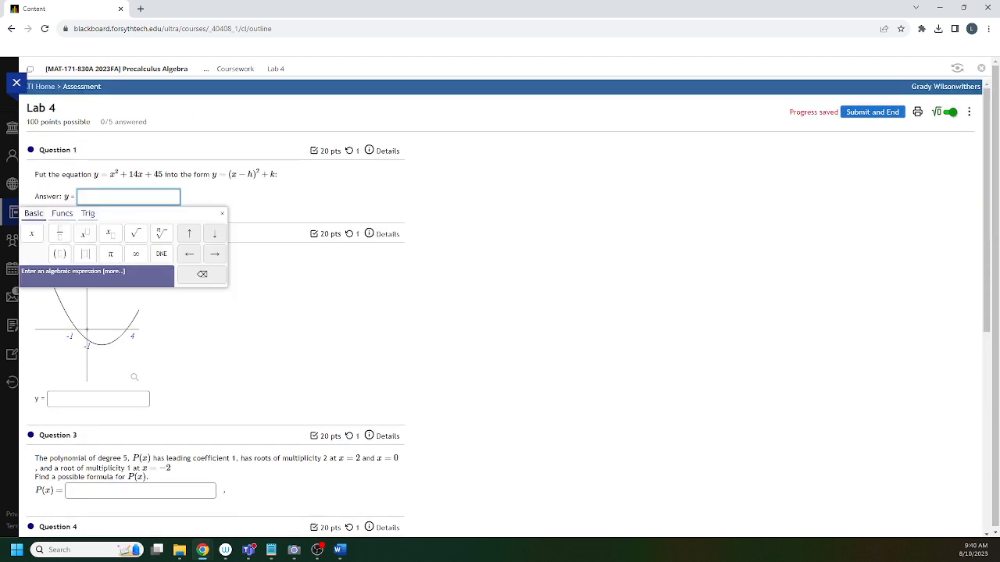
pyautogui.click(97, 406)
pyautogui.write('yes')
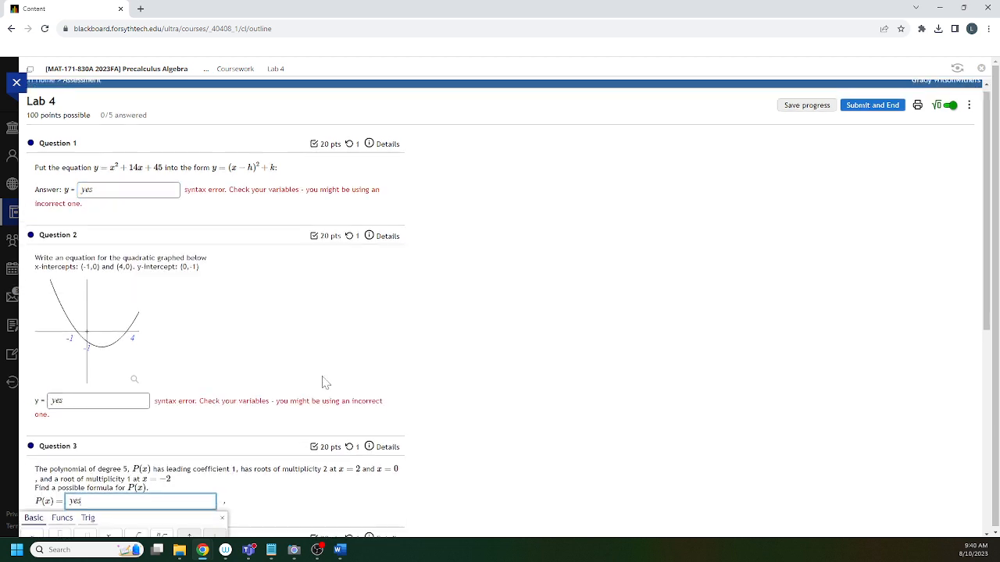
# - Fill the Lab 4 answers with the placeholder 'yes' and submit the whole lab for grading
pyautogui.scroll(-3)
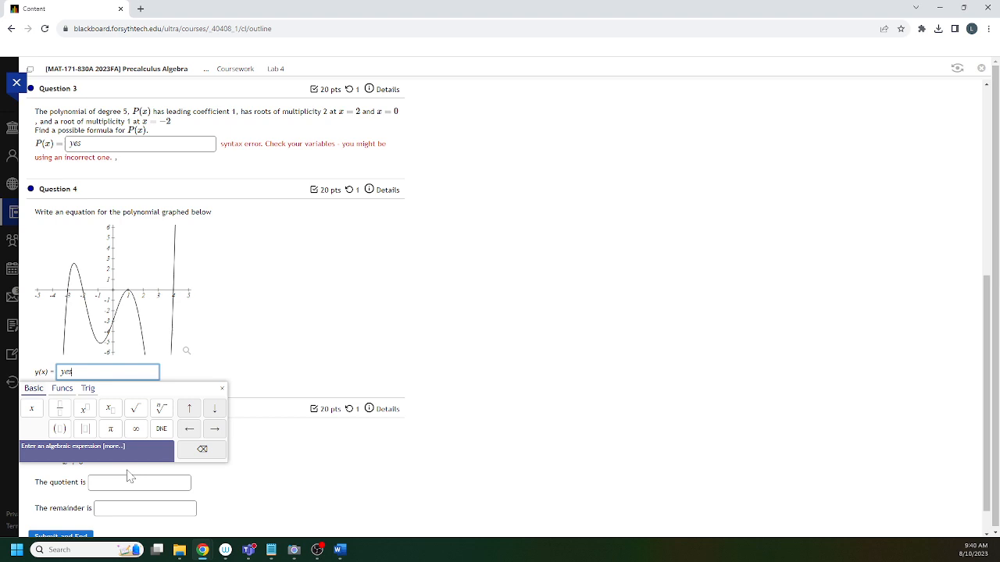
pyautogui.scroll(-3)
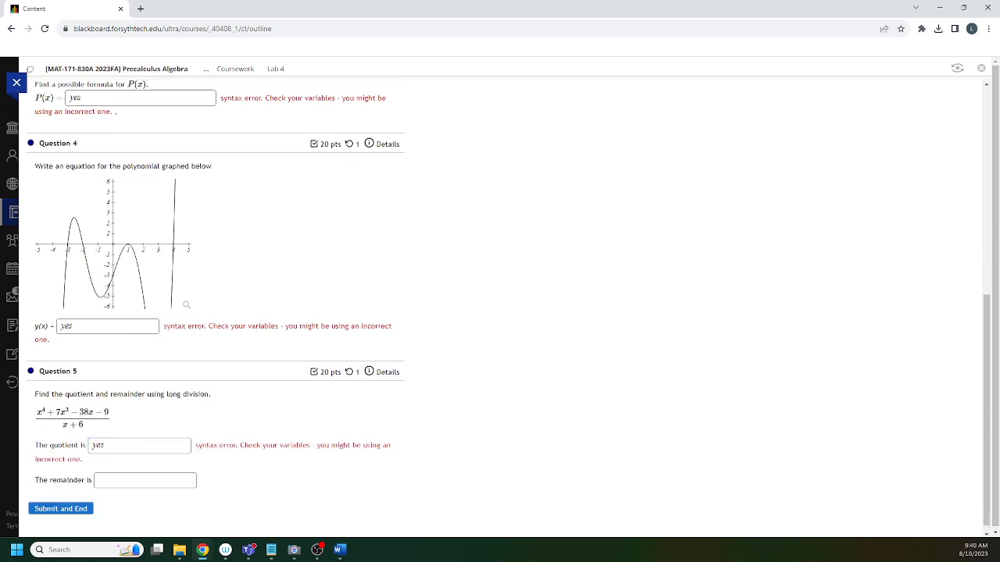
pyautogui.write('yes')
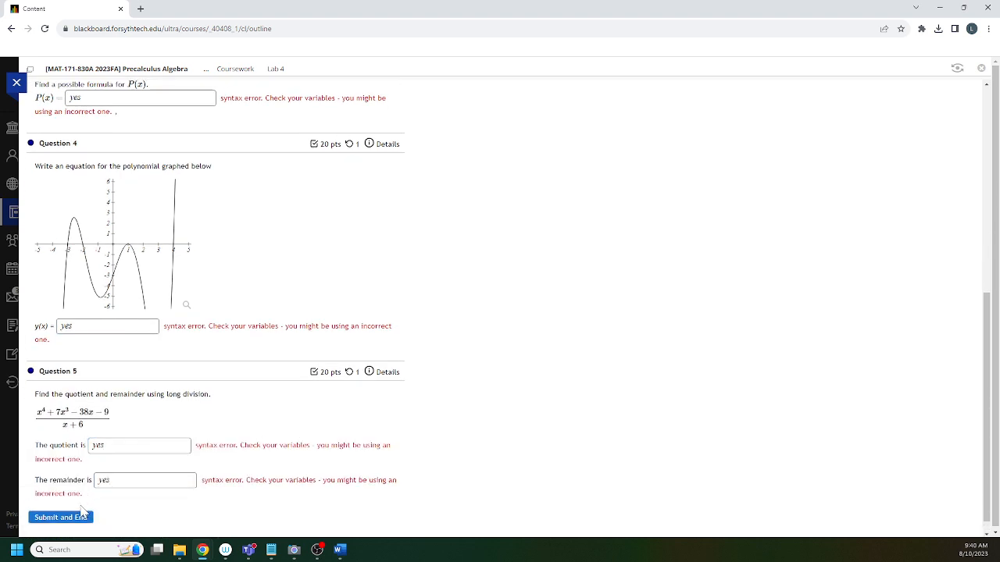
pyautogui.click(60, 518)
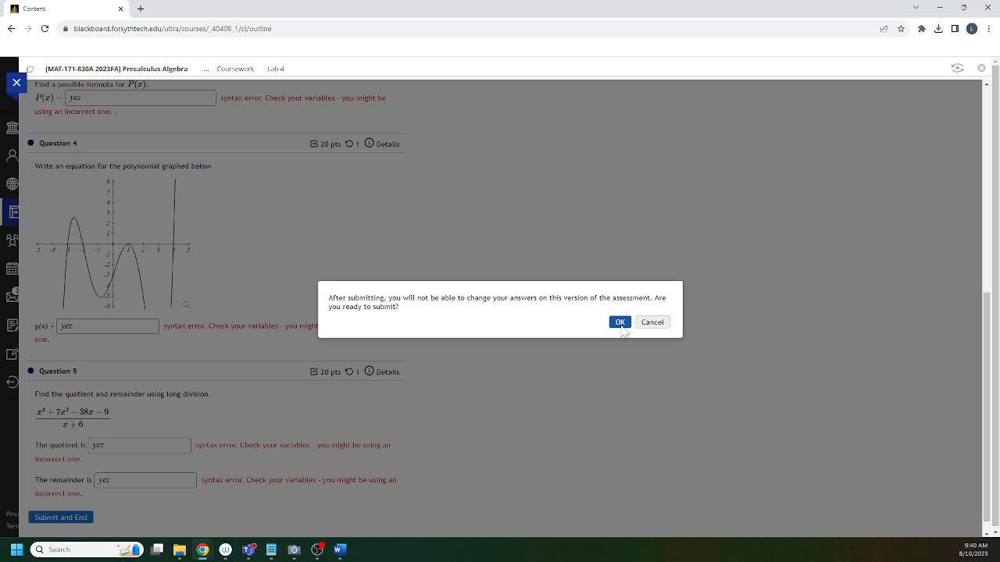
# - Confirm the Lab 4 submission so the attempt is recorded at 0% with attempts remaining
pyautogui.click(618, 322)
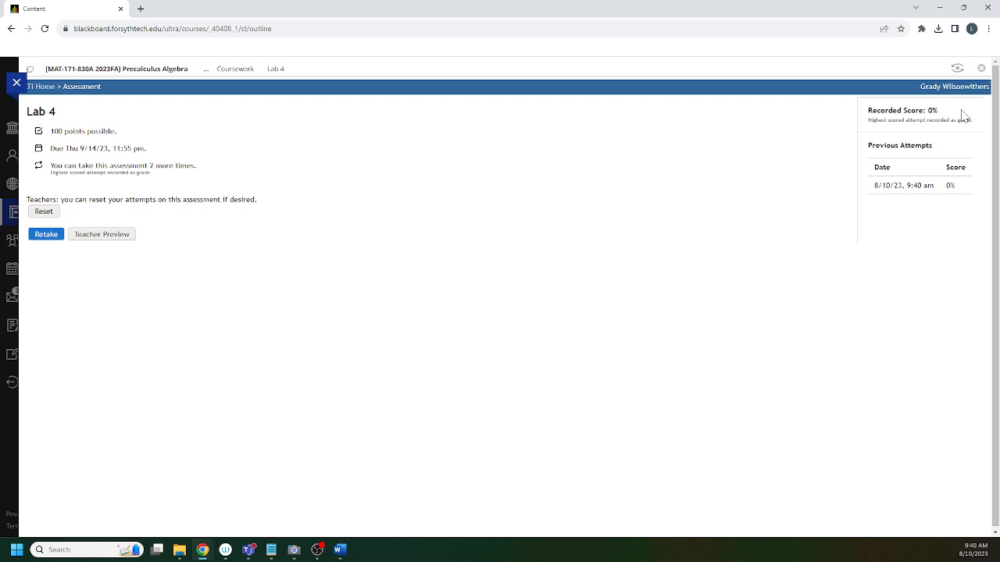
pyautogui.moveTo(122, 200)
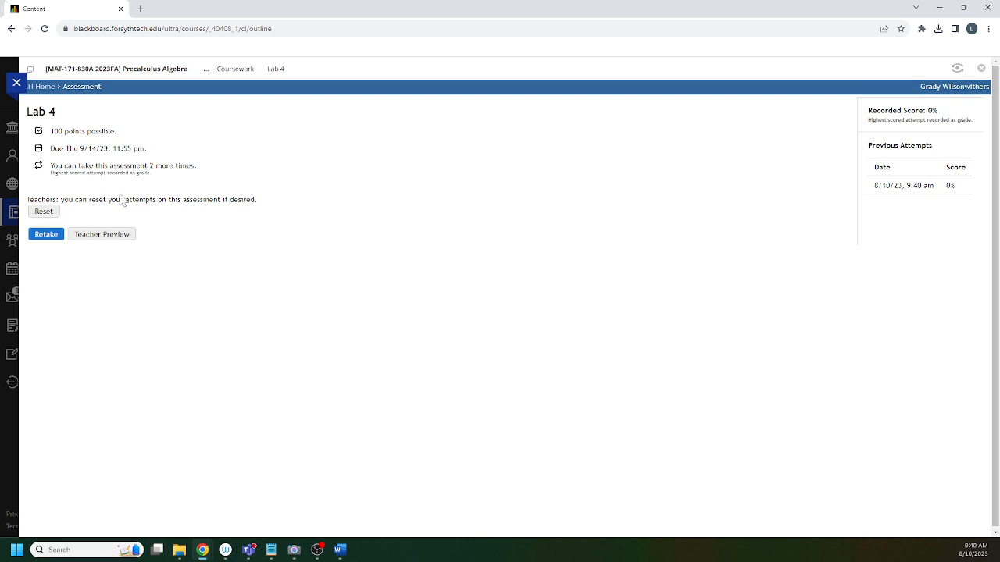
pyautogui.moveTo(108, 184)
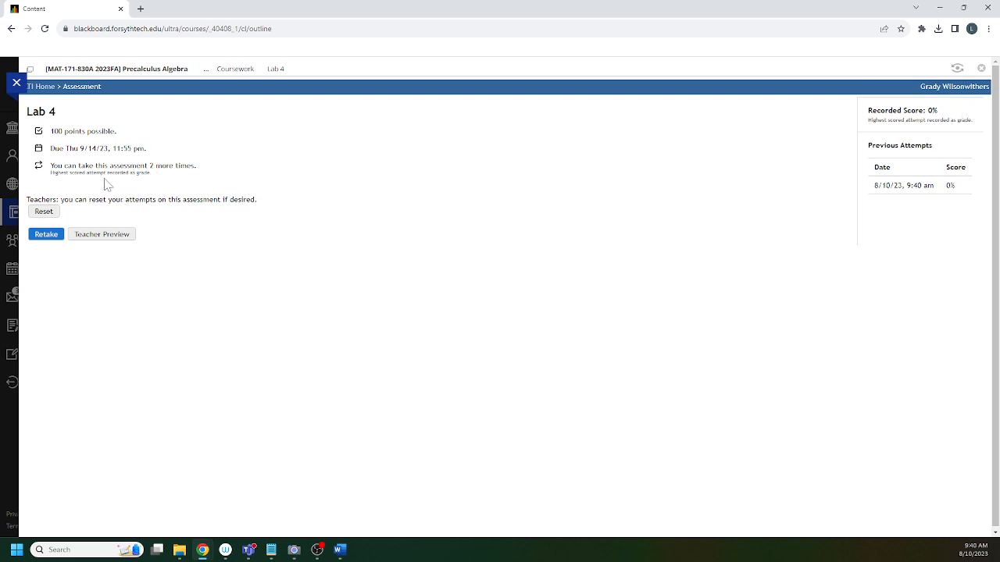
pyautogui.moveTo(670, 228)
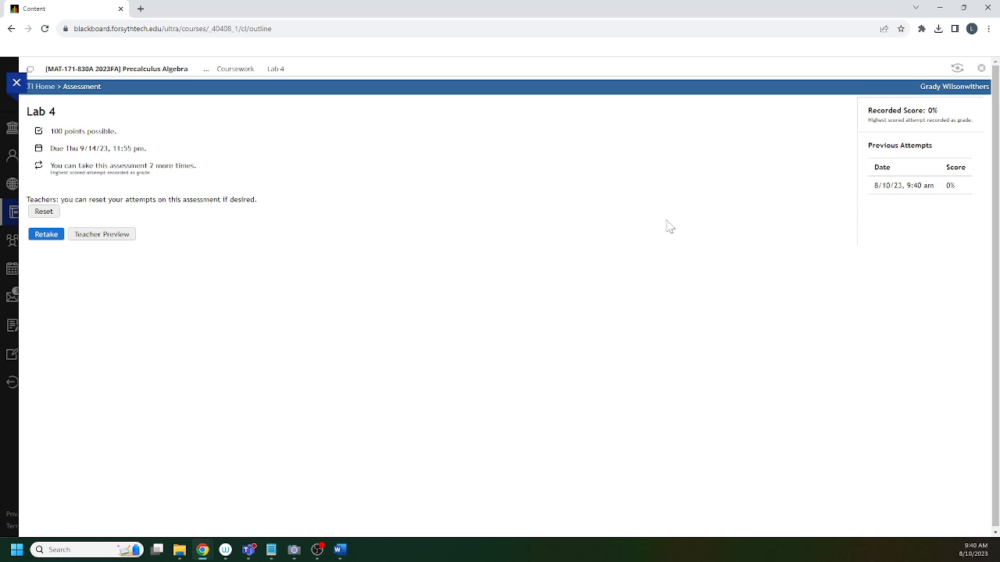
pyautogui.moveTo(354, 169)
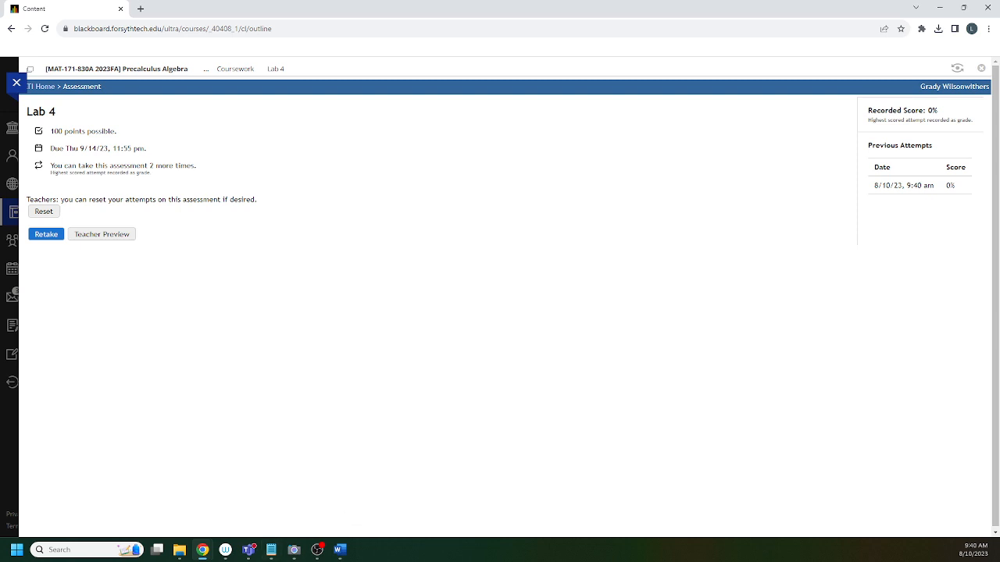
pyautogui.moveTo(532, 237)
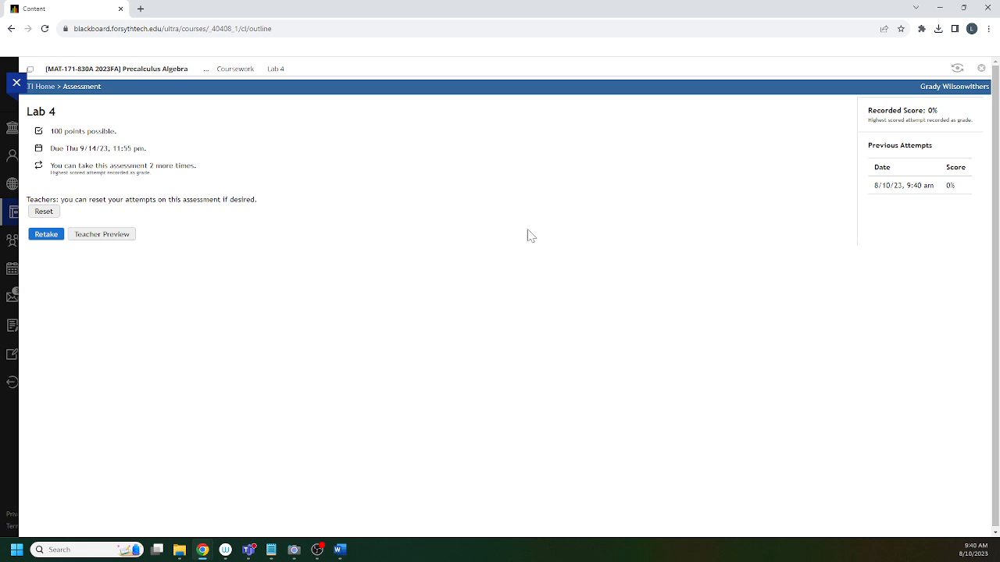
pyautogui.moveTo(263, 193)
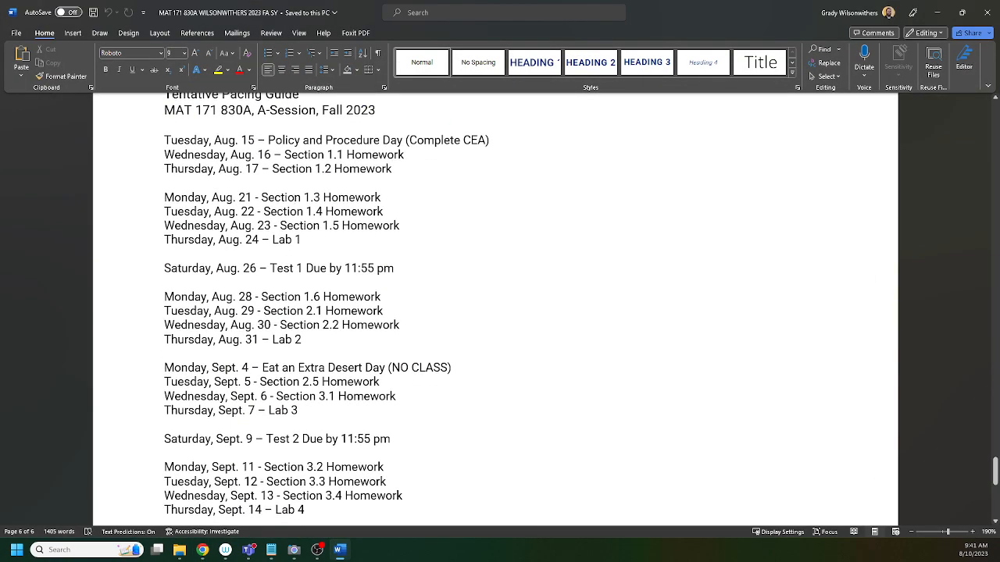
# - Page through the syllabus Labs policy and Grade Distribution sections
pyautogui.scroll(-3)
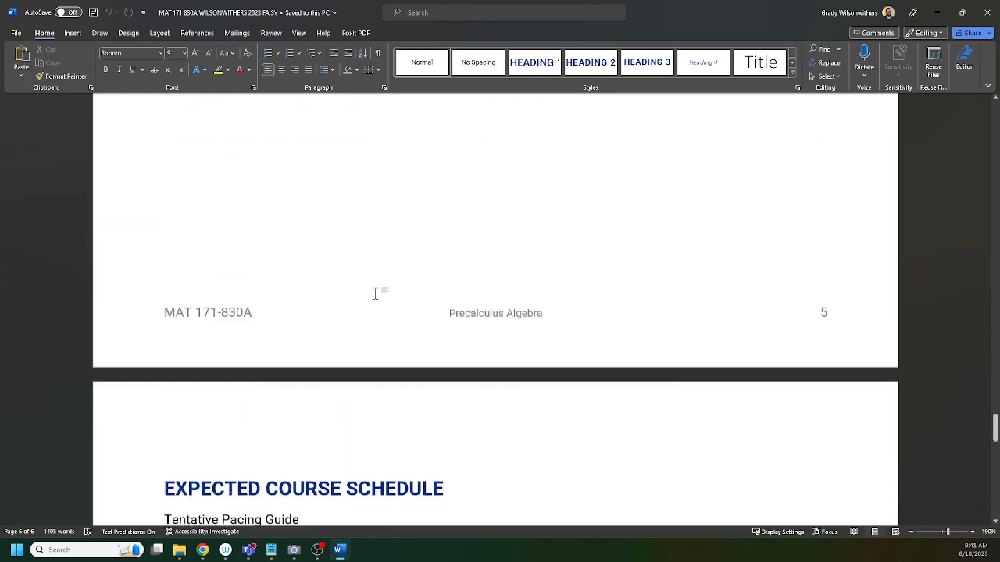
pyautogui.scroll(3)
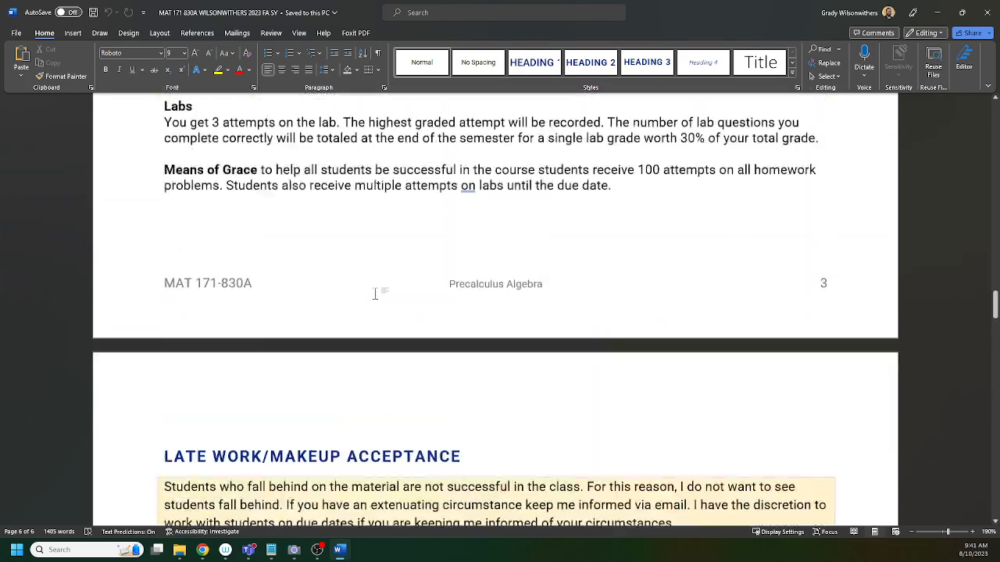
pyautogui.scroll(-3)
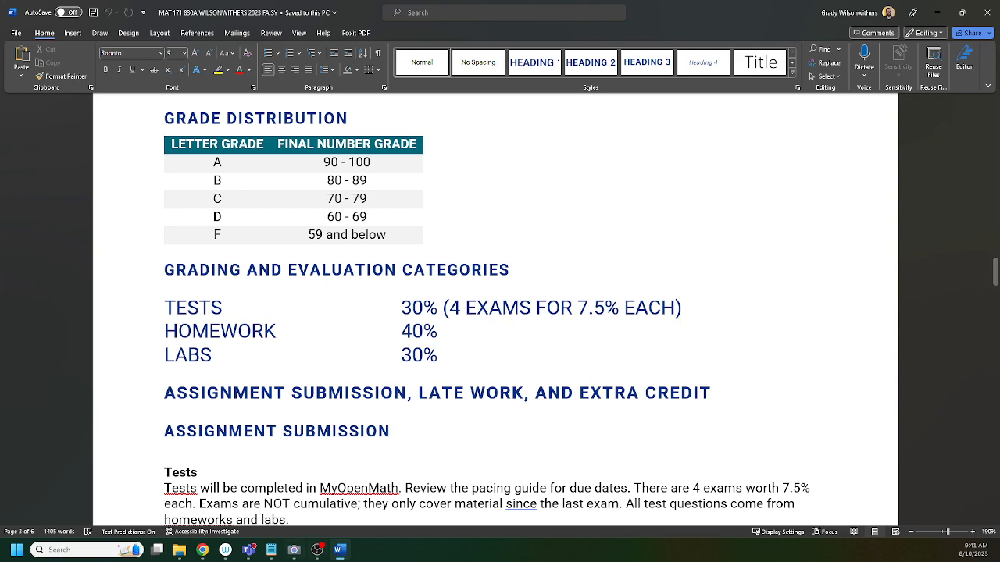
# - Flip between the browser course site and the syllabus, ending on the pacing guide and Coursework list
pyautogui.click(341, 550)
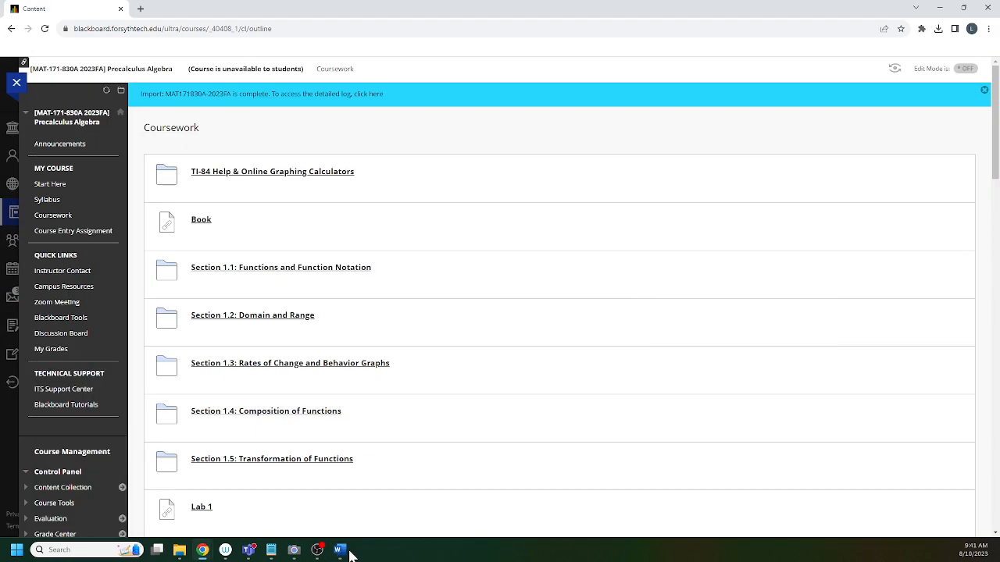
pyautogui.click(339, 550)
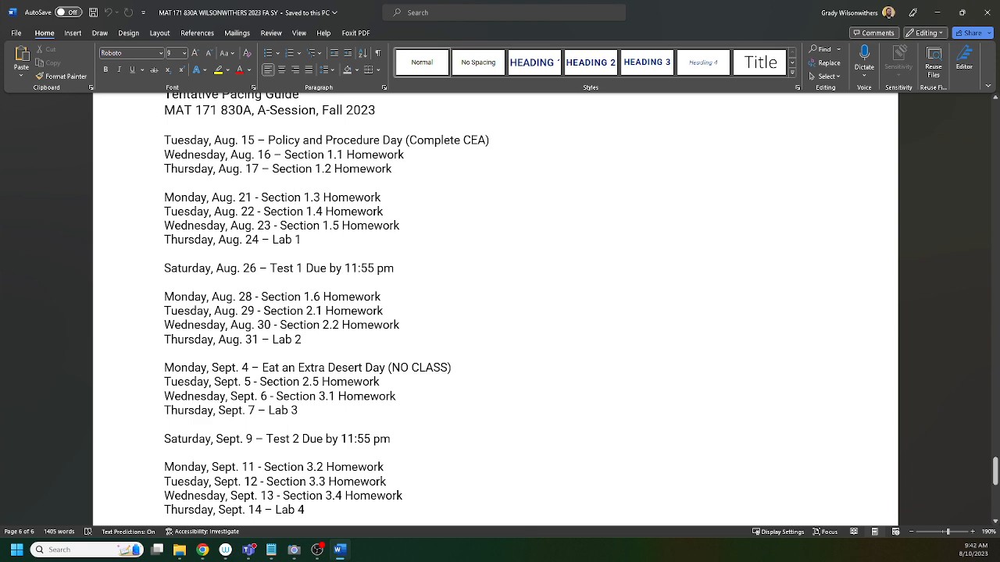
pyautogui.scroll(-3)
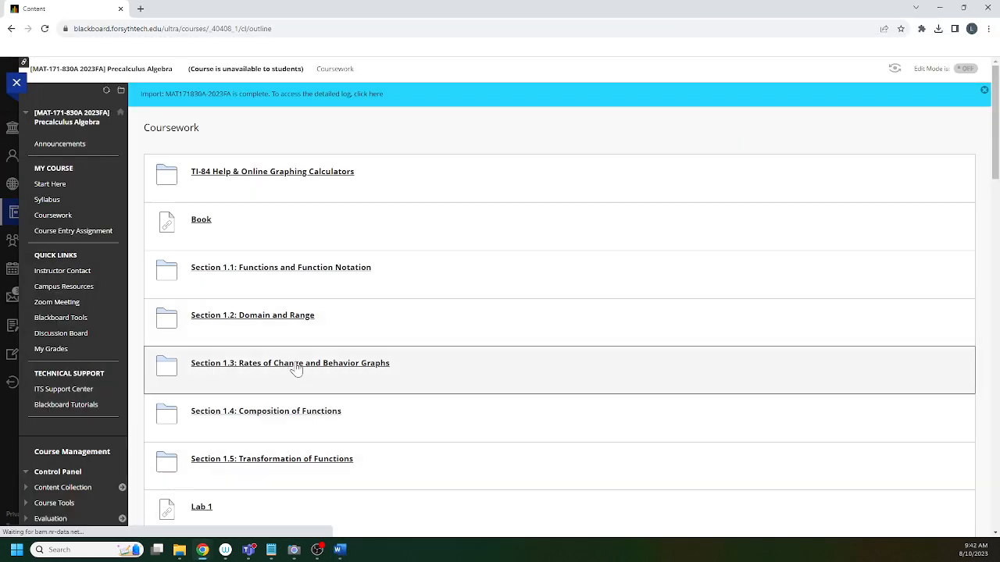
# - Start the Section 1.3 homework from its Coursework folder
pyautogui.click(290, 363)
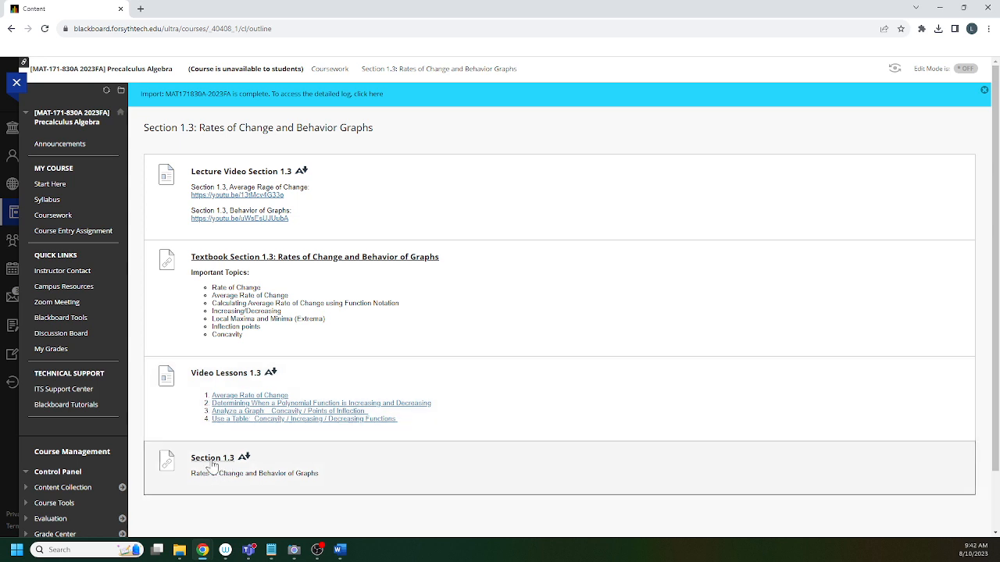
pyautogui.click(212, 457)
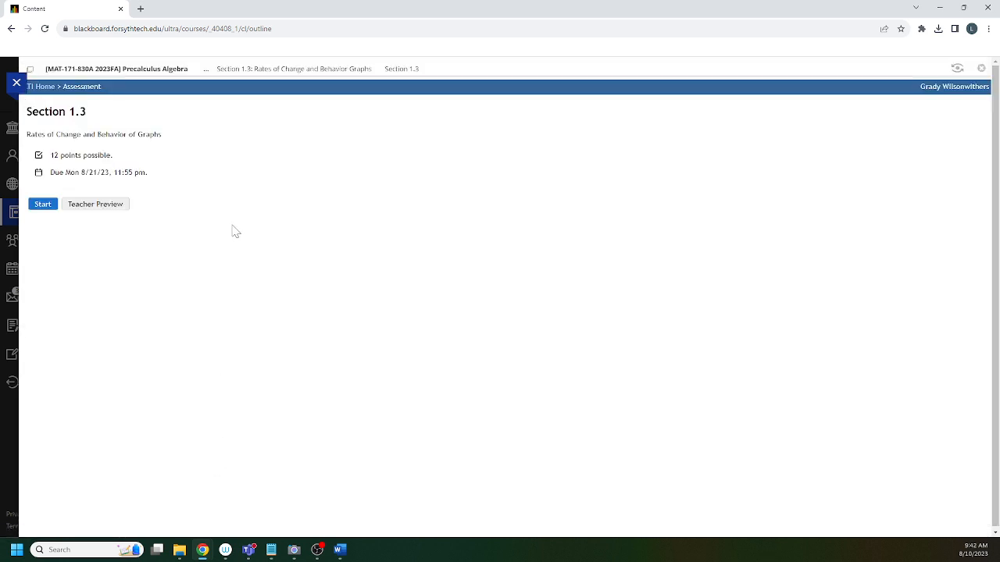
pyautogui.click(42, 203)
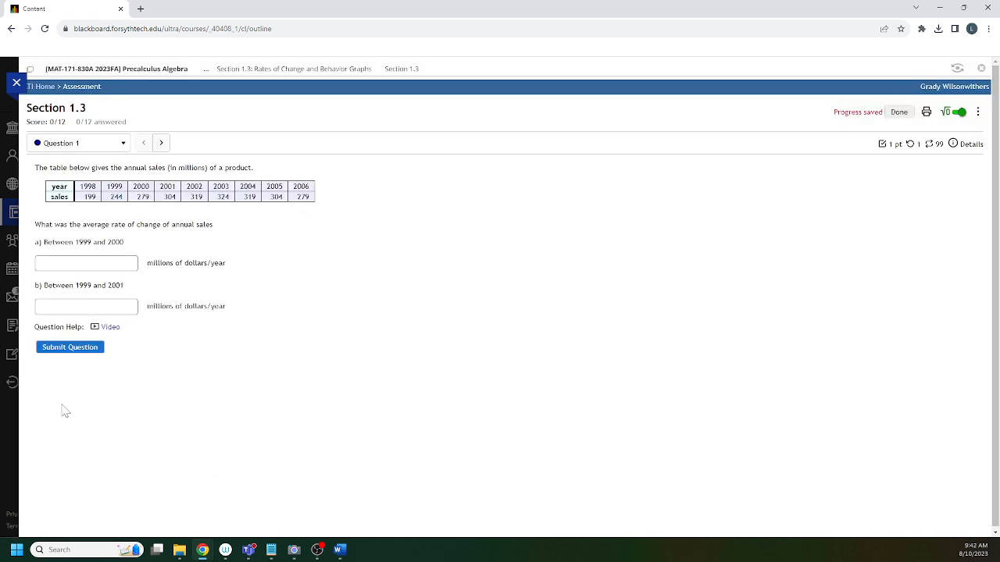
# - Use the question dropdown to visit questions 8, 10, 9 and 12, ending on question 4
pyautogui.click(79, 142)
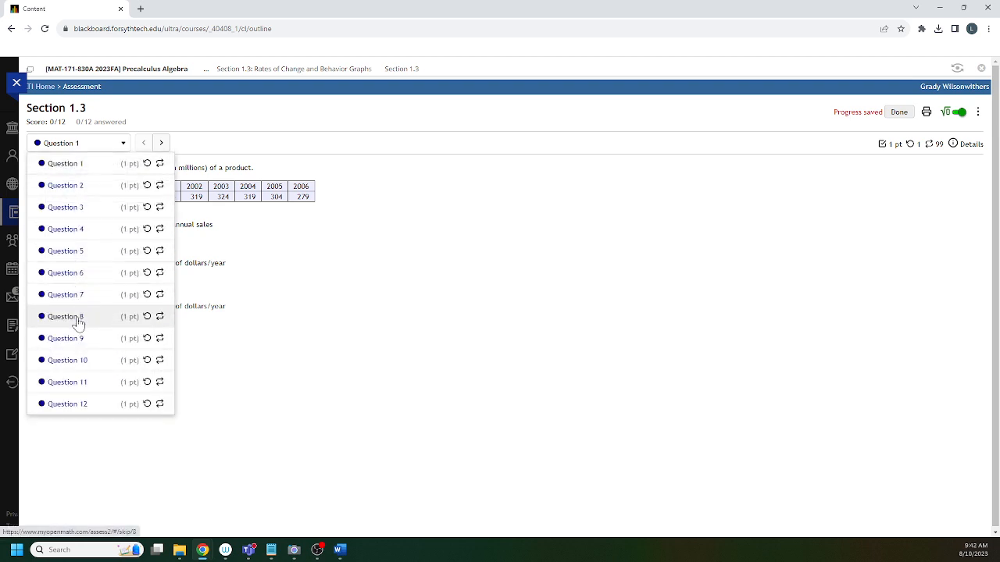
pyautogui.click(65, 315)
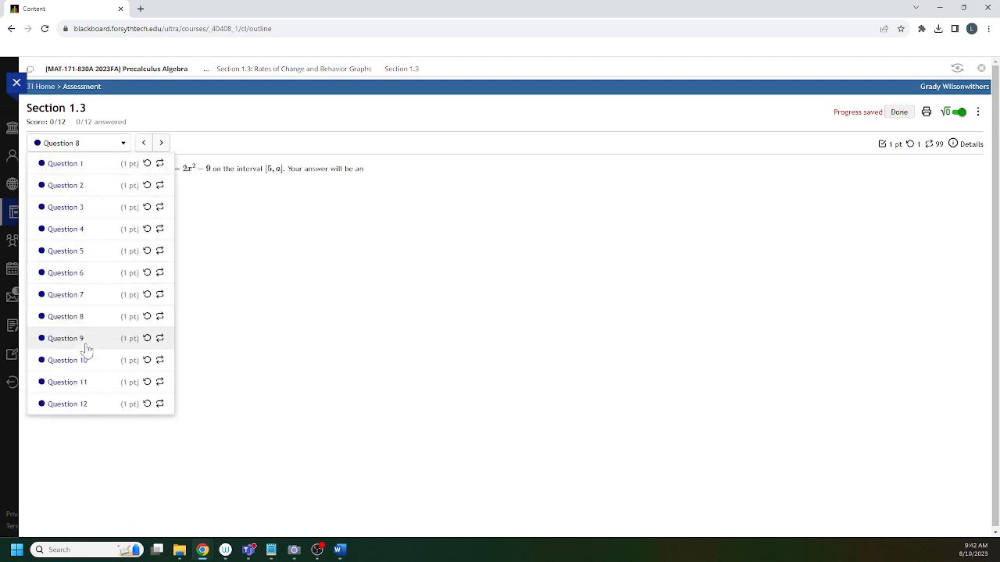
pyautogui.click(67, 359)
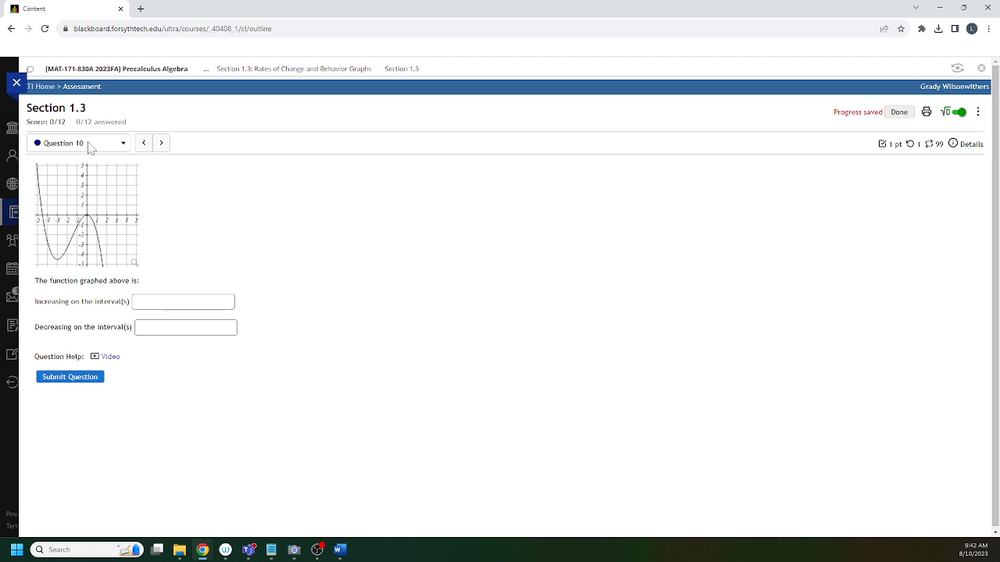
pyautogui.click(78, 143)
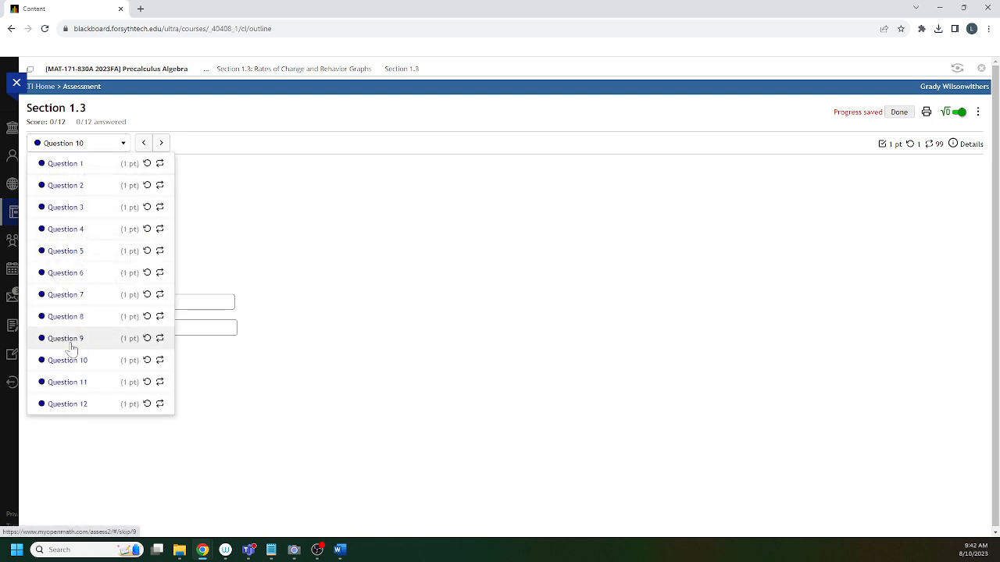
pyautogui.click(66, 338)
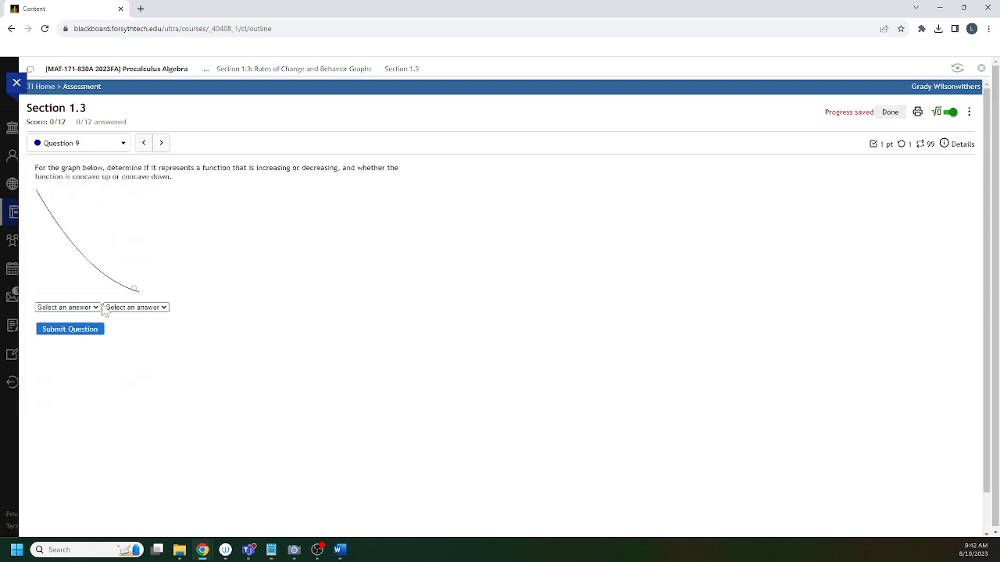
pyautogui.click(161, 142)
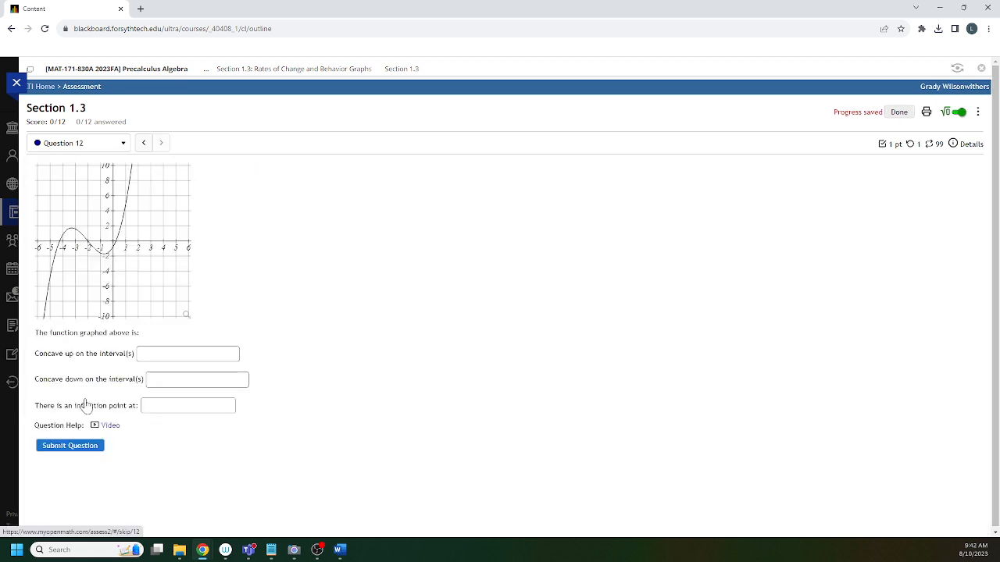
pyautogui.click(78, 144)
pyautogui.write('yes')
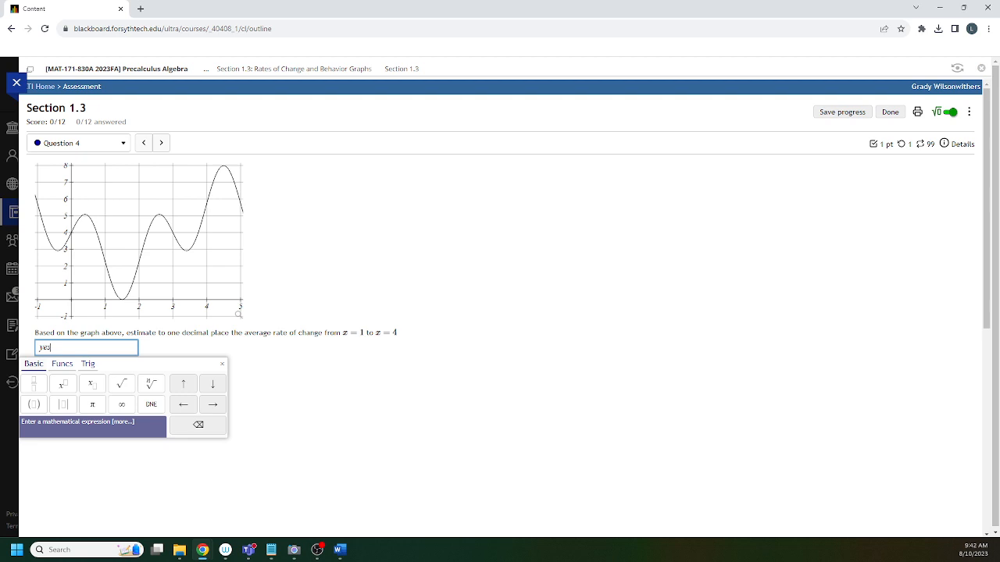
# - Submit wrong 'yes' answers on Question 4 and load fresh similar versions of it several times
pyautogui.click(842, 112)
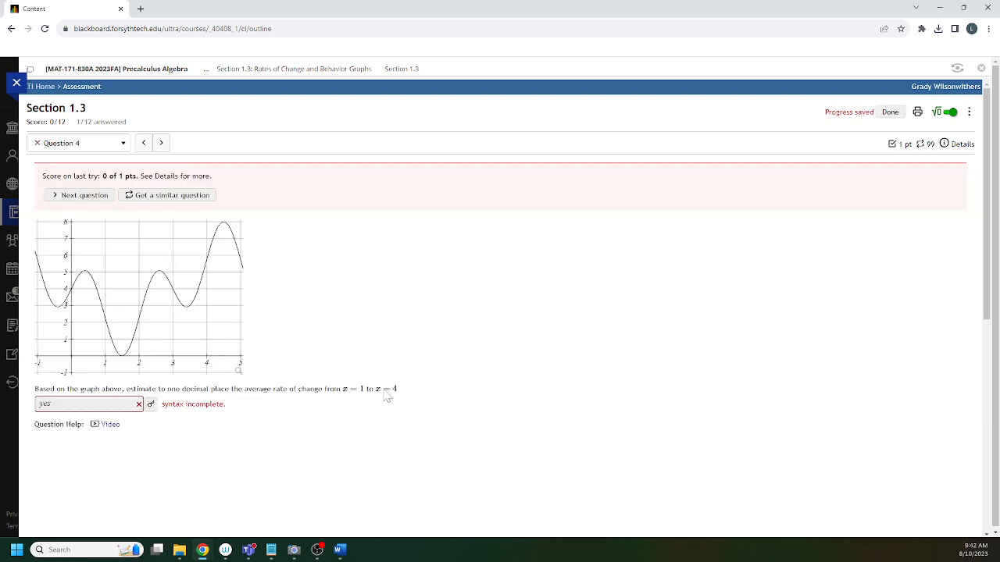
pyautogui.moveTo(163, 330)
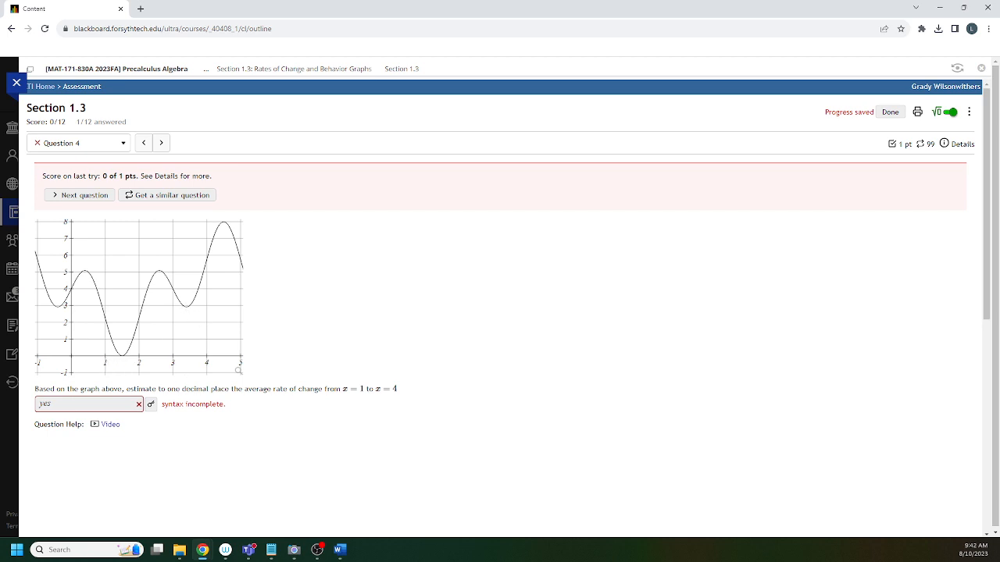
pyautogui.moveTo(194, 337)
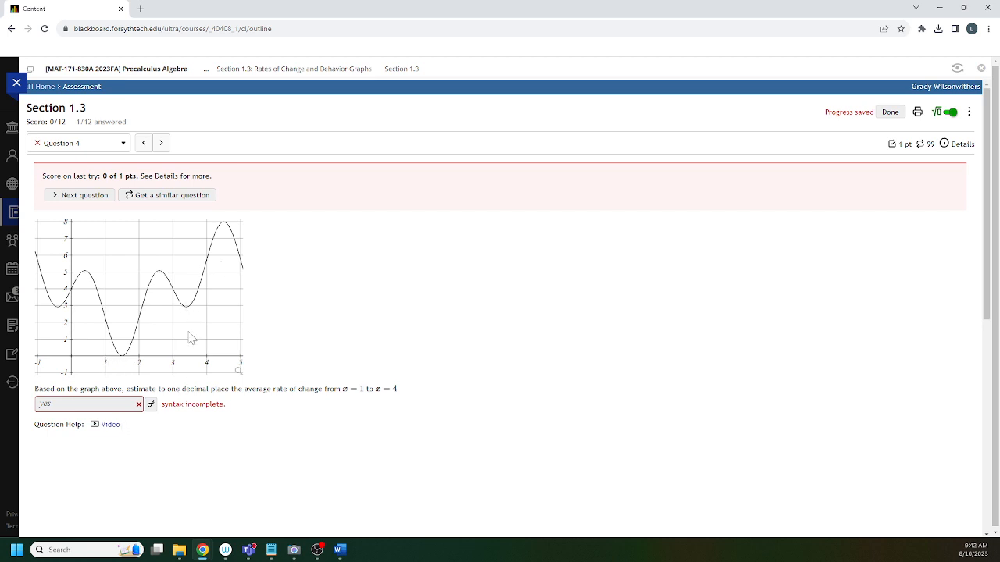
pyautogui.moveTo(35, 150)
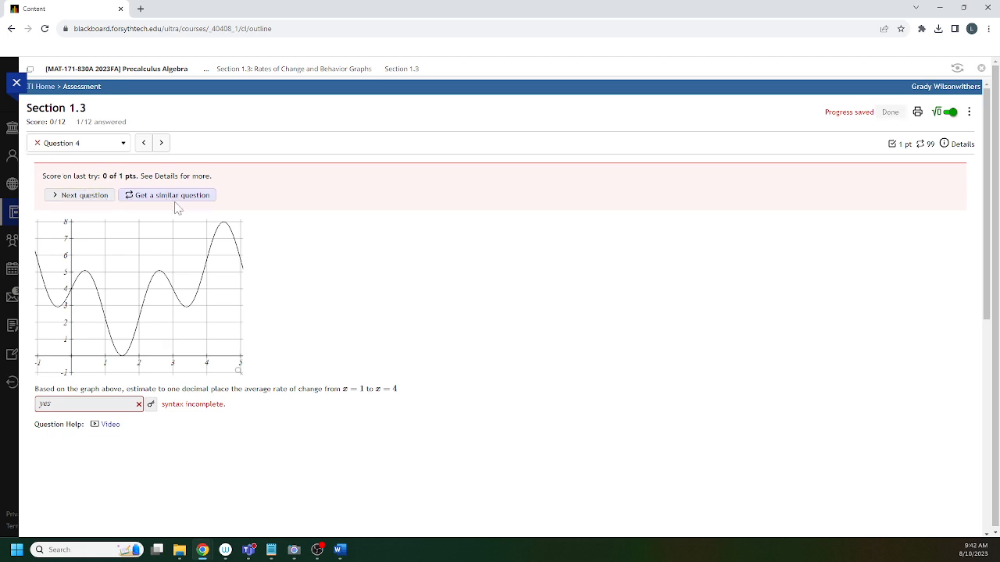
pyautogui.click(166, 194)
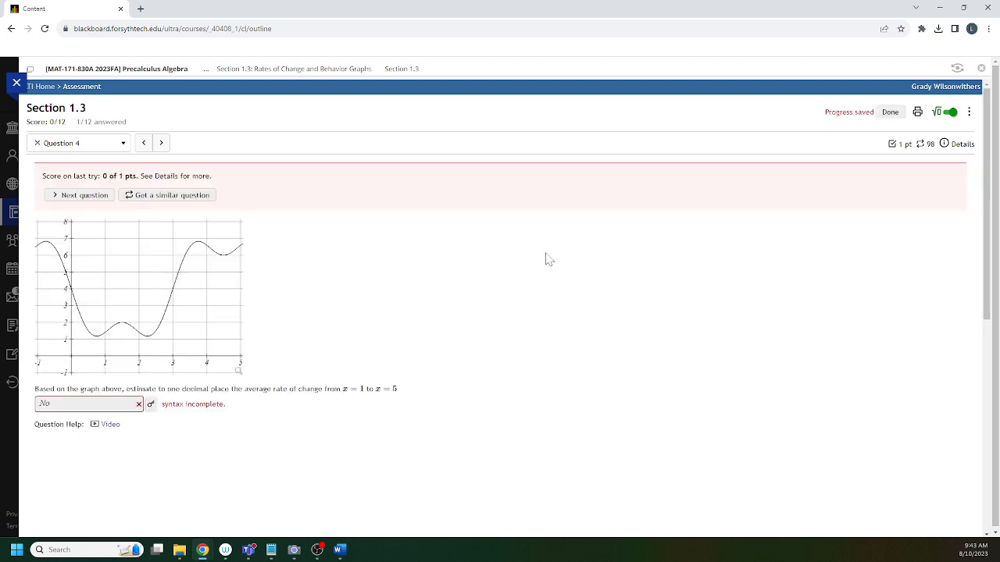
pyautogui.moveTo(222, 328)
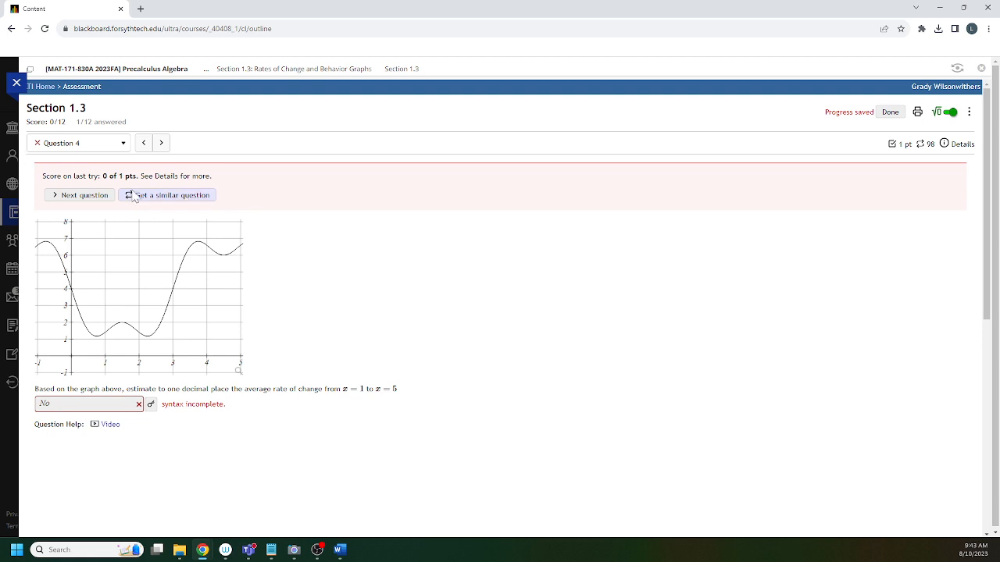
pyautogui.click(166, 194)
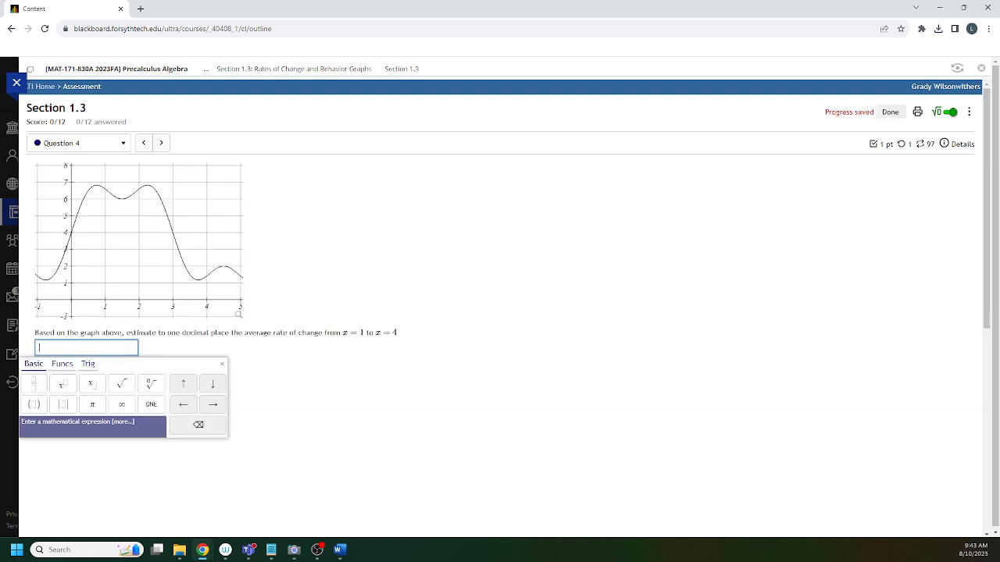
pyautogui.write('yes/no')
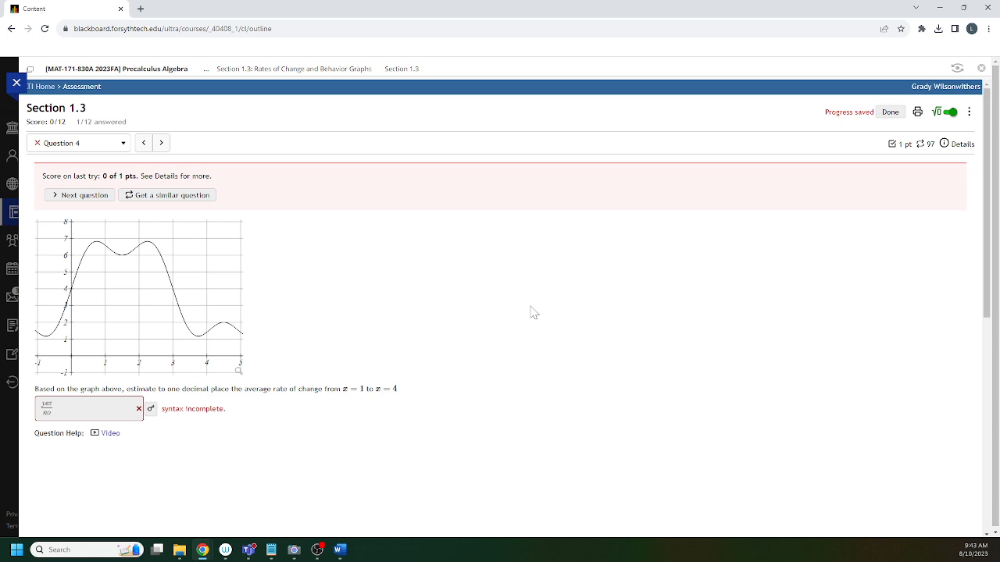
pyautogui.moveTo(929, 144)
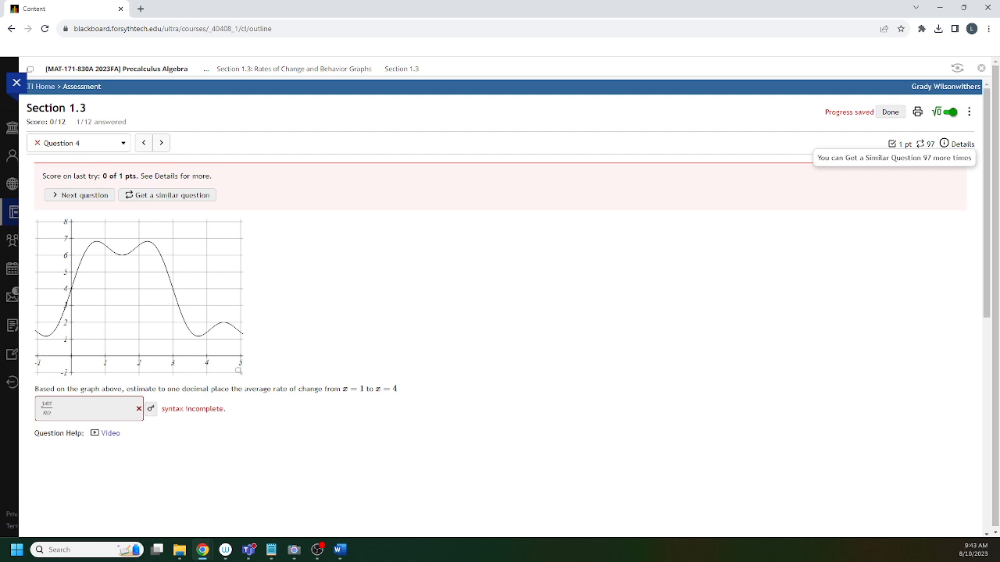
pyautogui.click(166, 193)
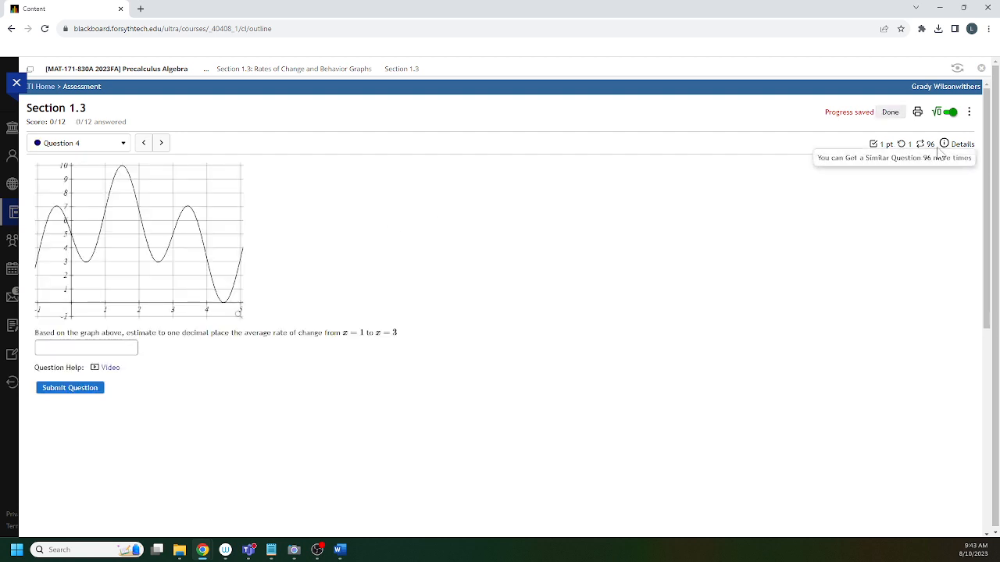
pyautogui.moveTo(916, 242)
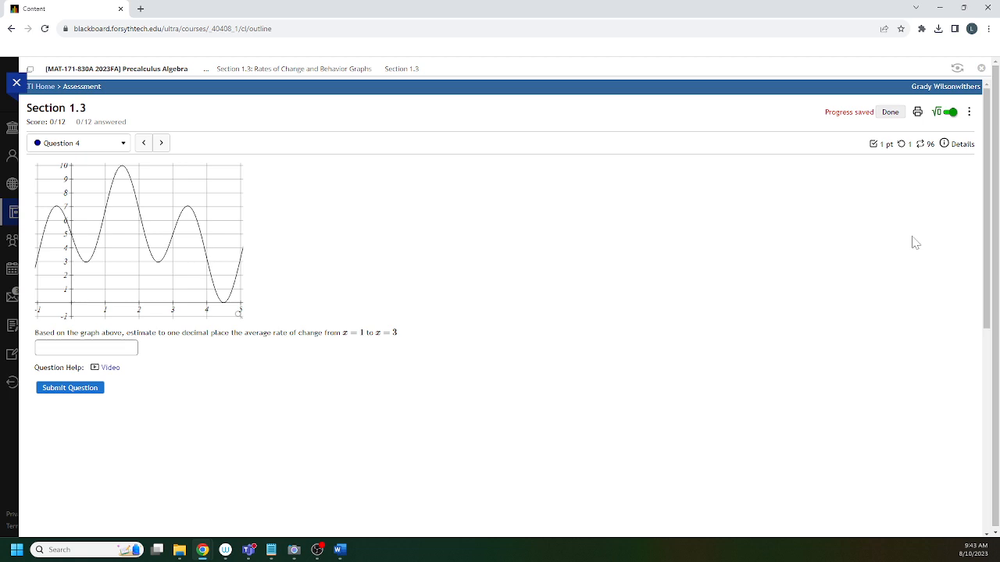
pyautogui.moveTo(930, 143)
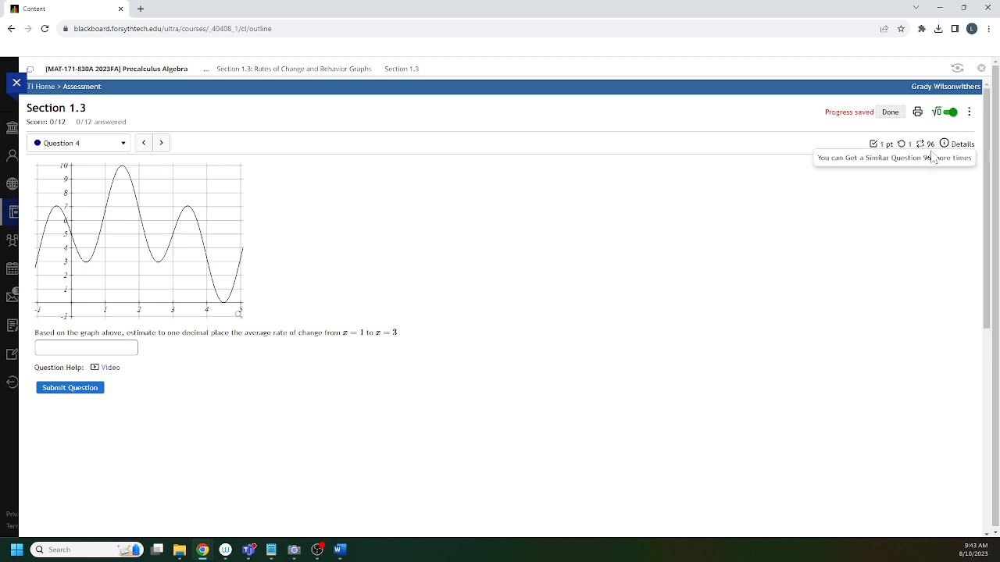
pyautogui.moveTo(941, 160)
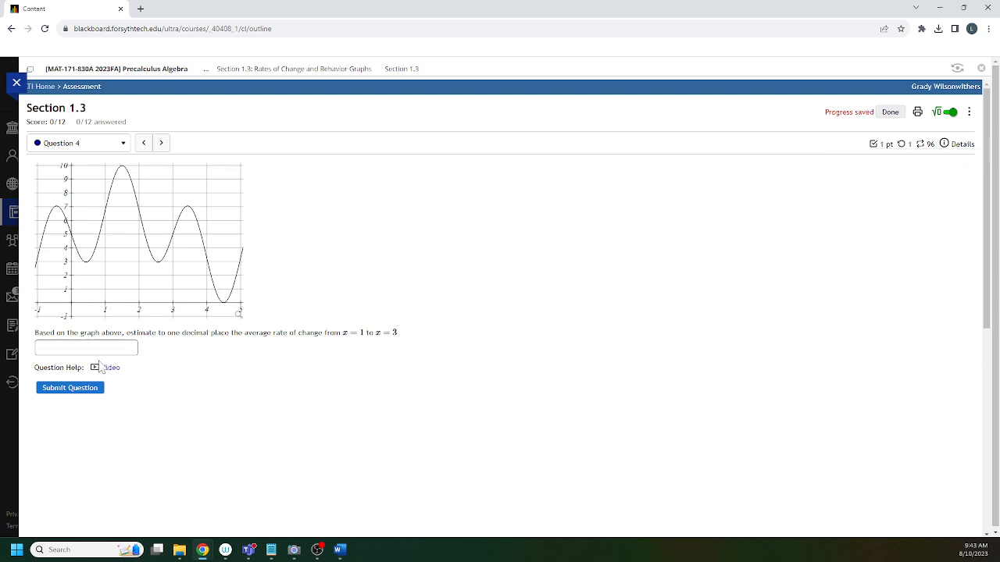
pyautogui.moveTo(107, 225)
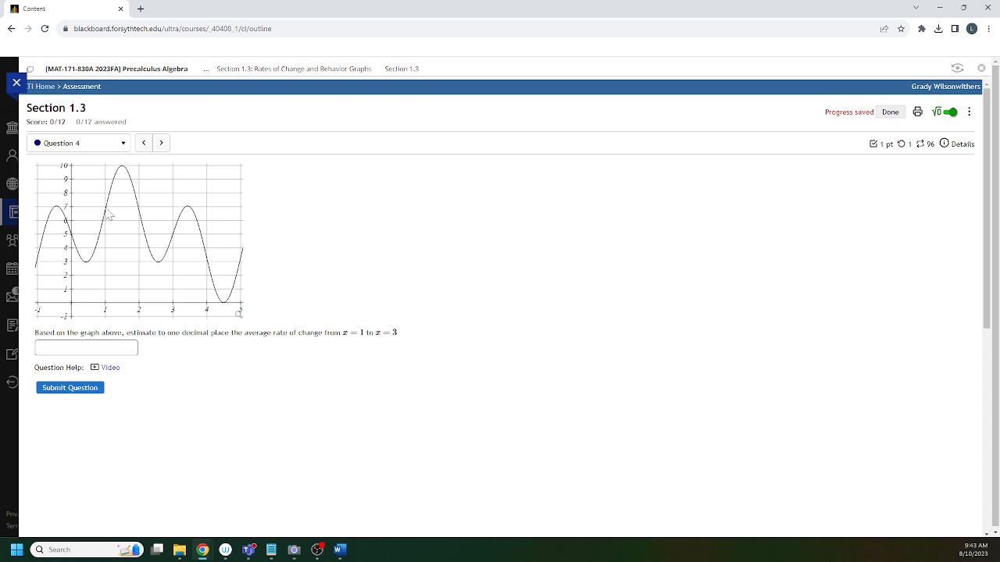
# - Submit the rate-of-change answer 1 on Question 4, scoring 1 of 1 point
pyautogui.click(86, 347)
pyautogui.write('-1')
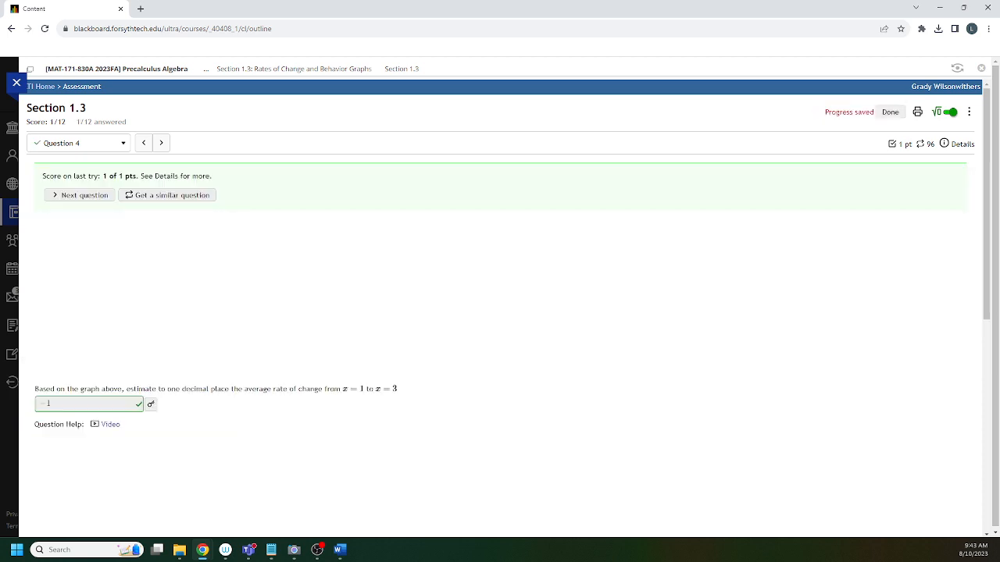
pyautogui.click(165, 194)
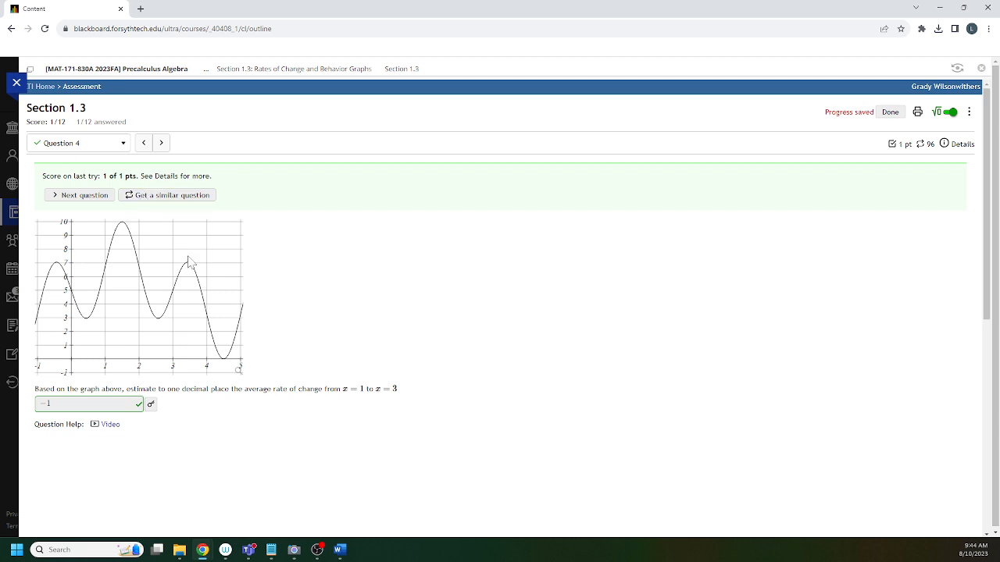
pyautogui.moveTo(303, 250)
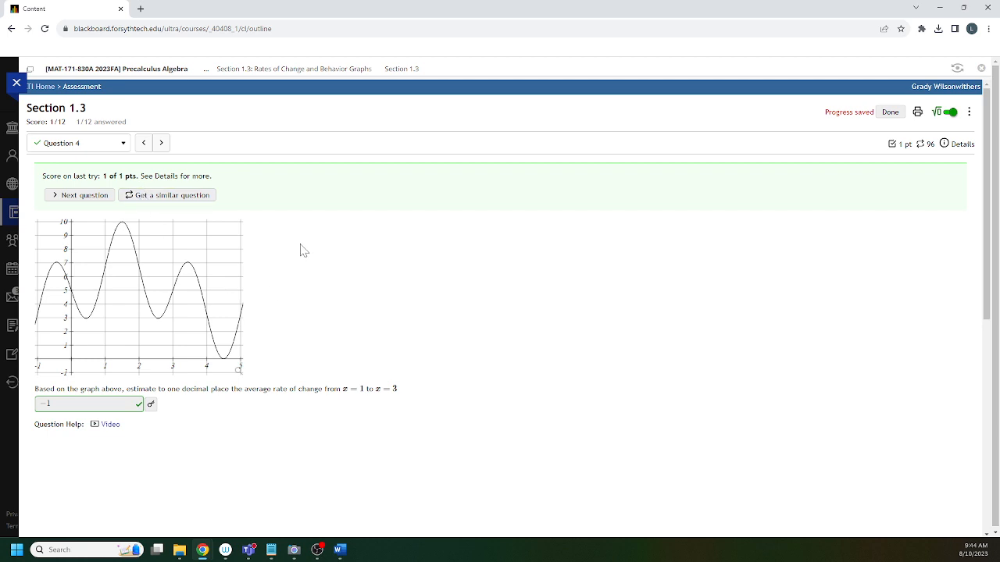
pyautogui.moveTo(940, 220)
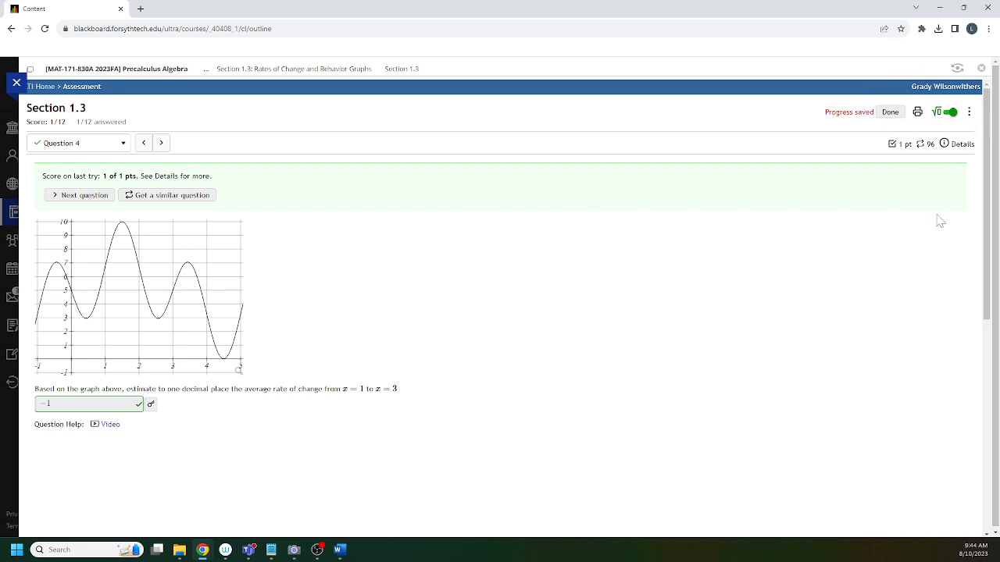
pyautogui.moveTo(903, 250)
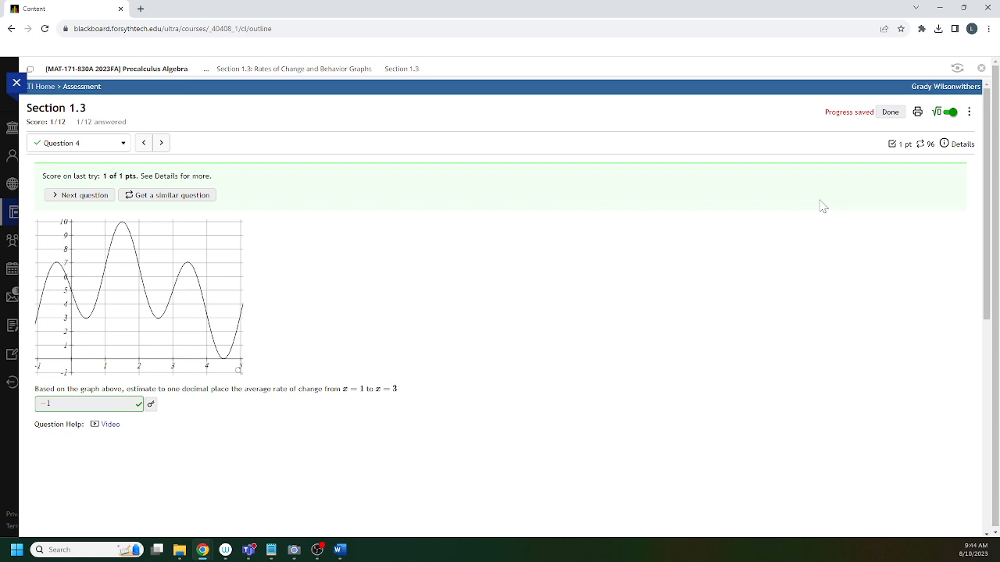
pyautogui.moveTo(119, 175)
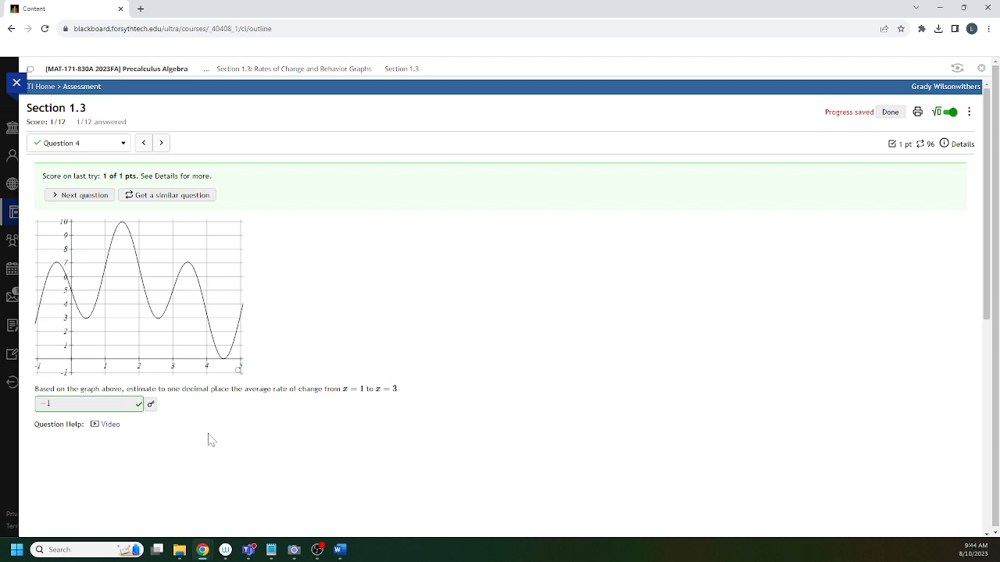
pyautogui.moveTo(386, 404)
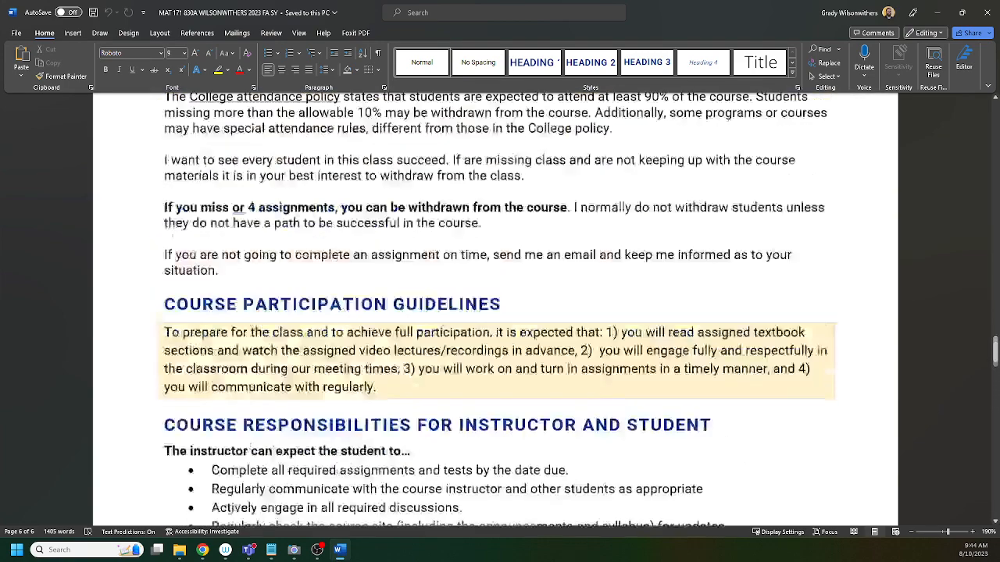
# - Page through the Late Work and Extra Credit policies and highlight the phrase about missing 4 assignments
pyautogui.scroll(-3)
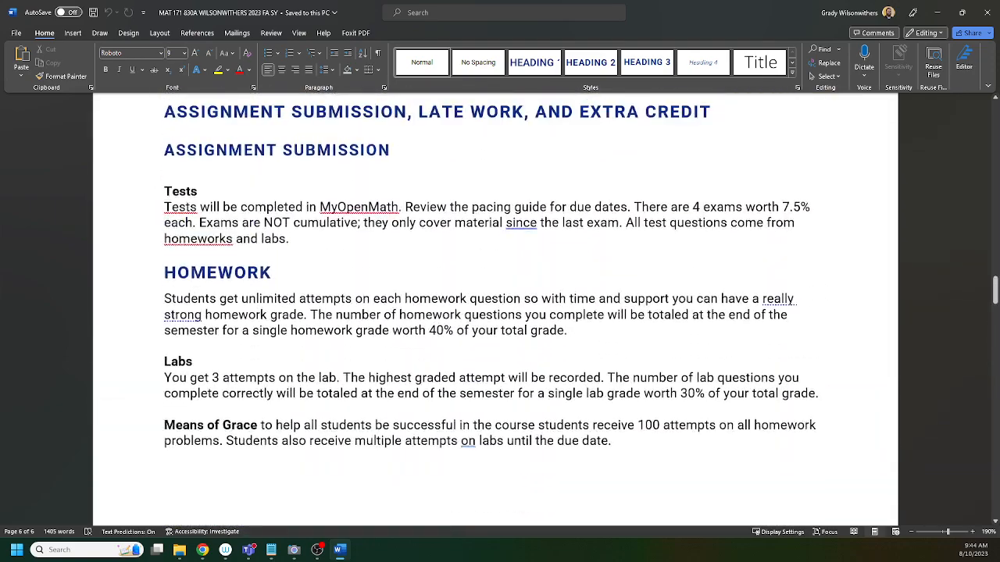
pyautogui.scroll(-3)
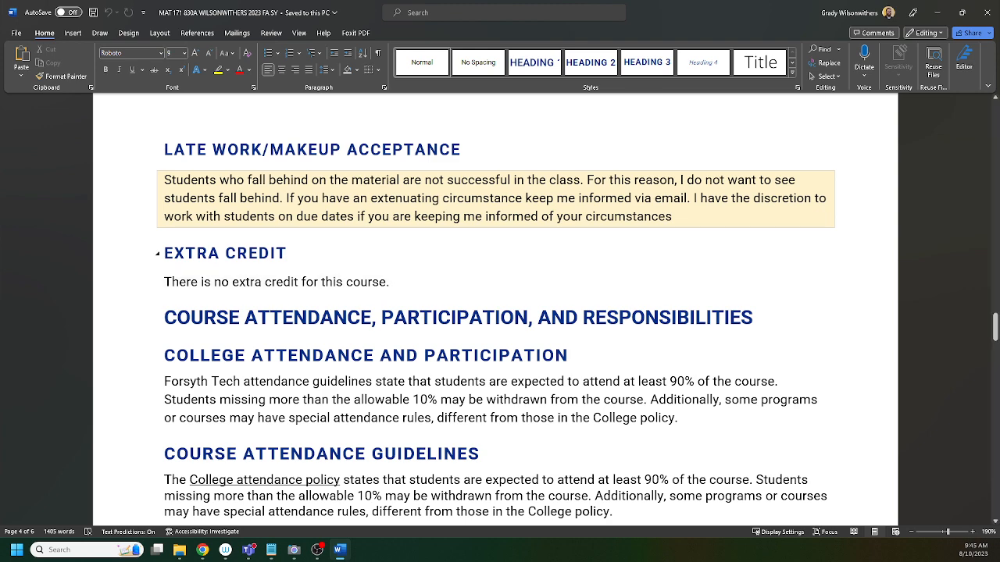
pyautogui.scroll(-3)
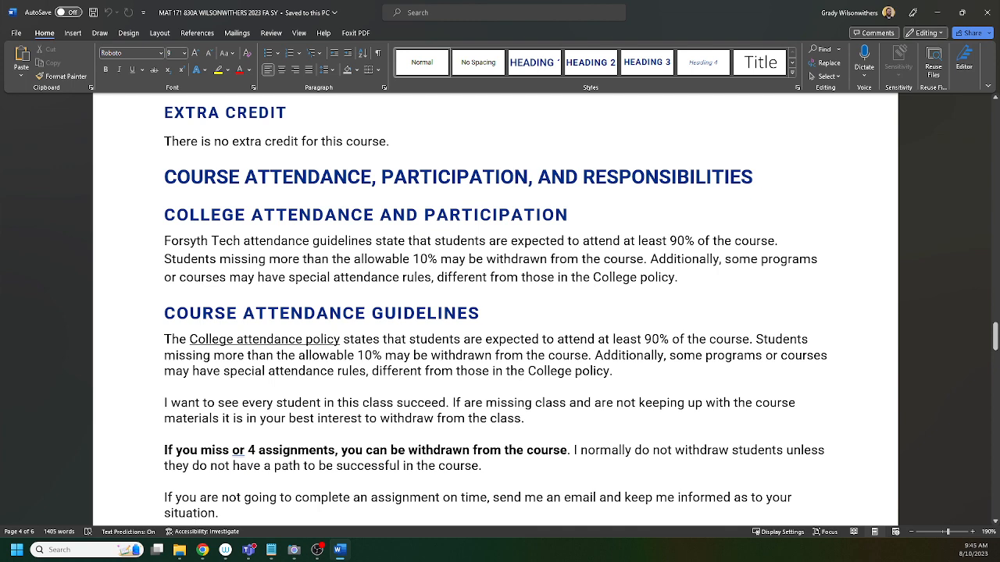
pyautogui.scroll(-3)
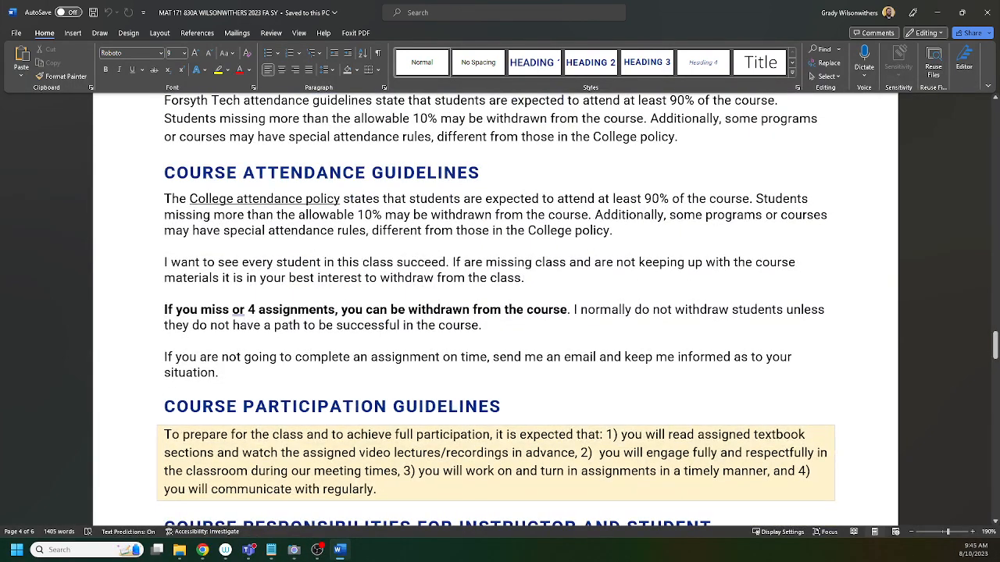
pyautogui.moveTo(162, 310); pyautogui.dragTo(334, 309)
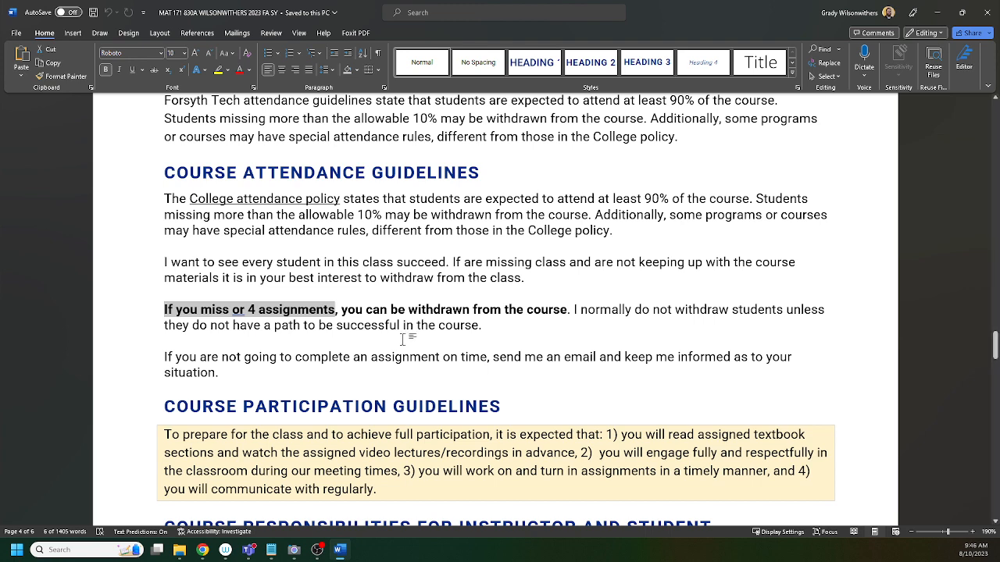
# - Page through attendance, participation and responsibility sections back to page 1, then launch the Camera app
pyautogui.scroll(-3)
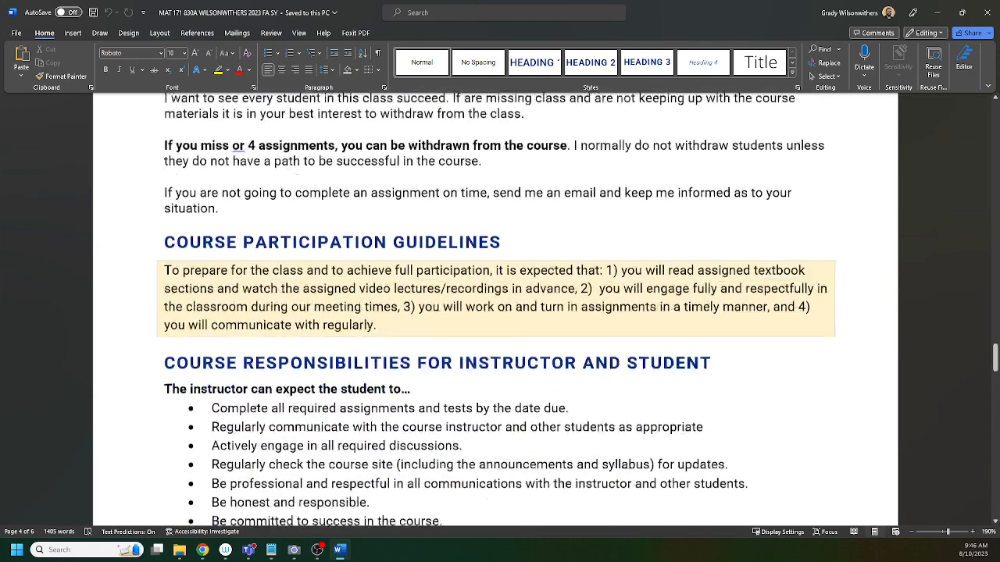
pyautogui.scroll(-3)
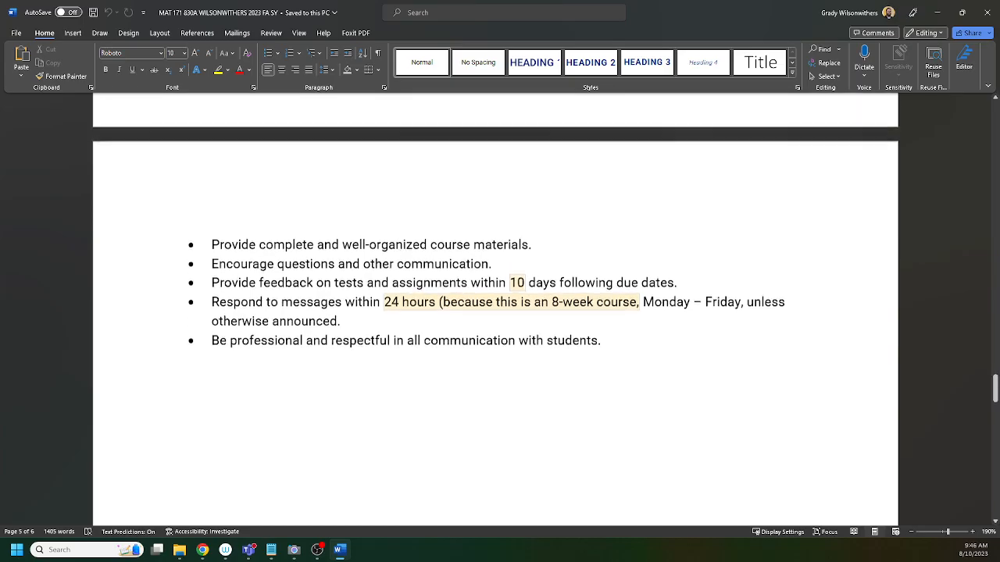
pyautogui.scroll(-3)
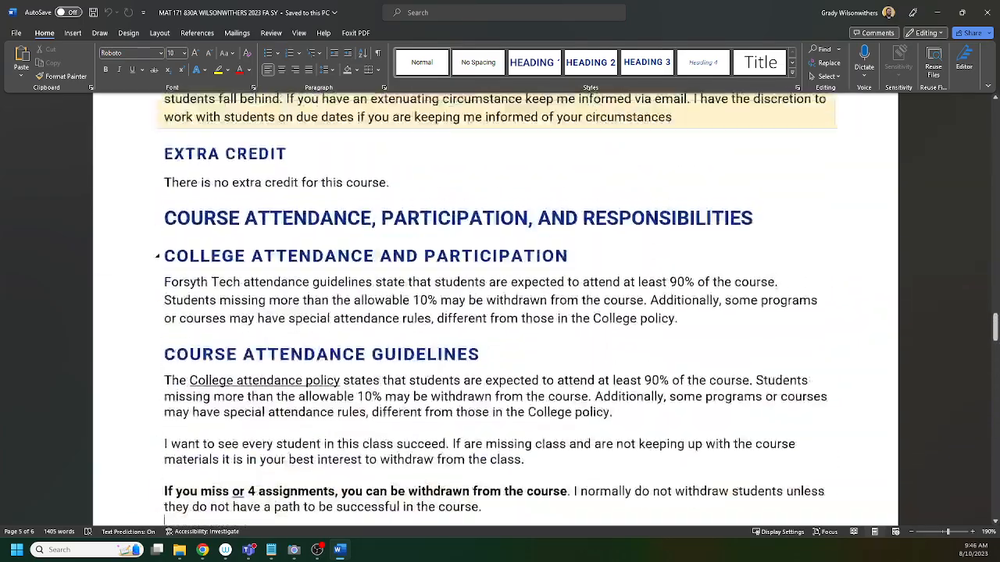
pyautogui.scroll(-3)
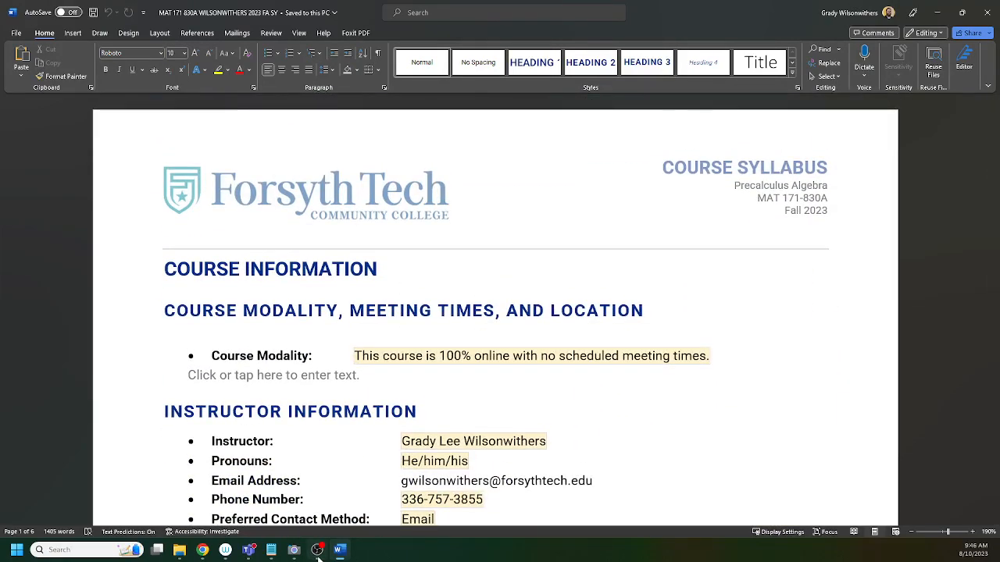
pyautogui.click(294, 550)
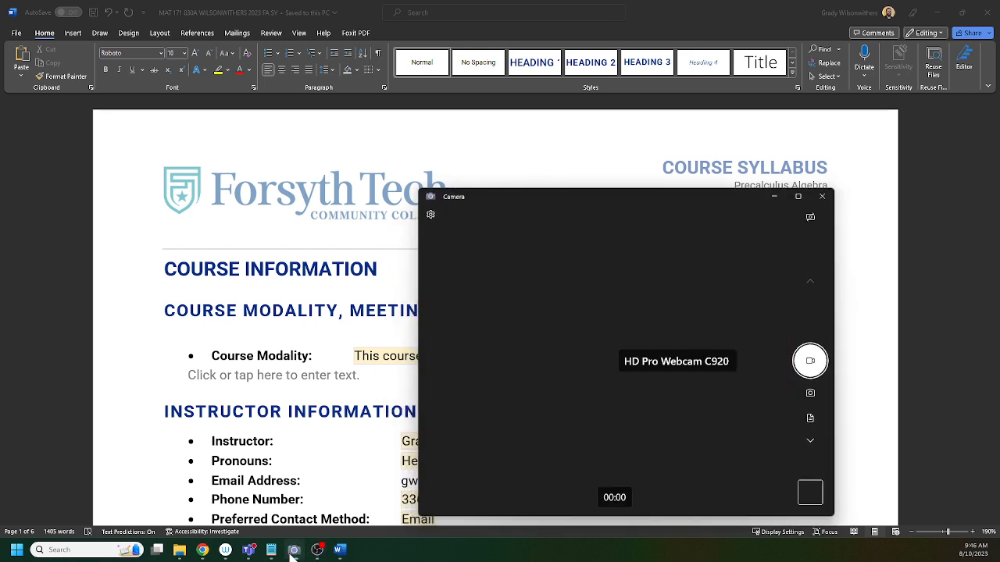